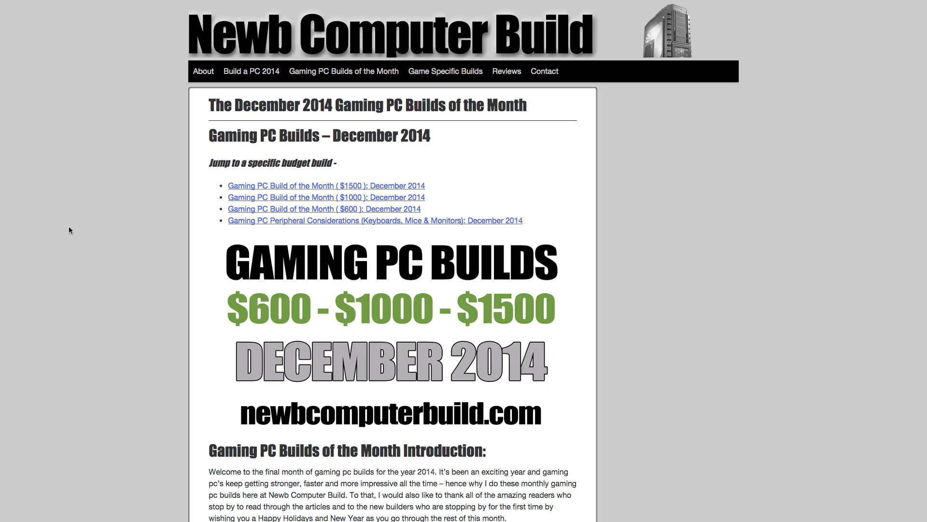
pyautogui.moveTo(621, 249)
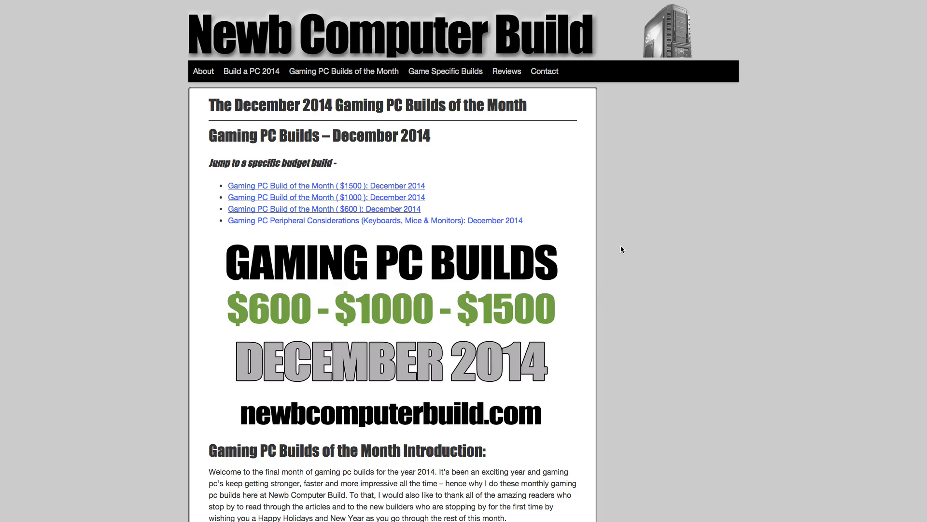
pyautogui.moveTo(646, 226)
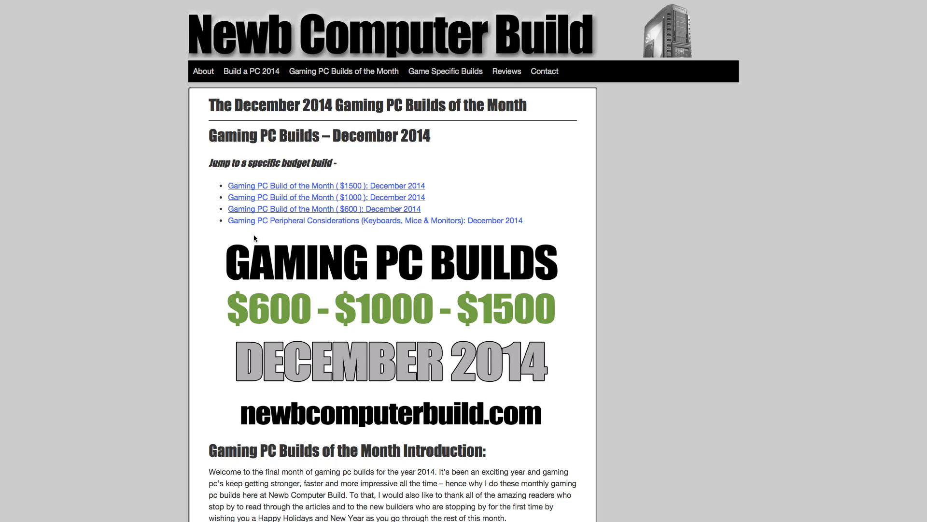
pyautogui.moveTo(312, 237)
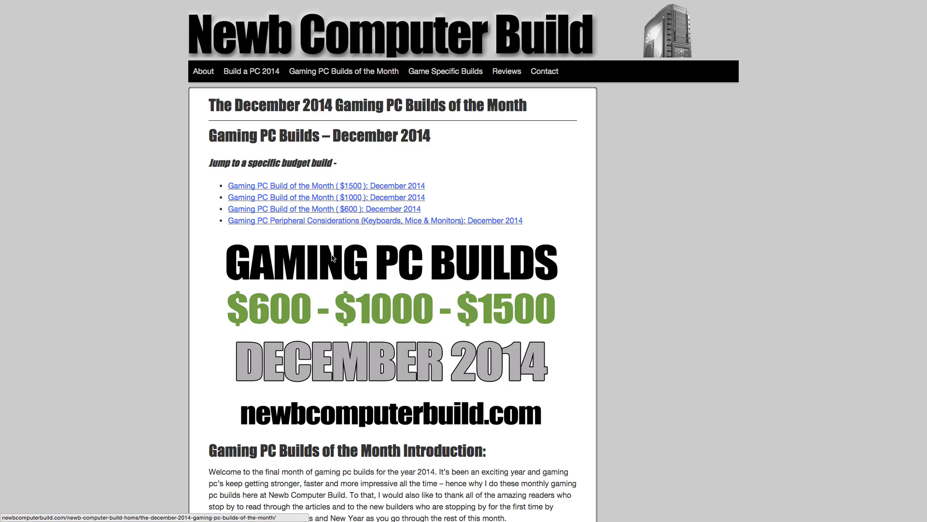
# Scroll past the introduction to the $1517 December 2014 build heading and hardware table.
pyautogui.scroll(-3)
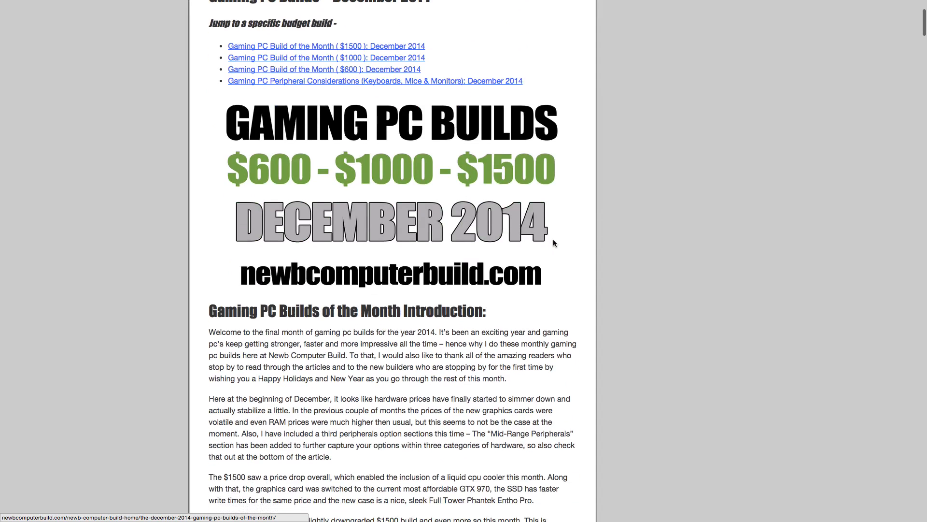
pyautogui.scroll(-3)
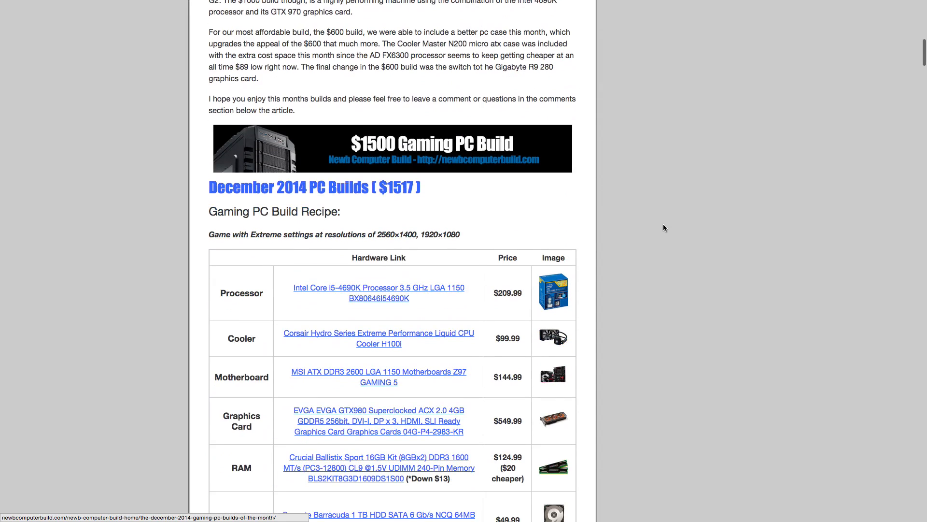
pyautogui.scroll(-3)
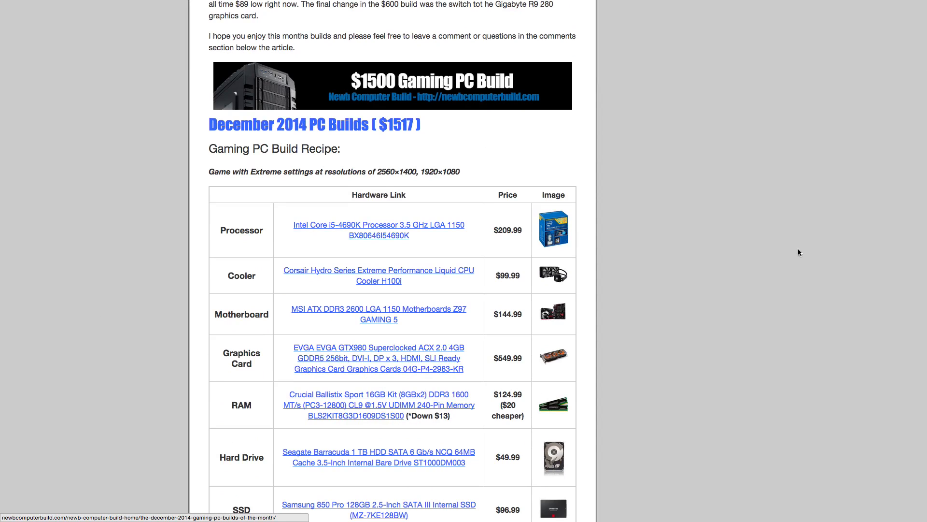
pyautogui.moveTo(582, 323)
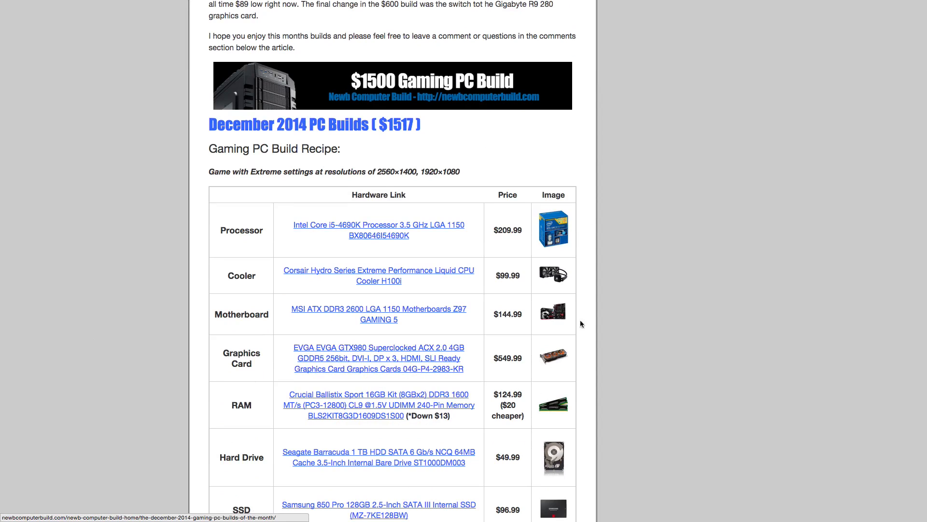
pyautogui.moveTo(122, 225)
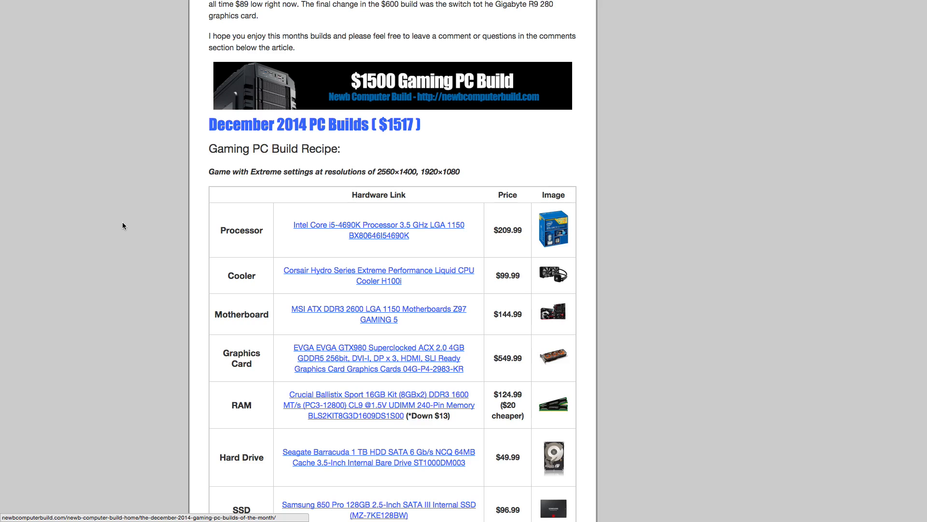
pyautogui.scroll(-3)
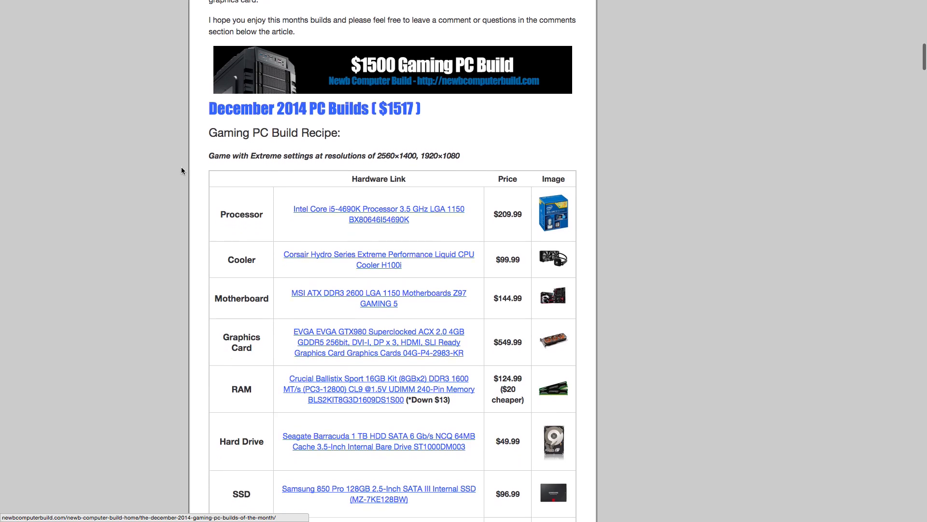
# Scroll down the $1517 parts table to the optical drive row and estimated price.
pyautogui.scroll(-3)
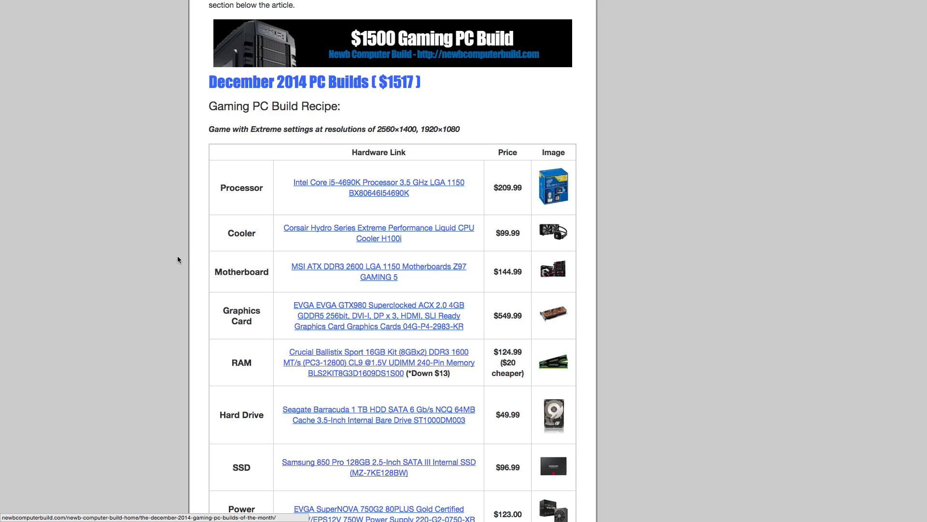
pyautogui.moveTo(306, 175)
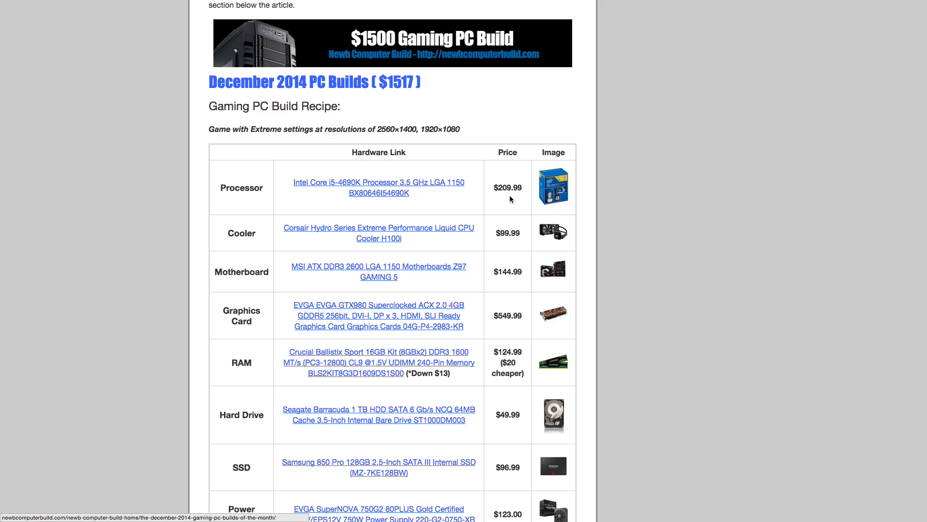
pyautogui.moveTo(505, 185)
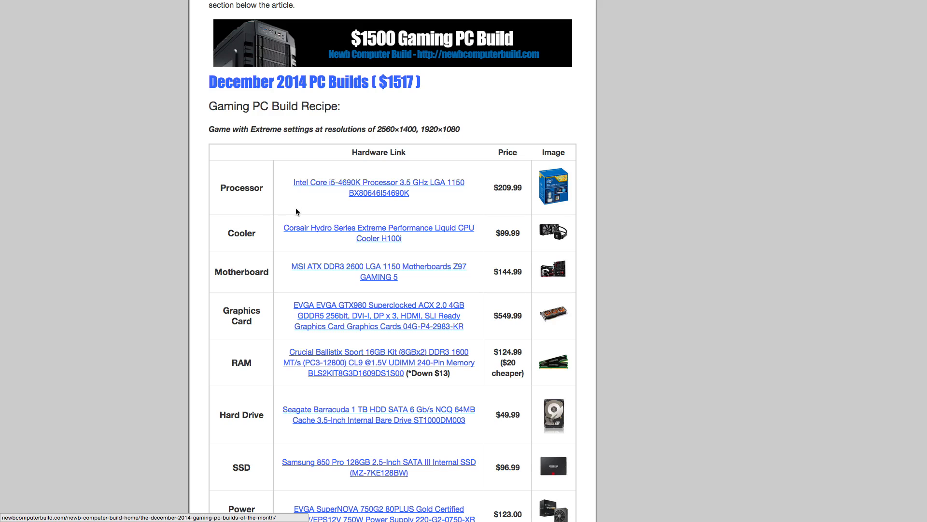
pyautogui.scroll(-3)
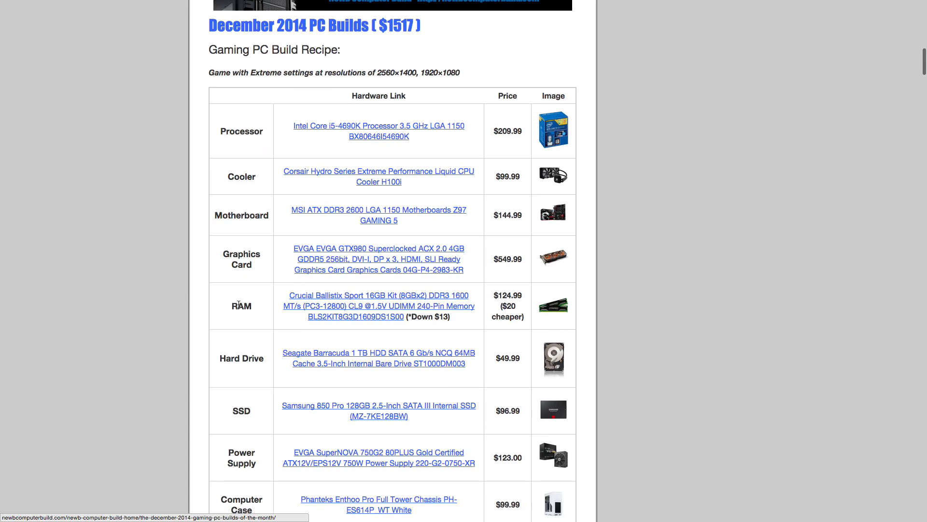
pyautogui.moveTo(167, 279)
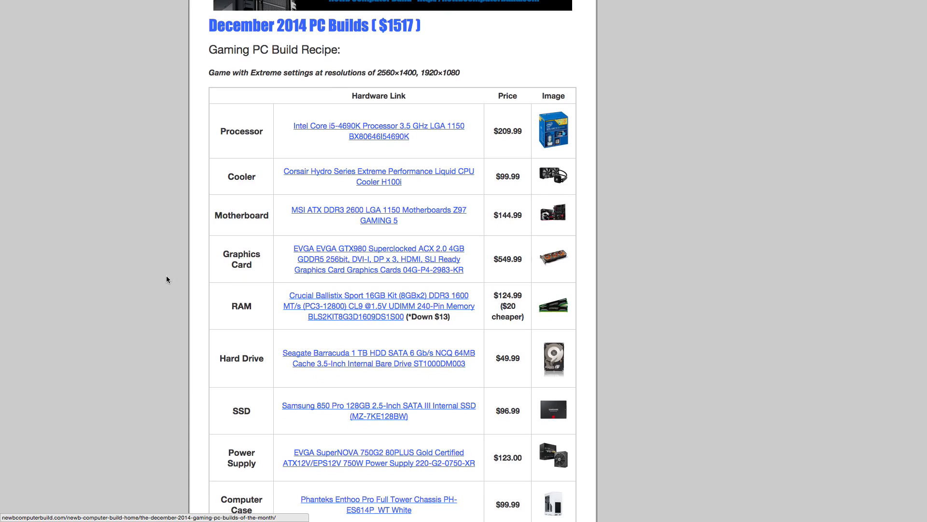
pyautogui.moveTo(141, 213)
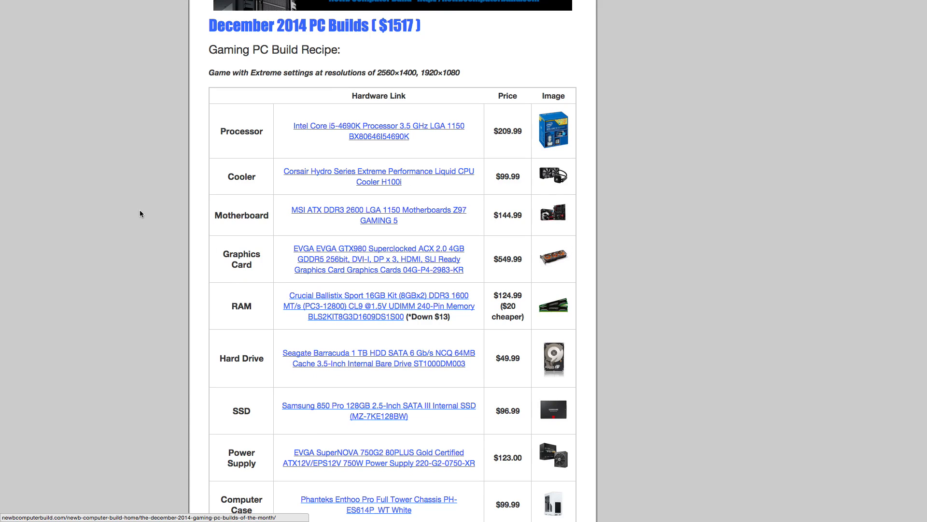
pyautogui.scroll(-3)
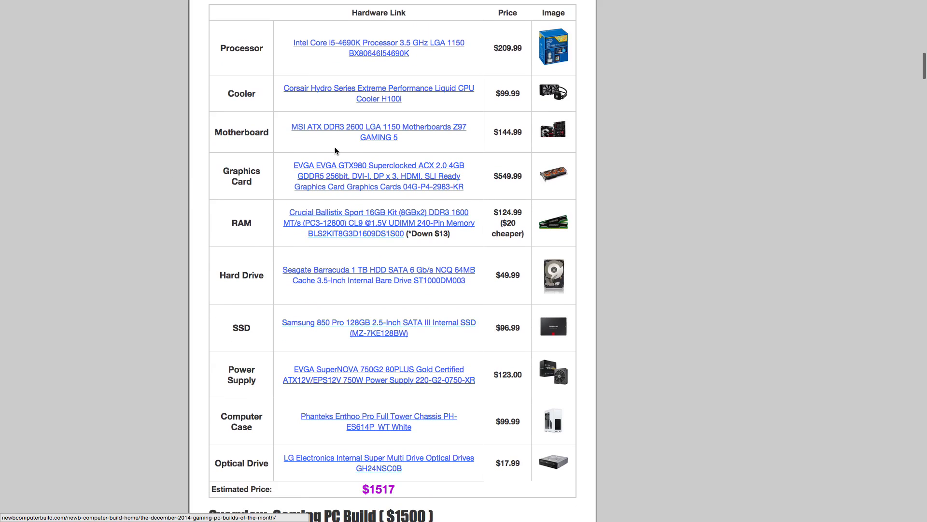
pyautogui.moveTo(413, 148)
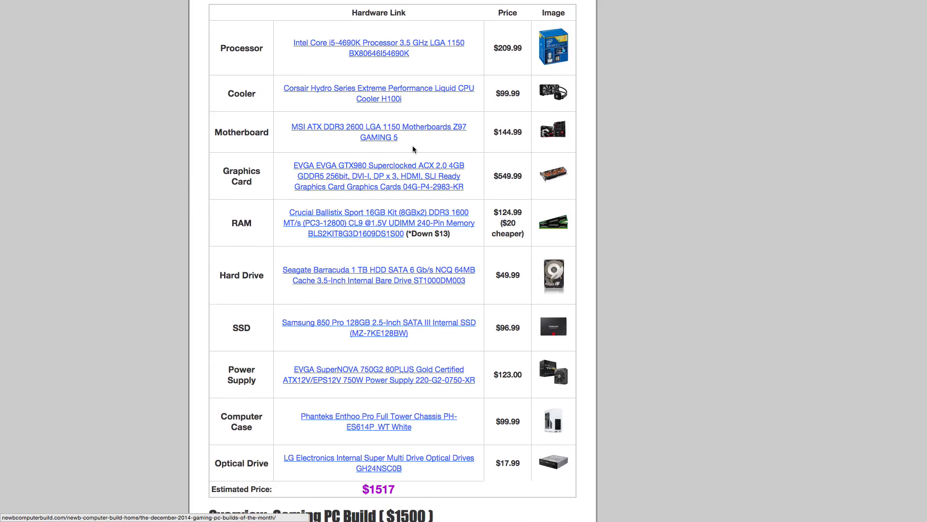
pyautogui.moveTo(509, 149)
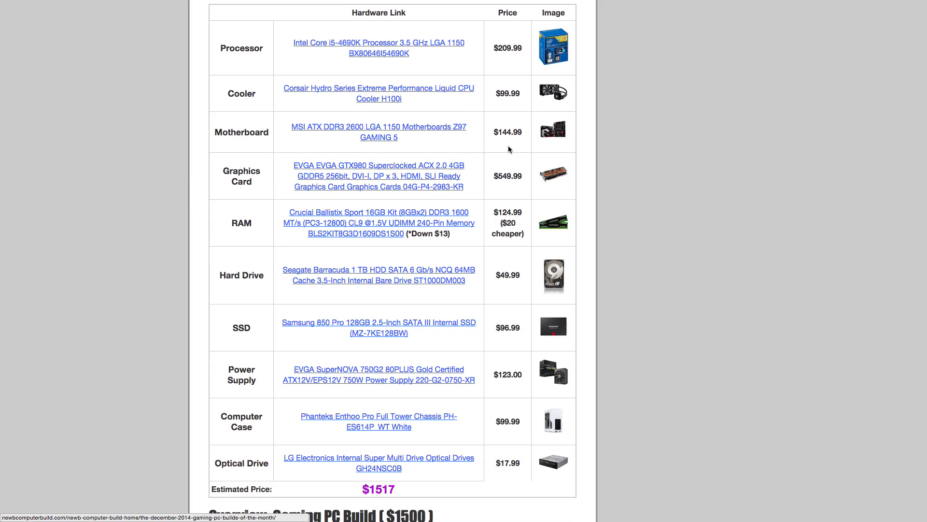
# Scroll below the table to the 'Overview: Gaming PC Build ($1500)' heading.
pyautogui.scroll(-3)
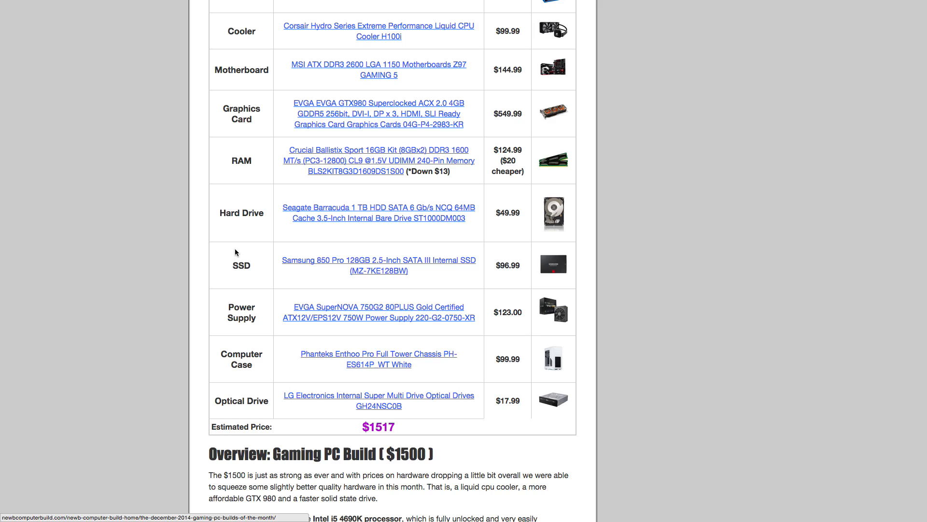
pyautogui.moveTo(291, 88)
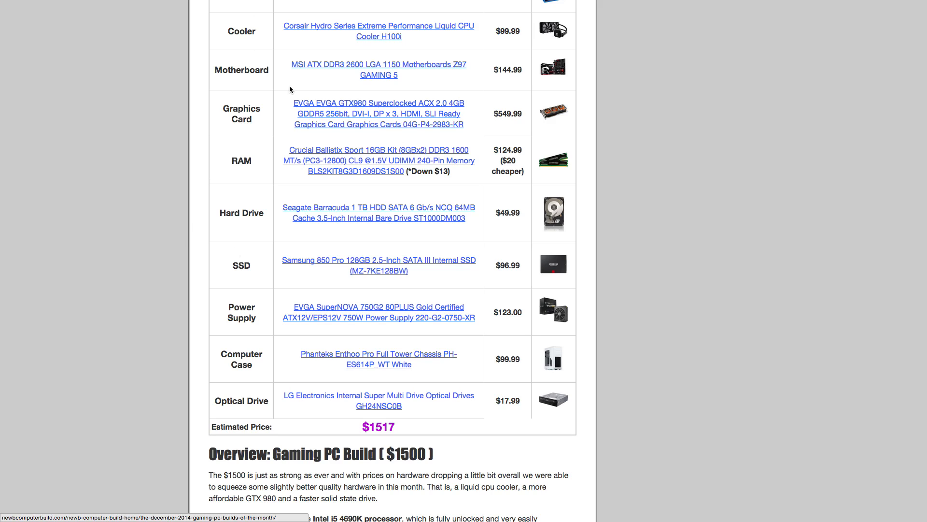
pyautogui.moveTo(507, 125)
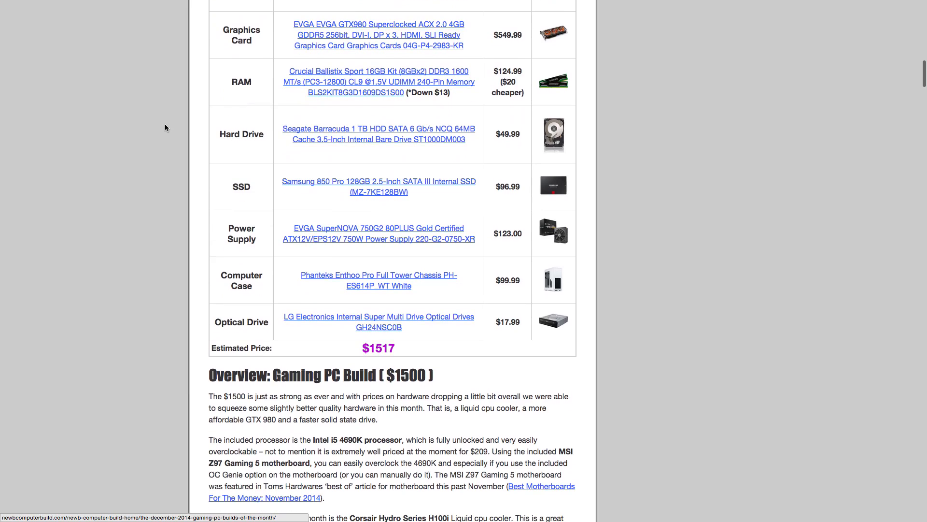
pyautogui.moveTo(161, 129)
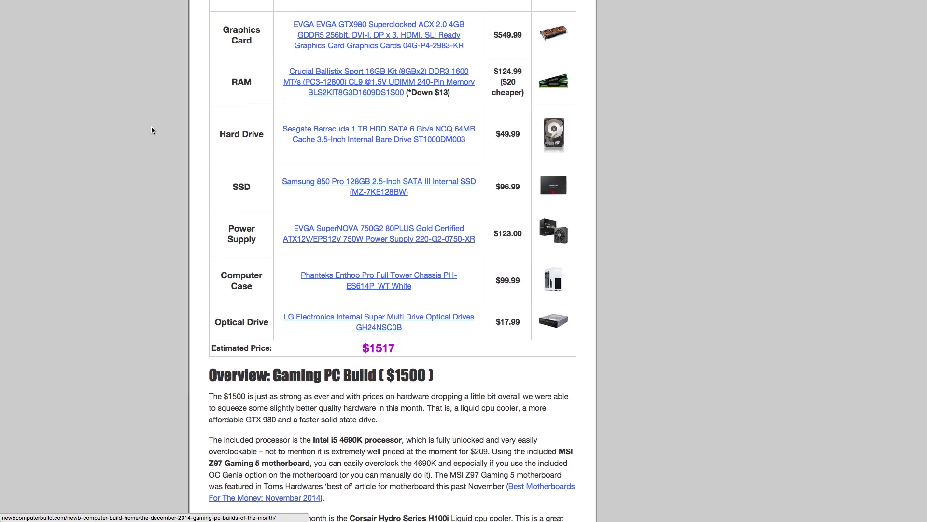
pyautogui.moveTo(457, 104)
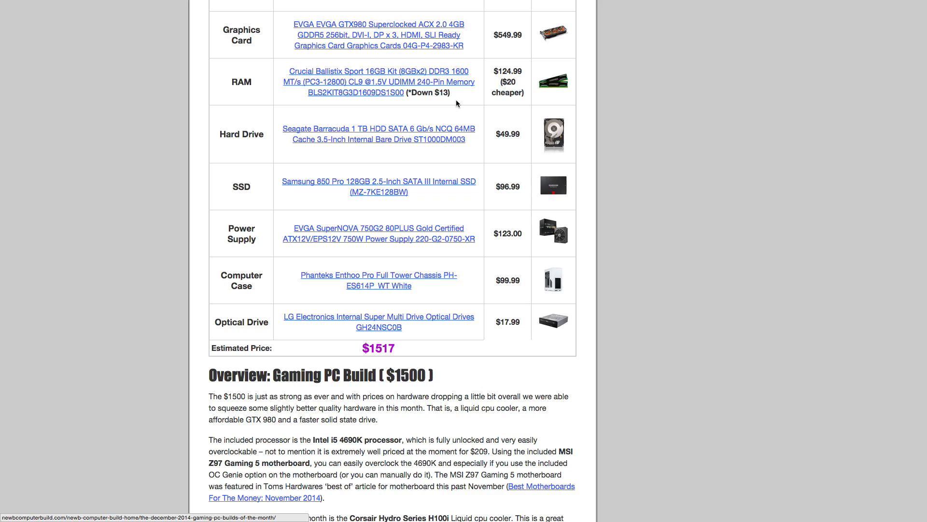
pyautogui.moveTo(527, 99)
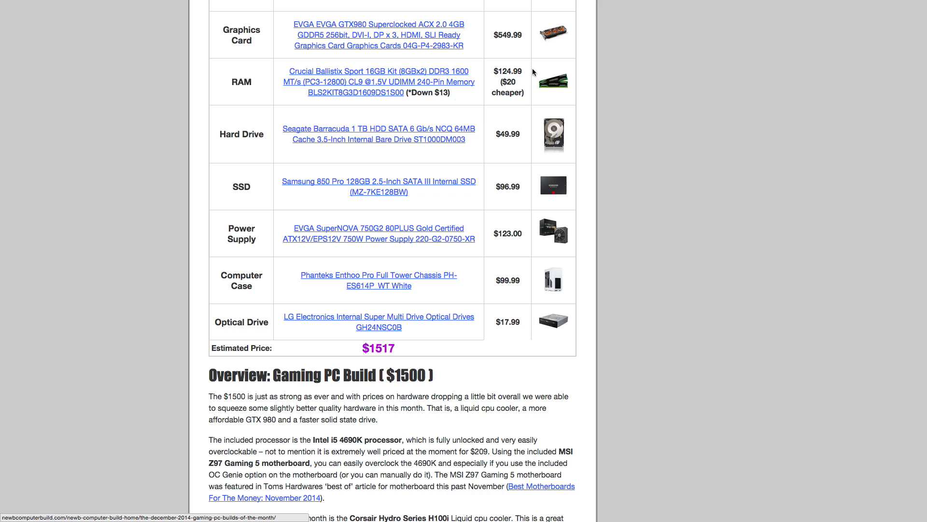
pyautogui.moveTo(606, 136)
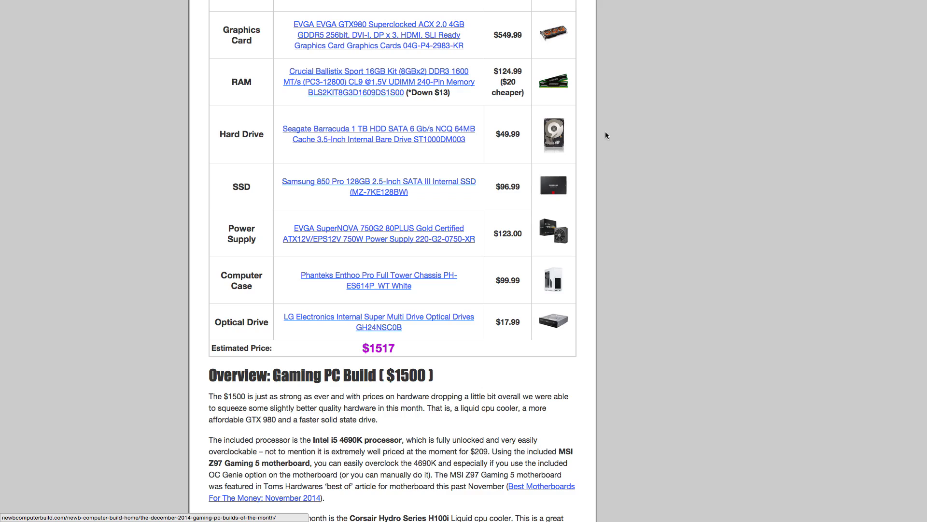
pyautogui.moveTo(599, 164)
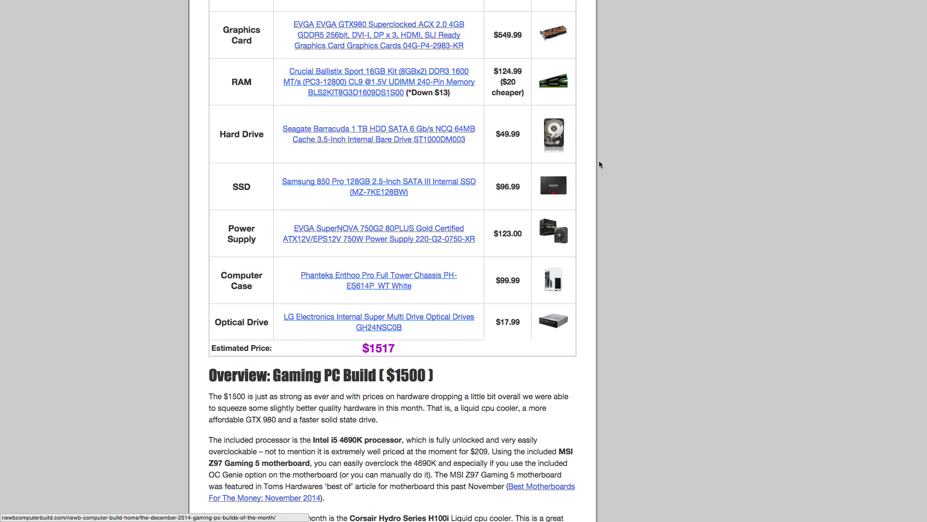
# Scroll through the overview paragraphs to the Phanteks Enthoo Pro case overview and features.
pyautogui.scroll(-3)
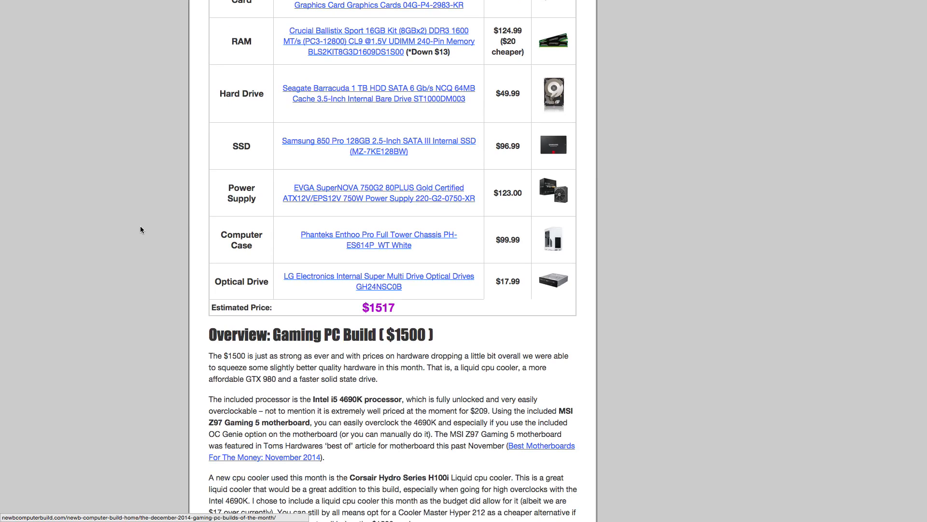
pyautogui.moveTo(643, 131)
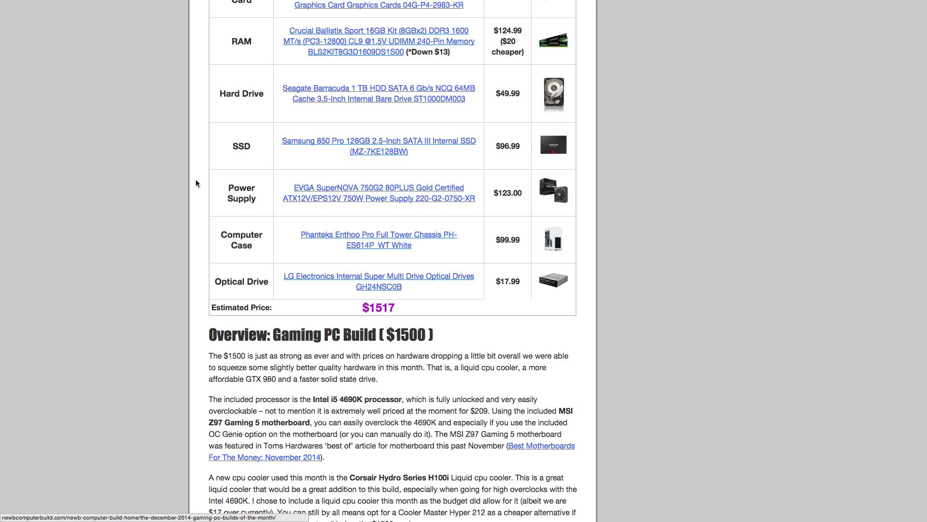
pyautogui.moveTo(286, 136)
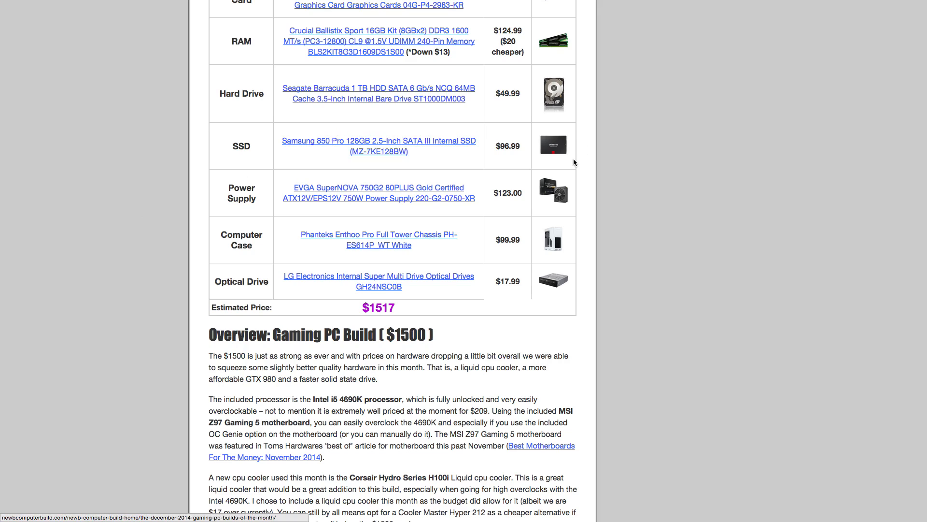
pyautogui.moveTo(330, 153)
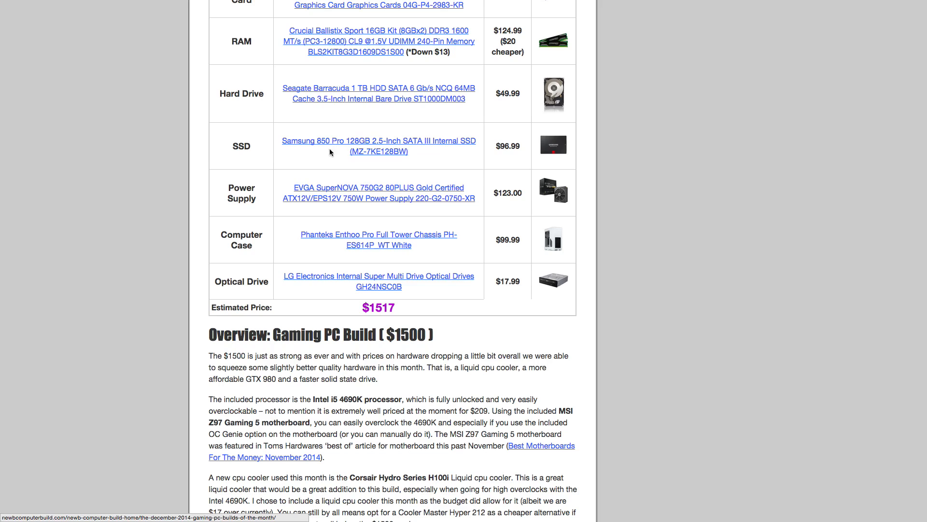
pyautogui.moveTo(182, 150)
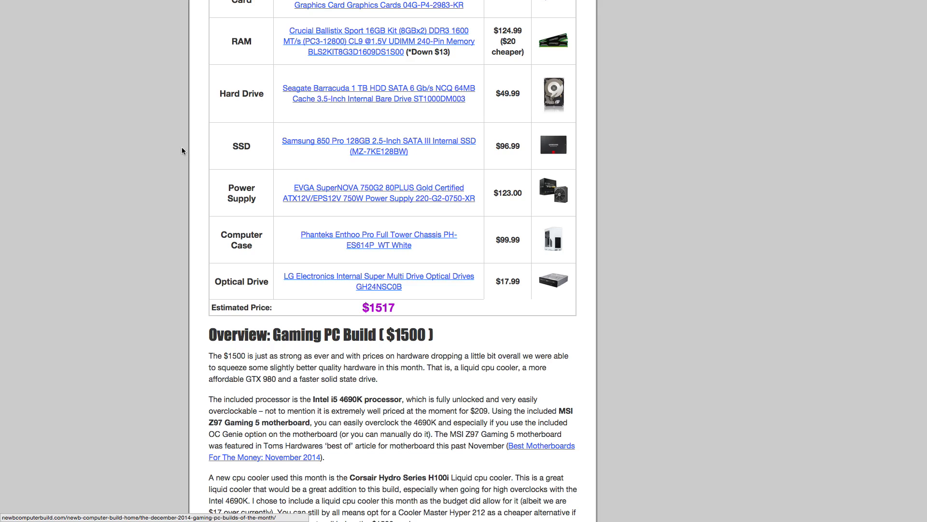
pyautogui.moveTo(551, 161)
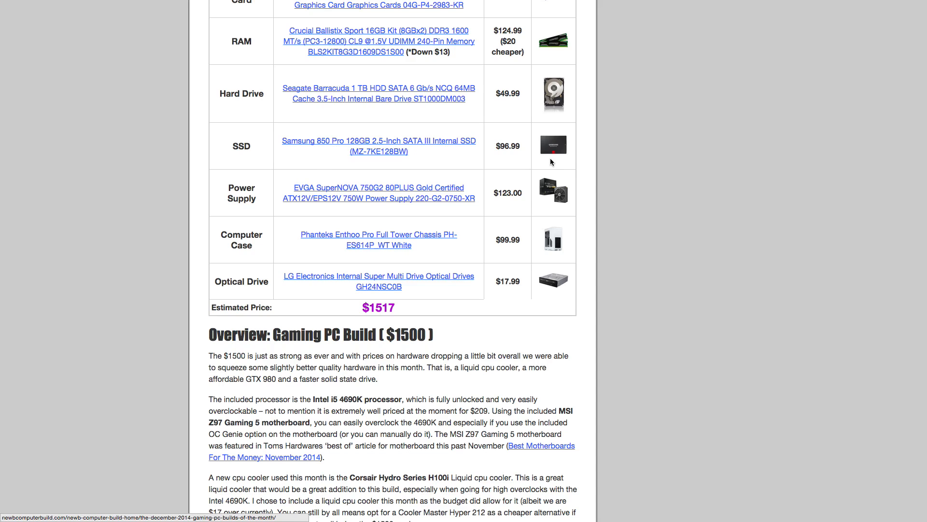
pyautogui.moveTo(563, 125)
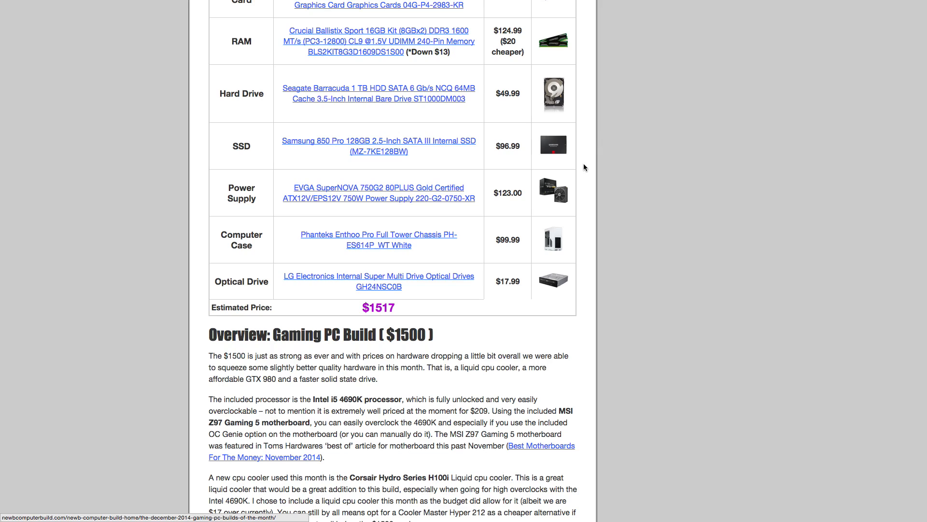
pyautogui.moveTo(563, 168)
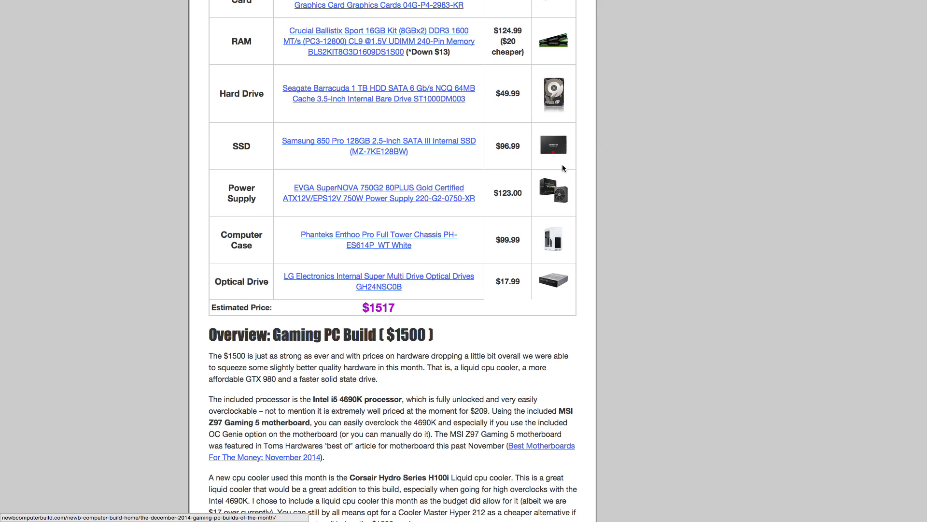
pyautogui.moveTo(584, 165)
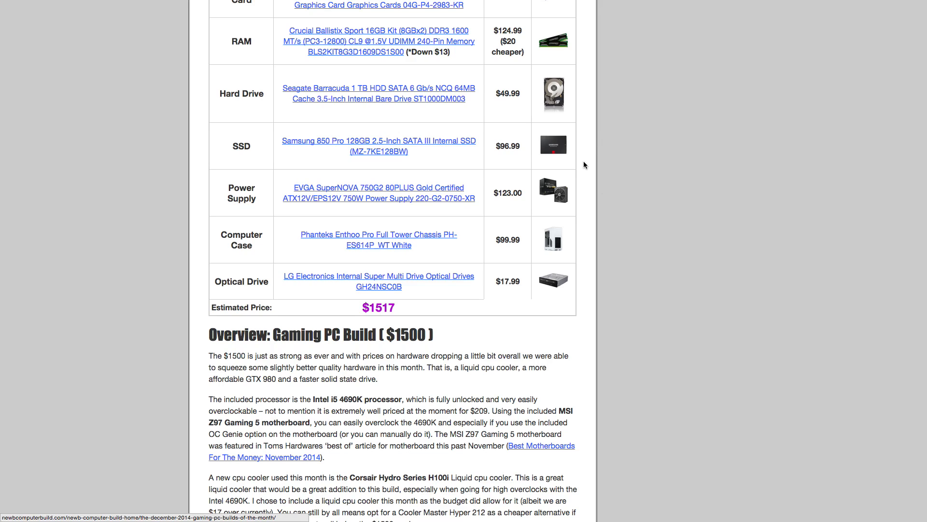
pyautogui.scroll(-3)
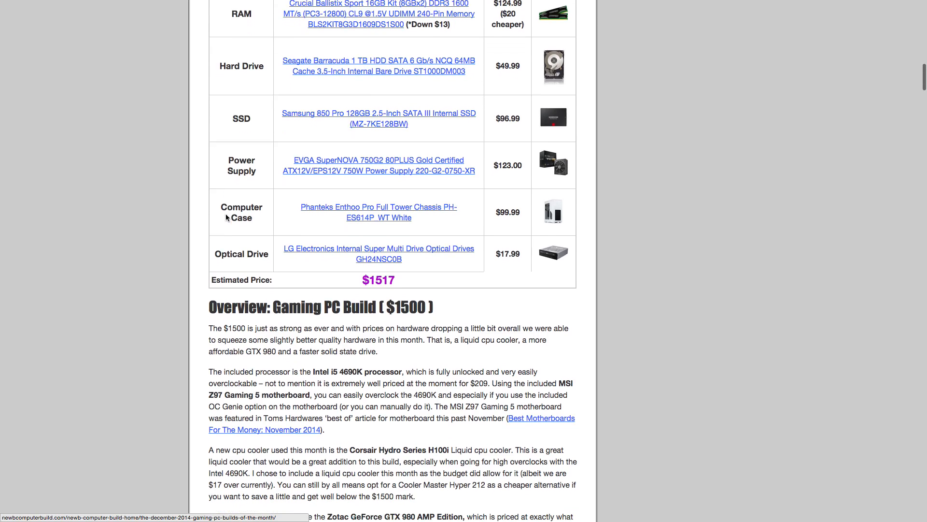
pyautogui.scroll(-3)
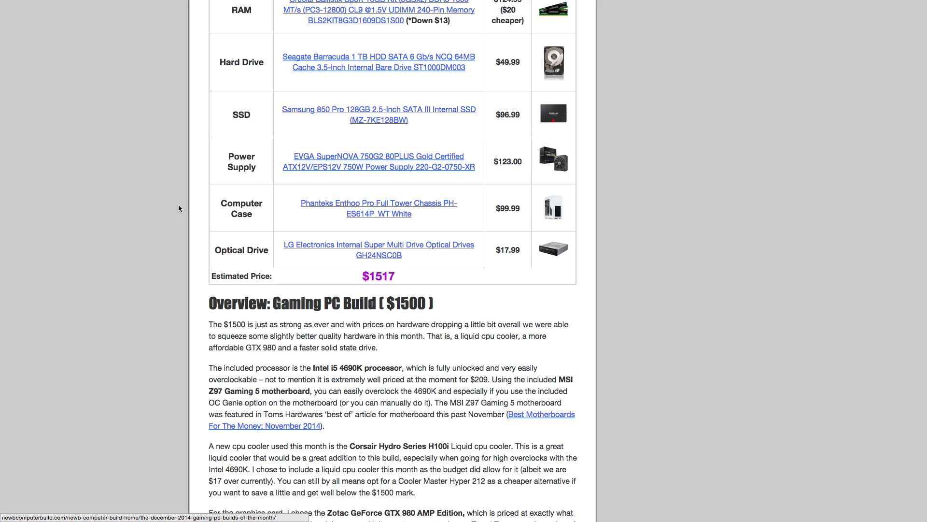
pyautogui.moveTo(638, 194)
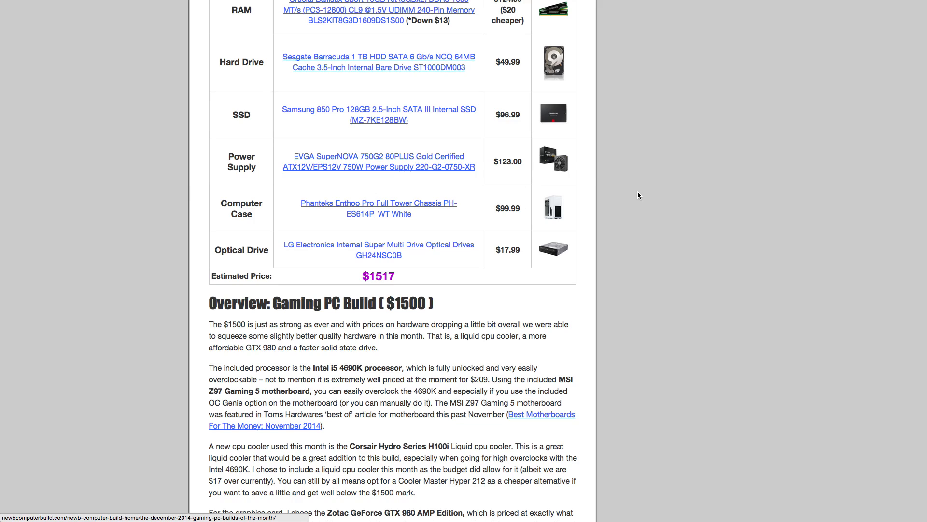
pyautogui.moveTo(519, 175)
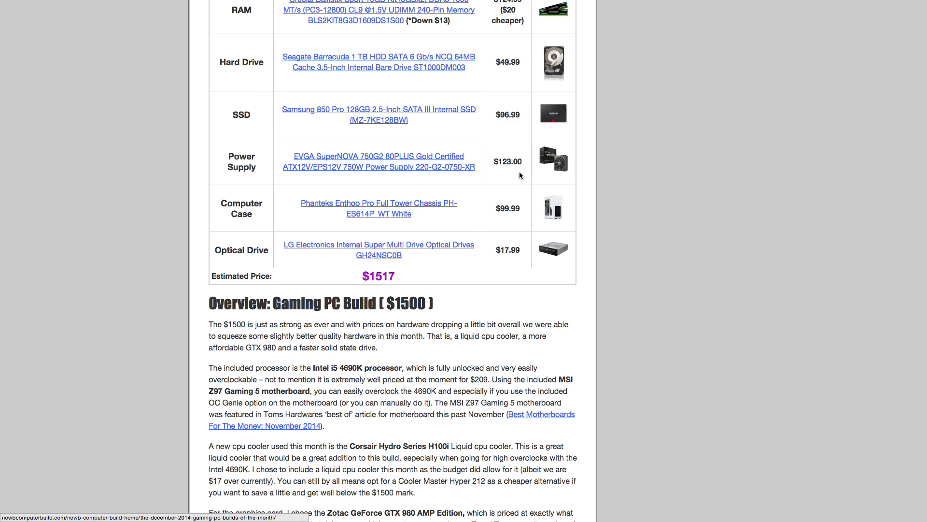
pyautogui.moveTo(638, 184)
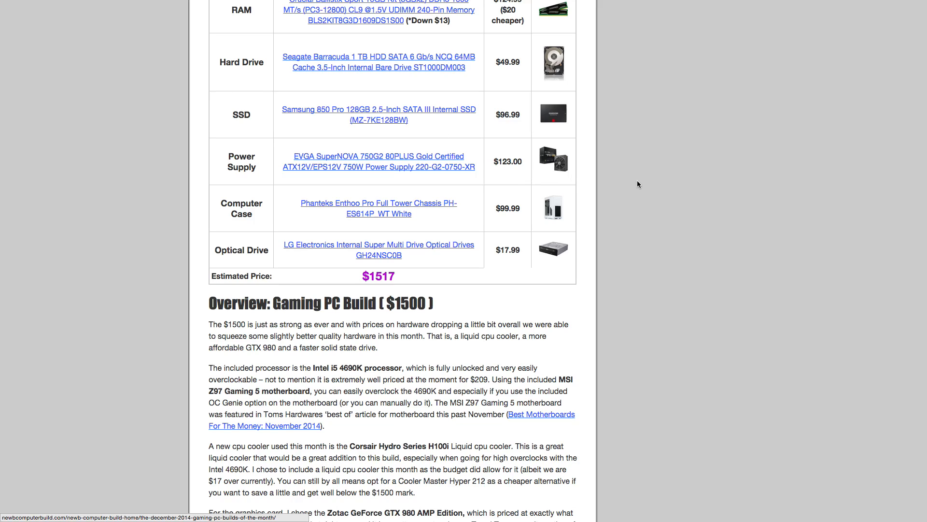
pyautogui.moveTo(623, 182)
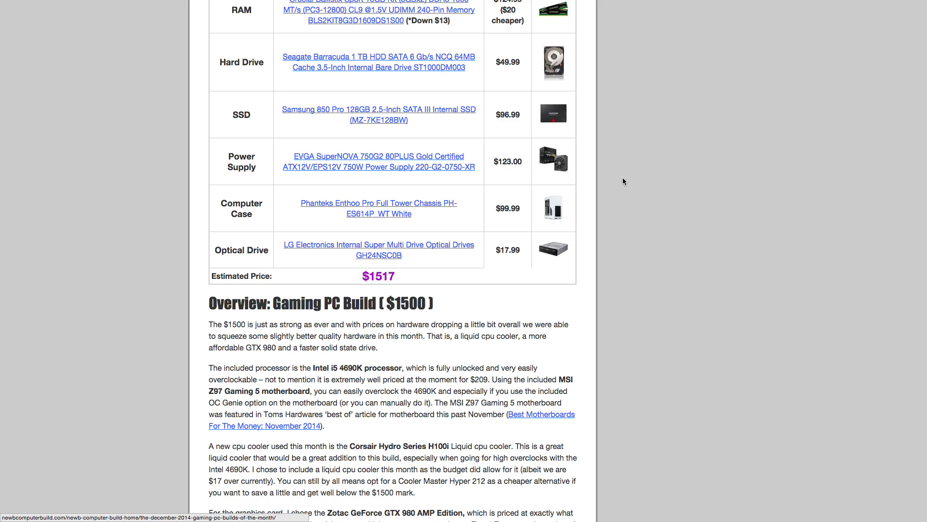
pyautogui.scroll(-3)
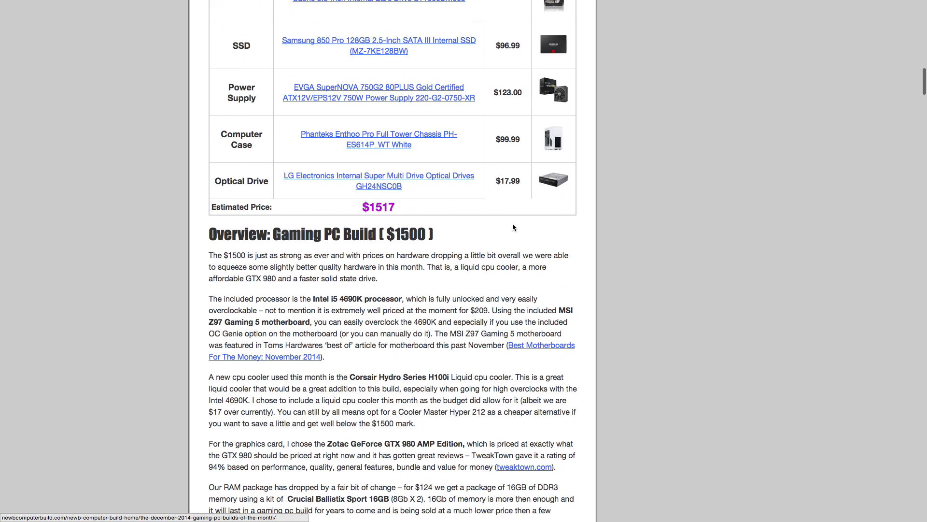
pyautogui.moveTo(214, 163)
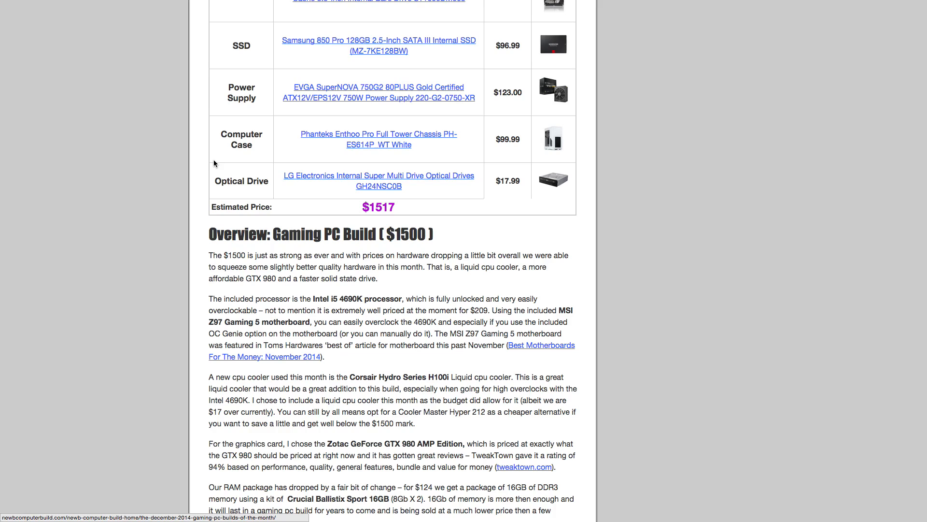
pyautogui.moveTo(533, 167)
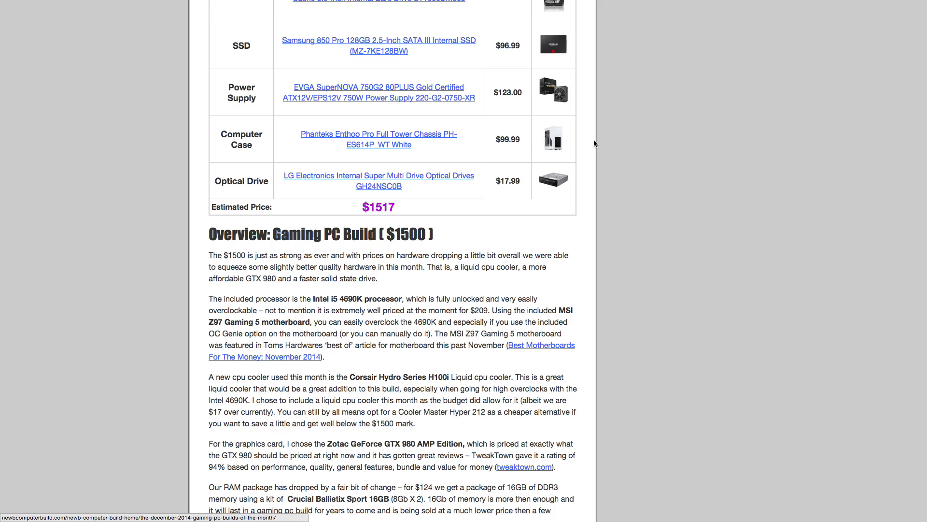
pyautogui.moveTo(569, 151)
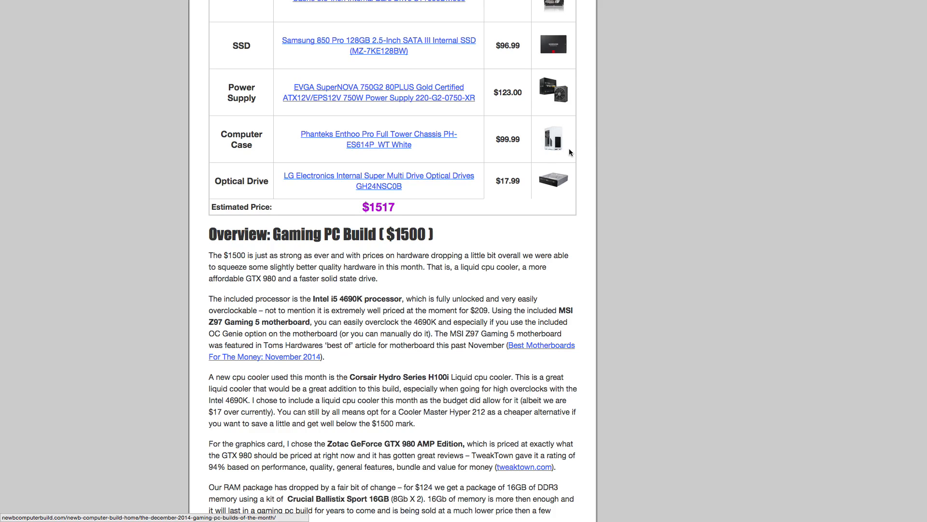
pyautogui.moveTo(562, 143)
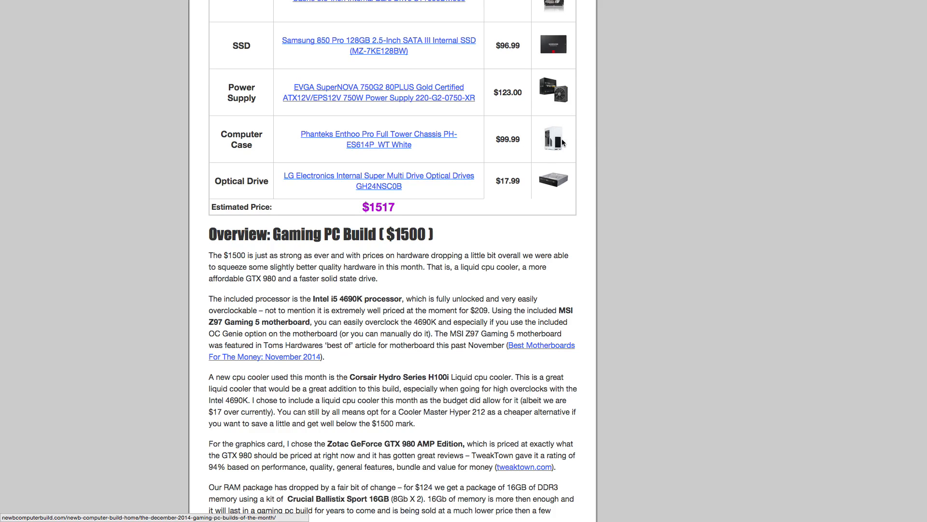
pyautogui.moveTo(541, 138)
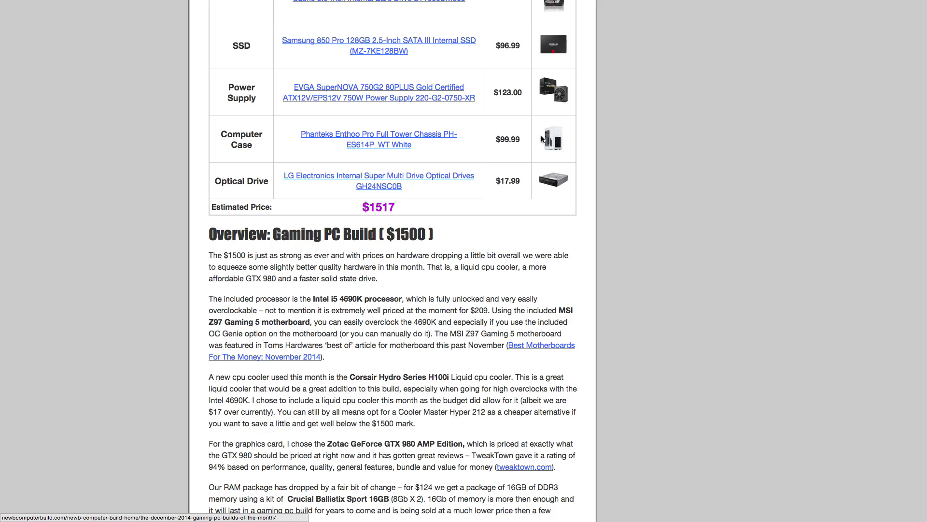
pyautogui.moveTo(557, 162)
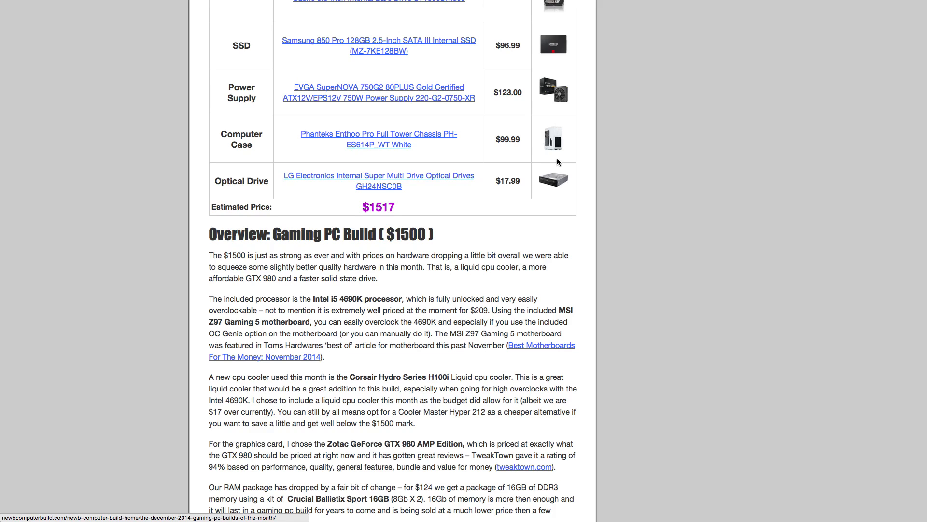
pyautogui.moveTo(545, 158)
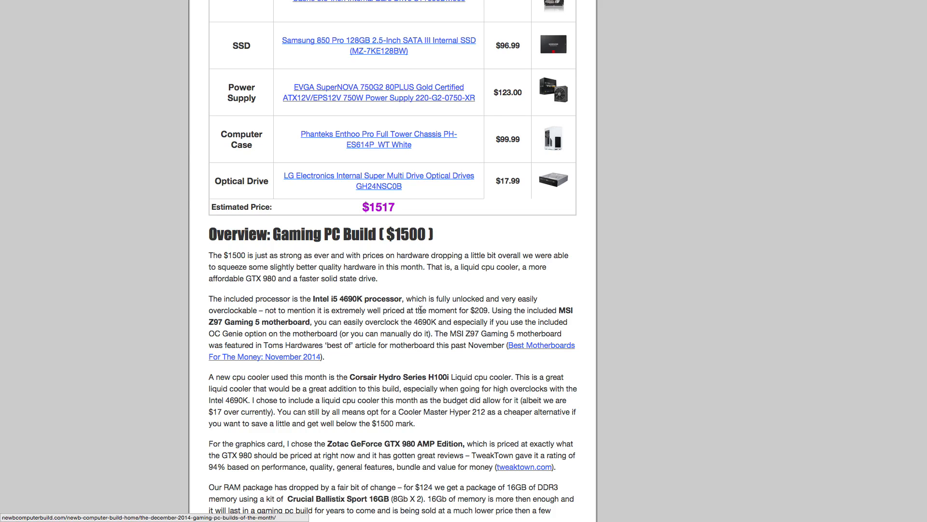
pyautogui.scroll(-3)
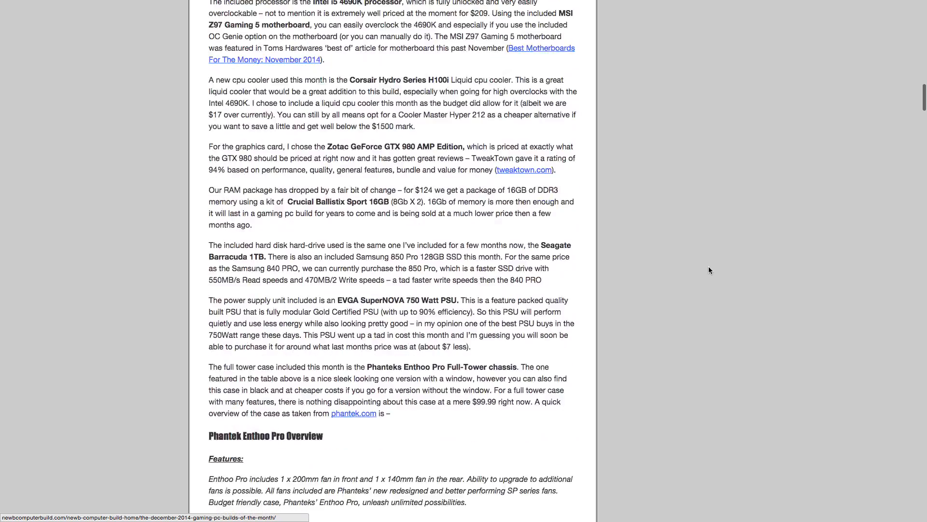
# Scroll past the $1500 upgrade suggestions table to the start of the $1003 build recipe table.
pyautogui.scroll(-3)
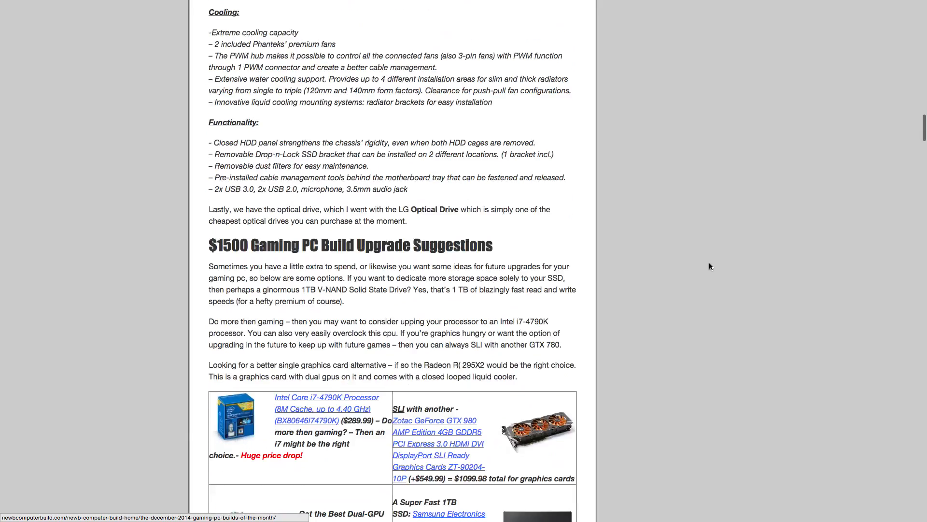
pyautogui.scroll(-3)
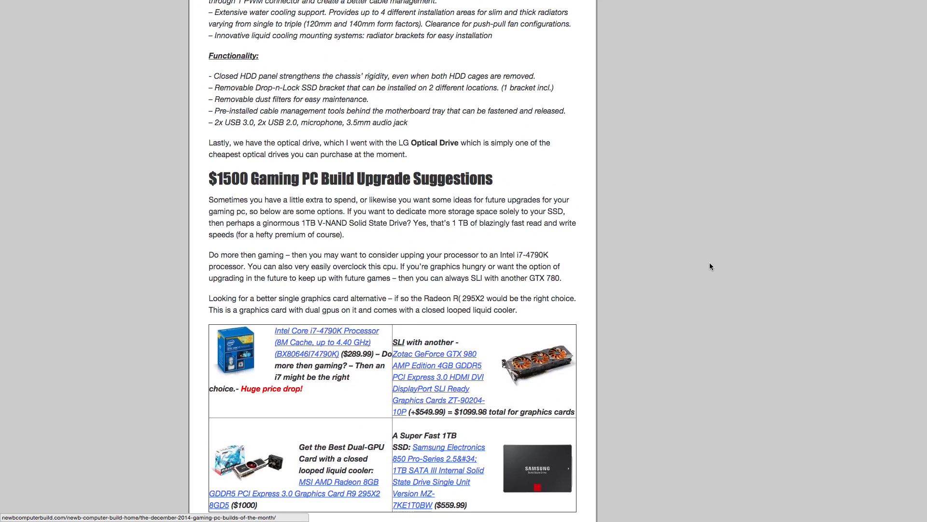
pyautogui.moveTo(322, 342)
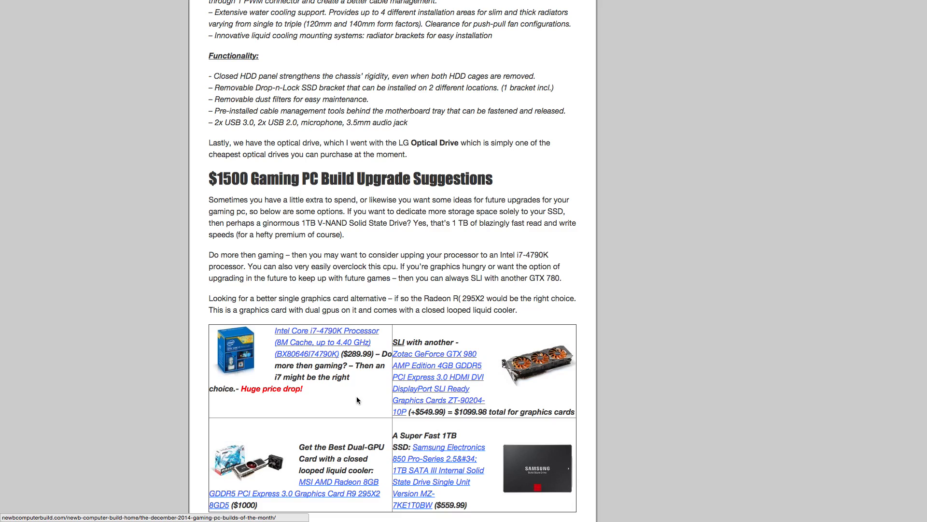
pyautogui.moveTo(347, 409)
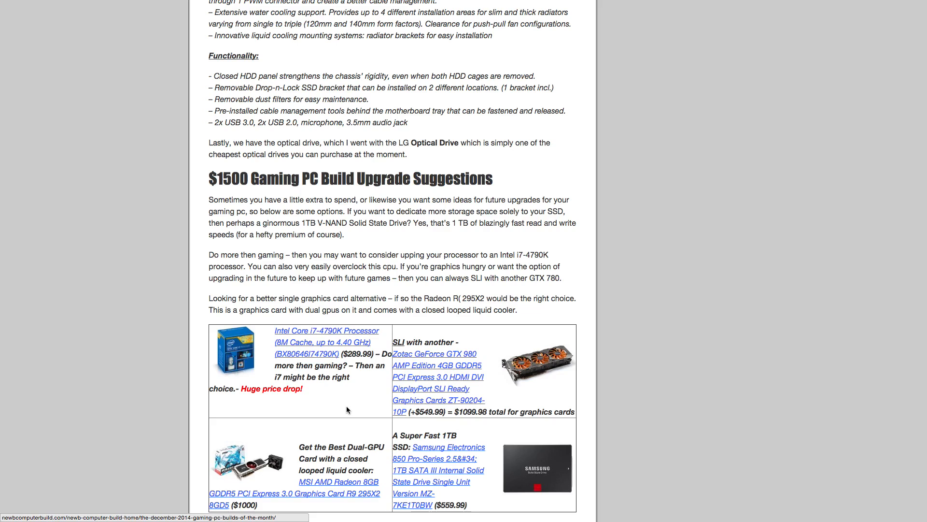
pyautogui.scroll(-3)
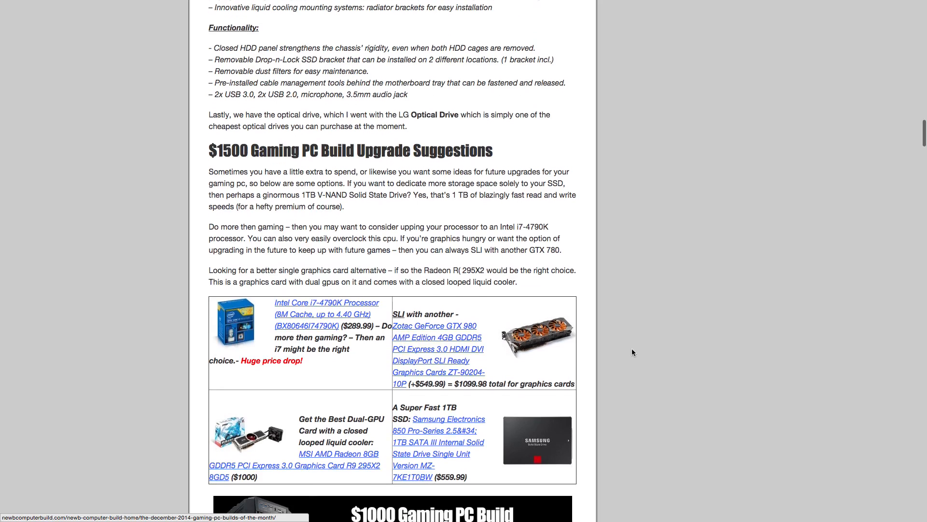
pyautogui.scroll(-3)
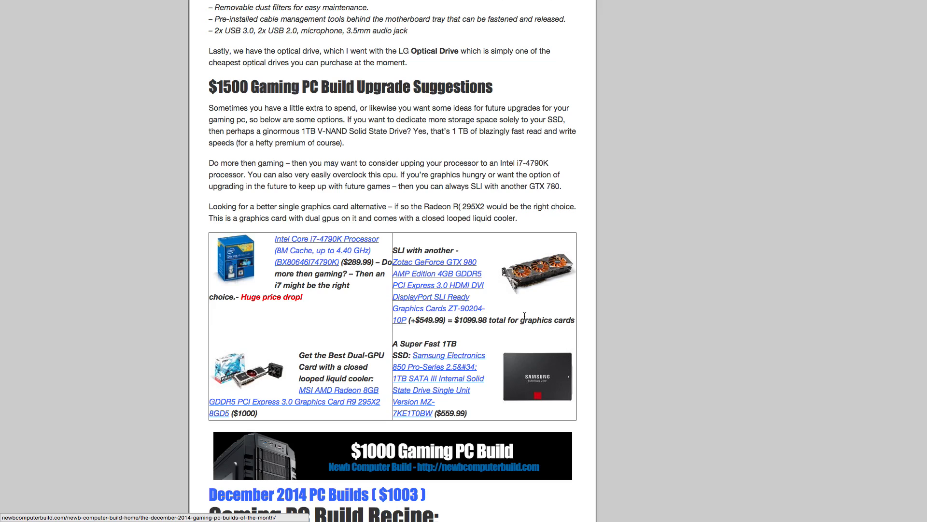
pyautogui.moveTo(606, 310)
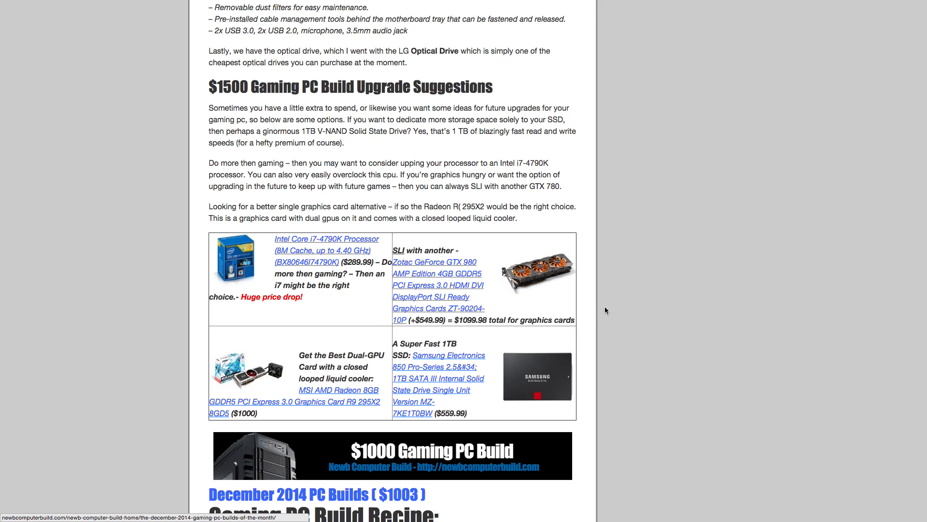
pyautogui.moveTo(560, 335)
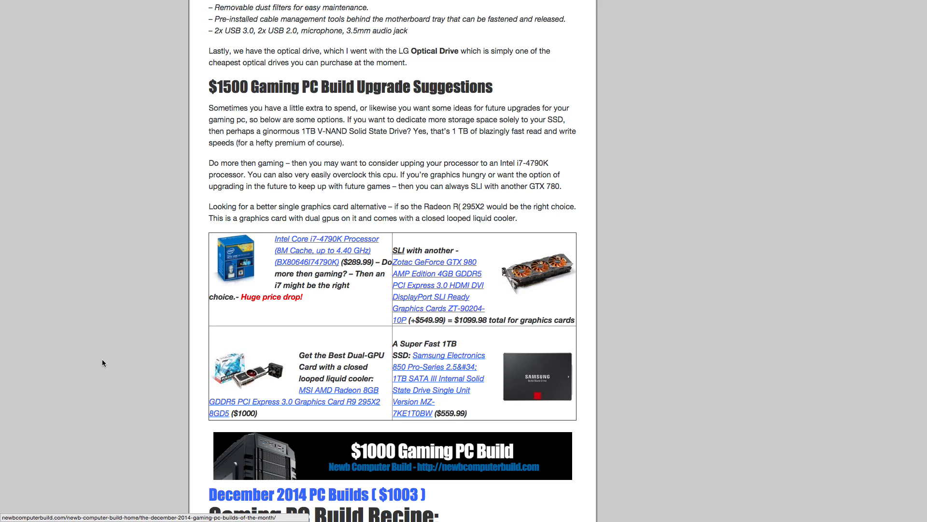
pyautogui.scroll(-3)
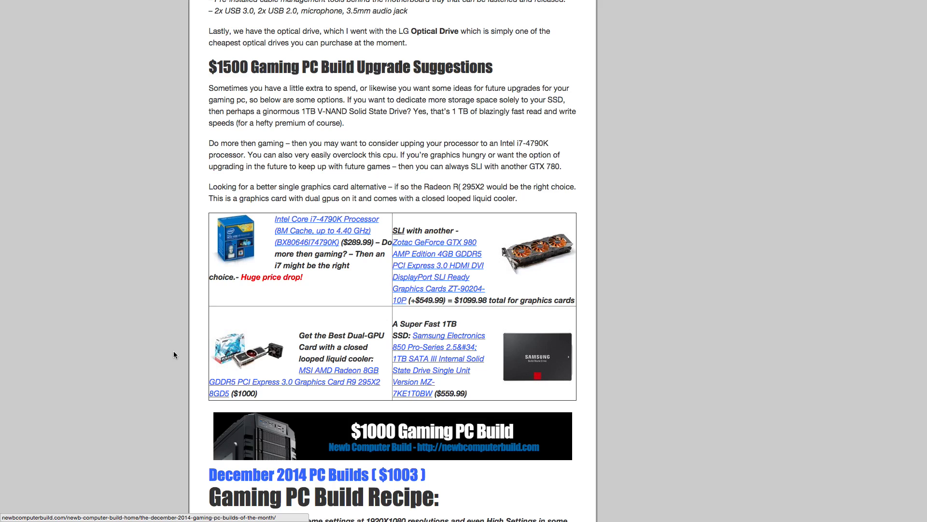
pyautogui.moveTo(318, 273)
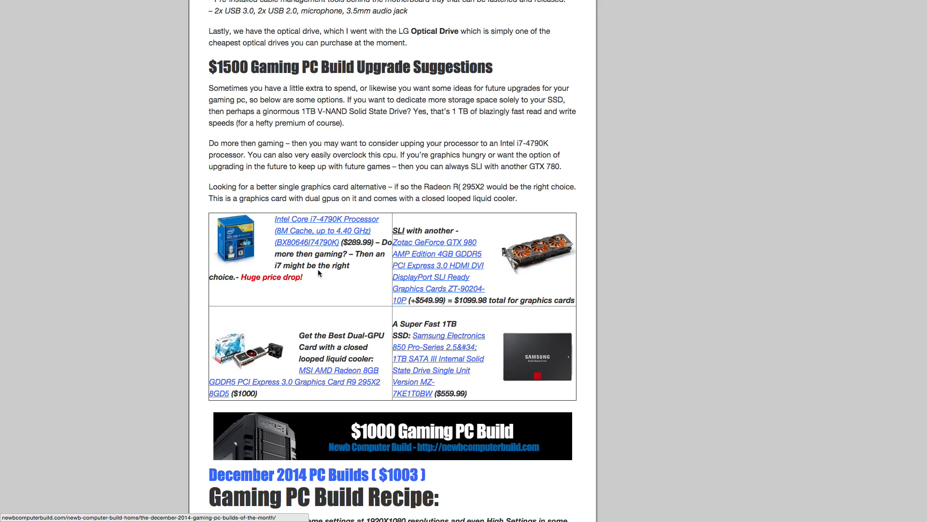
pyautogui.moveTo(375, 320)
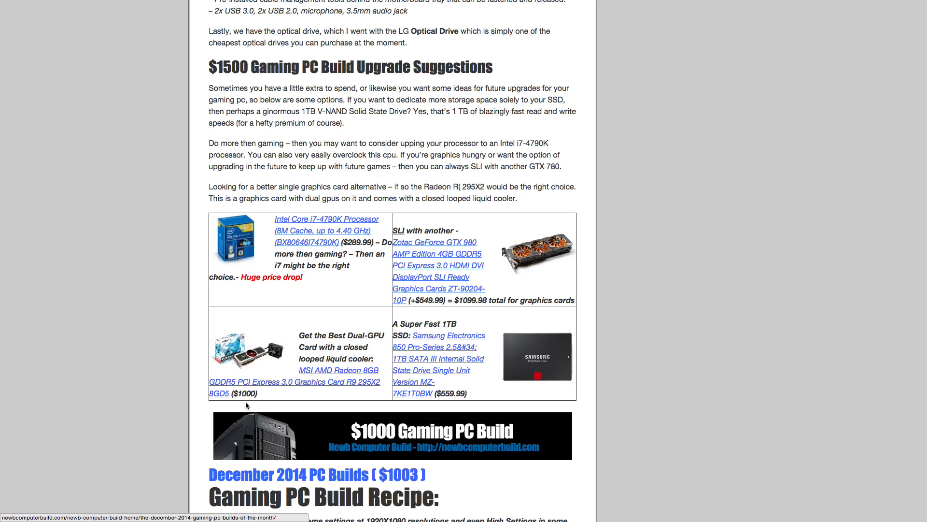
pyautogui.moveTo(162, 335)
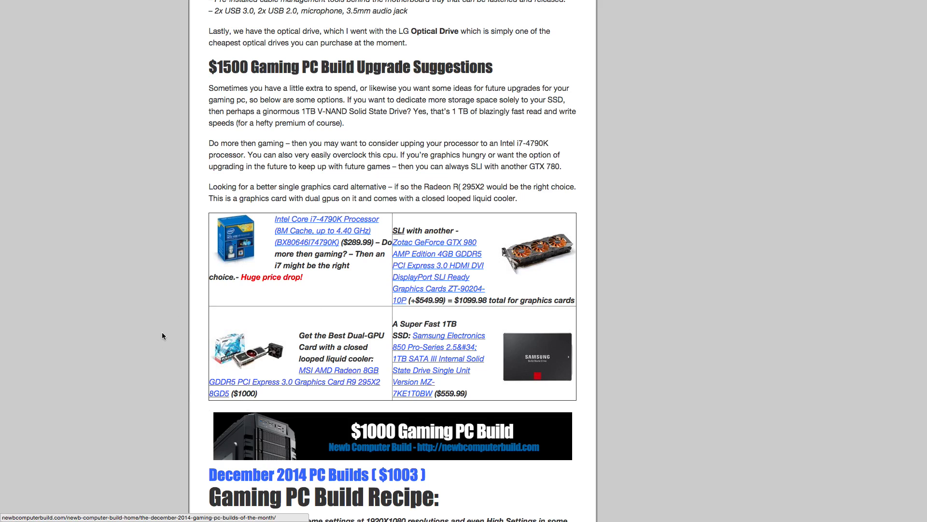
pyautogui.moveTo(212, 344)
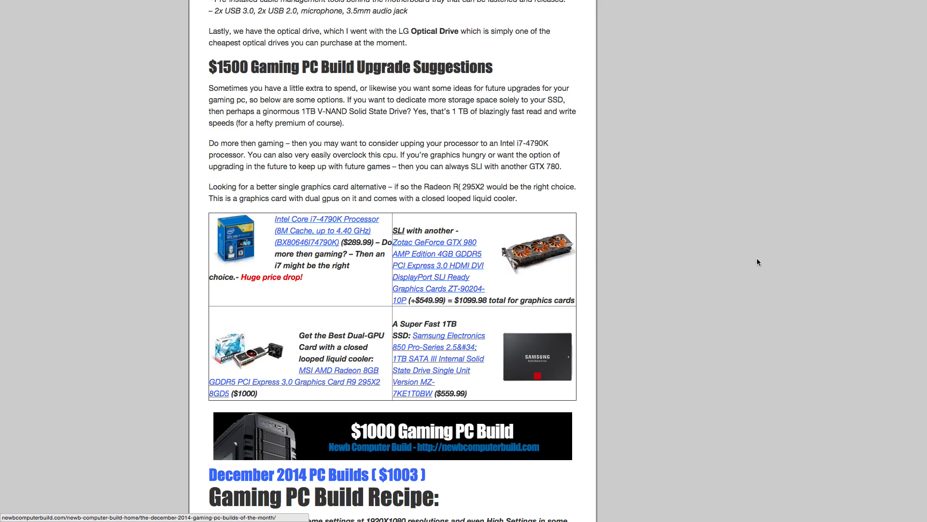
pyautogui.scroll(-3)
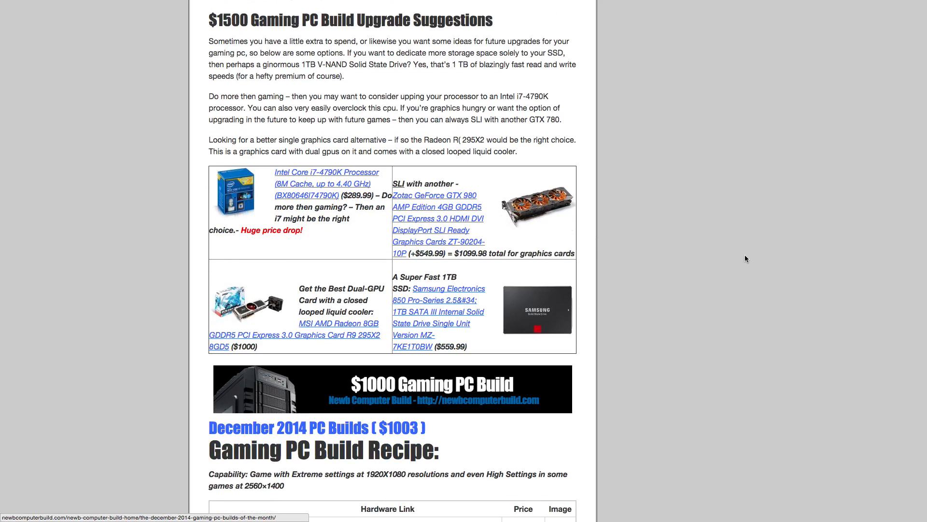
pyautogui.moveTo(705, 268)
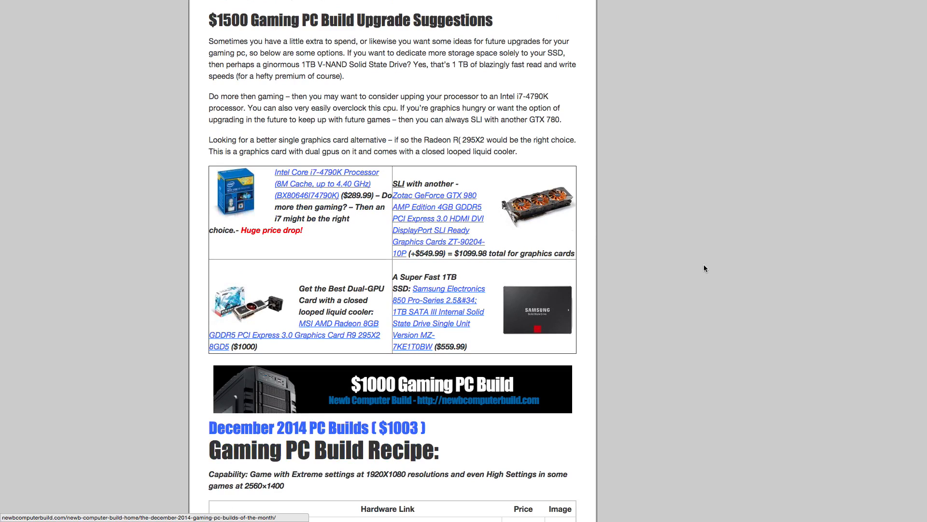
pyautogui.moveTo(650, 288)
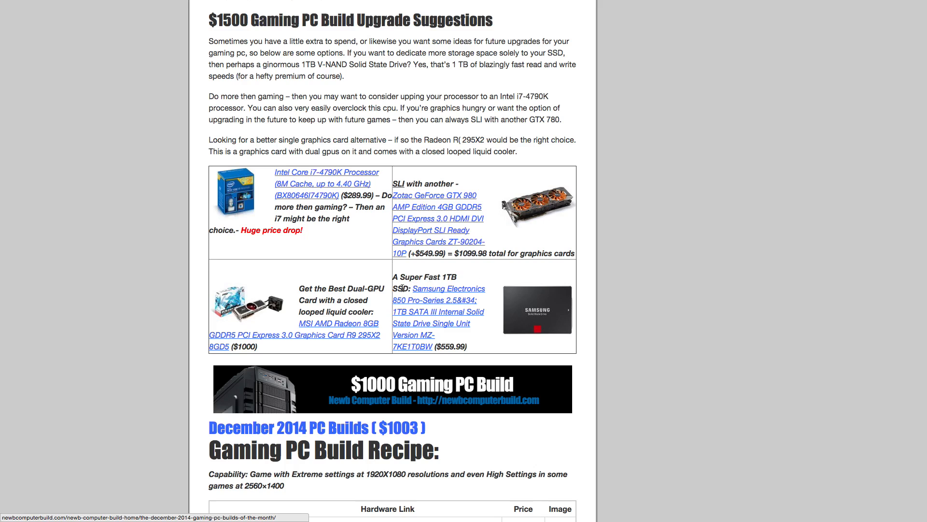
pyautogui.moveTo(547, 304)
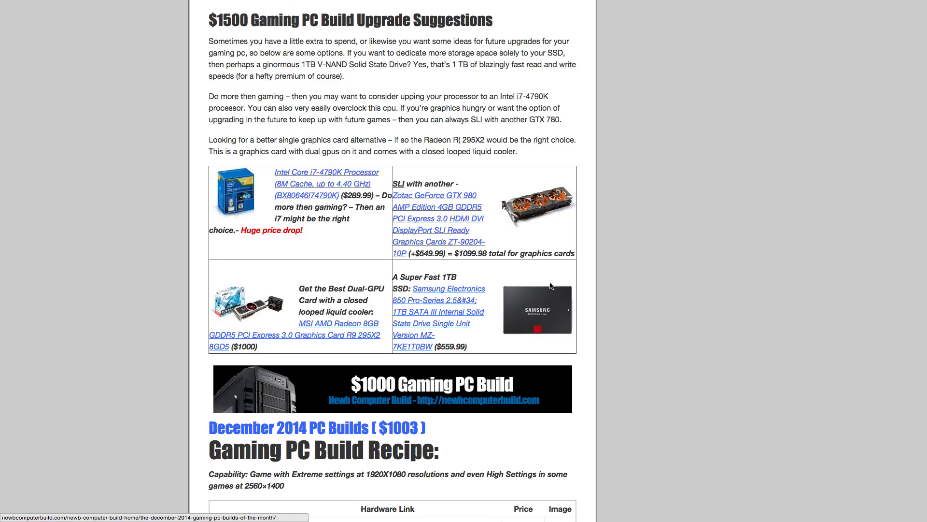
pyautogui.moveTo(595, 272)
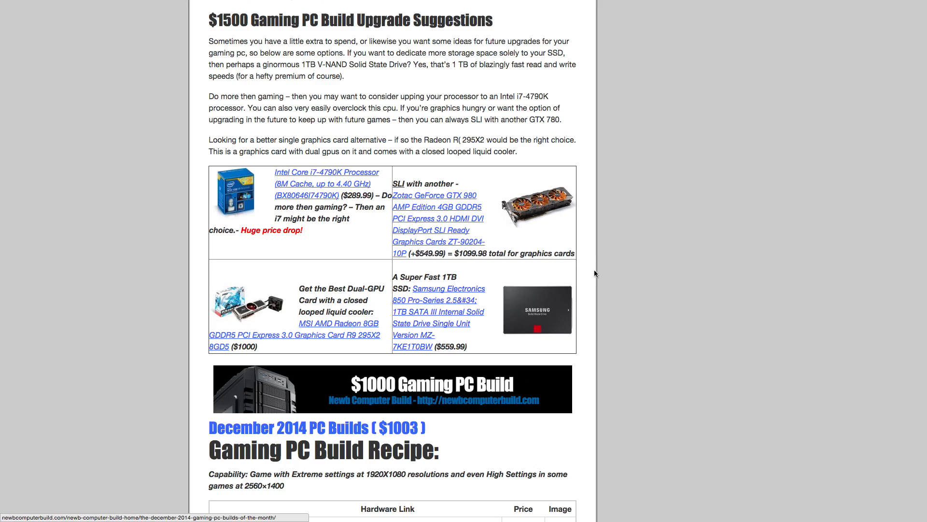
pyautogui.scroll(-3)
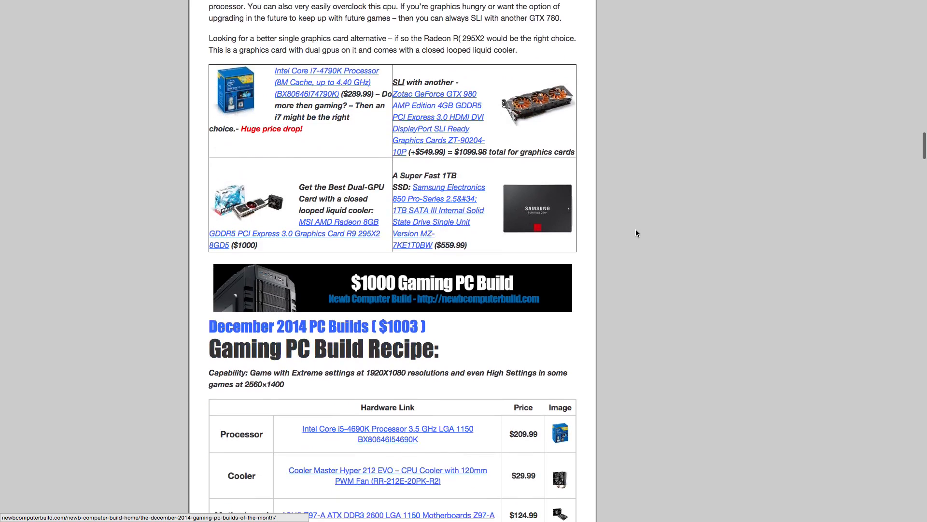
# Scroll through the $1003 parts table and into the $1000 build overview.
pyautogui.scroll(-3)
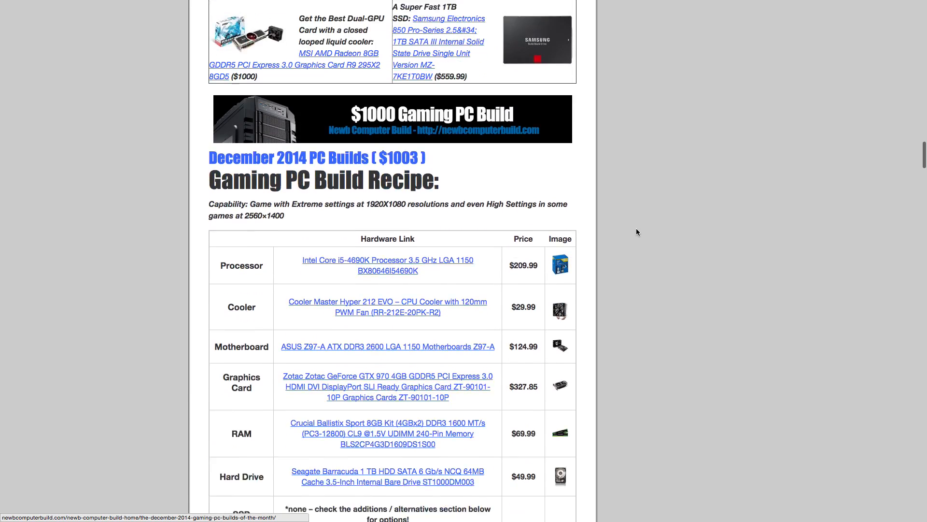
pyautogui.scroll(-3)
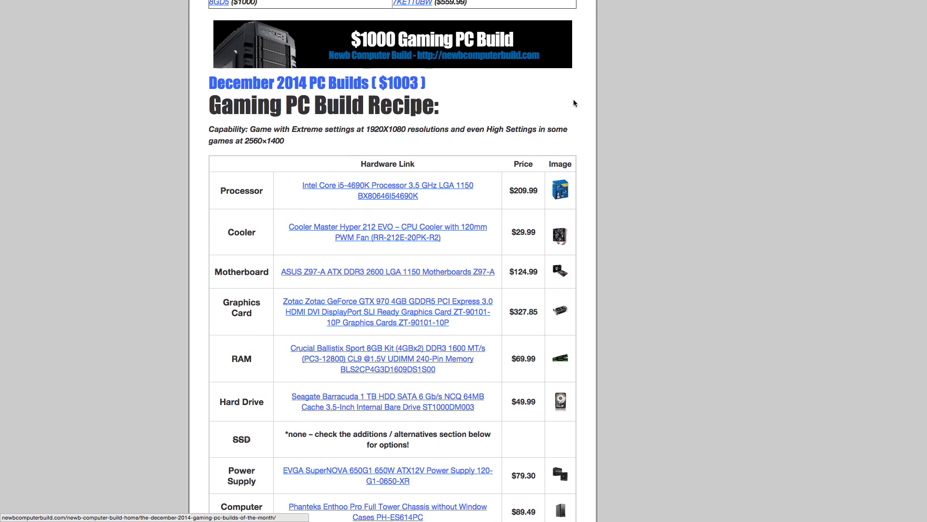
pyautogui.scroll(-3)
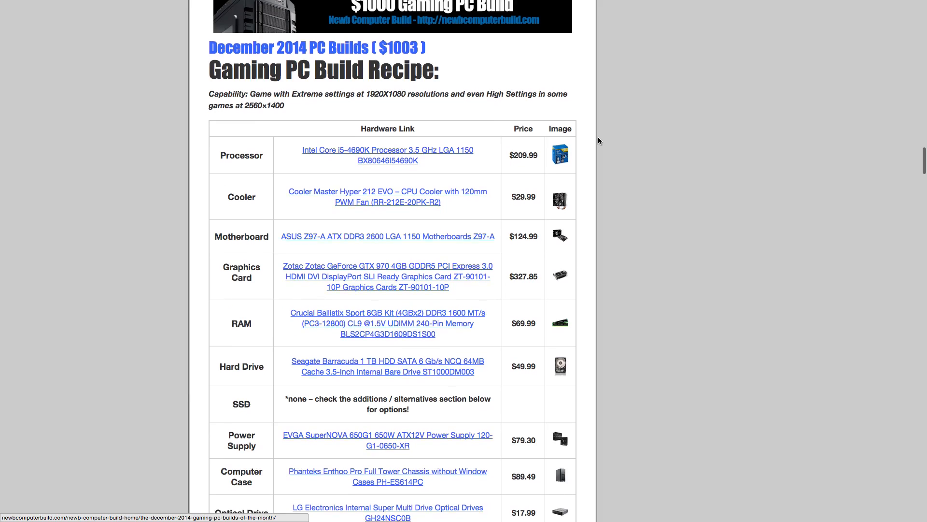
pyautogui.scroll(-3)
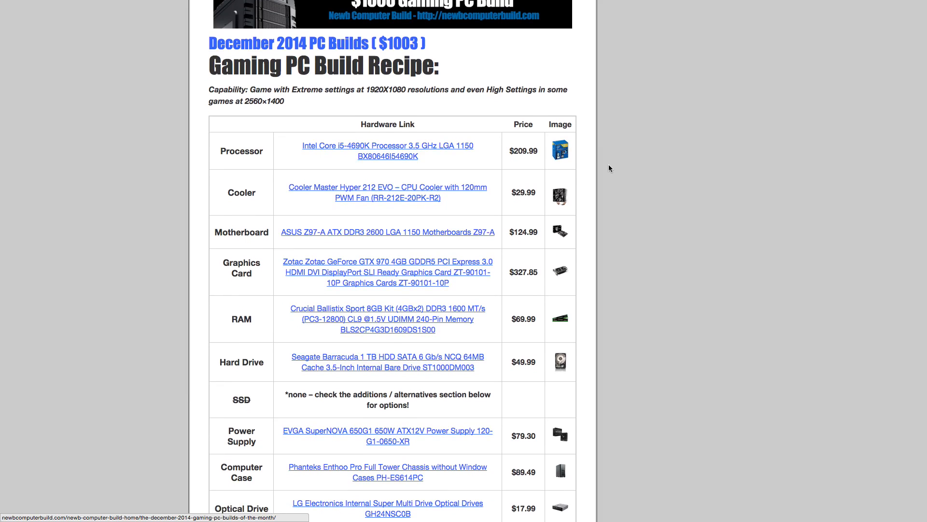
pyautogui.moveTo(612, 183)
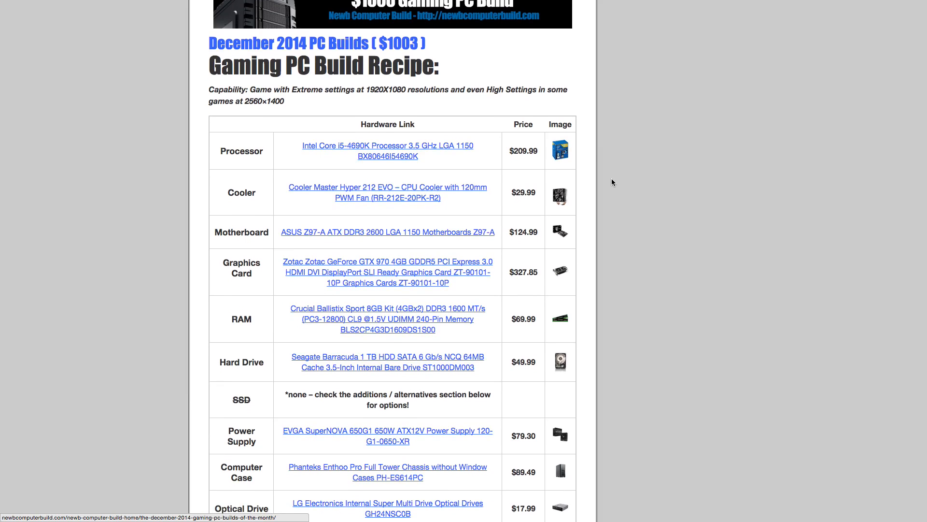
pyautogui.scroll(-3)
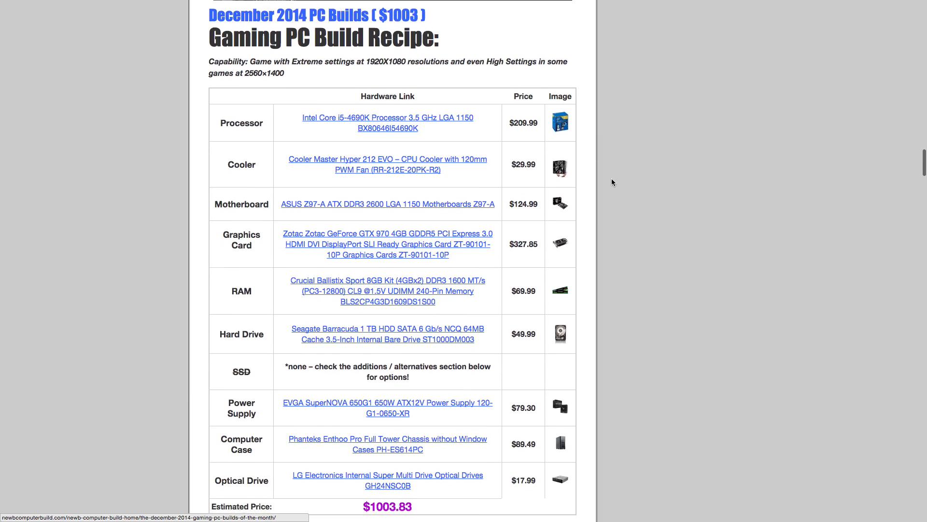
pyautogui.scroll(-3)
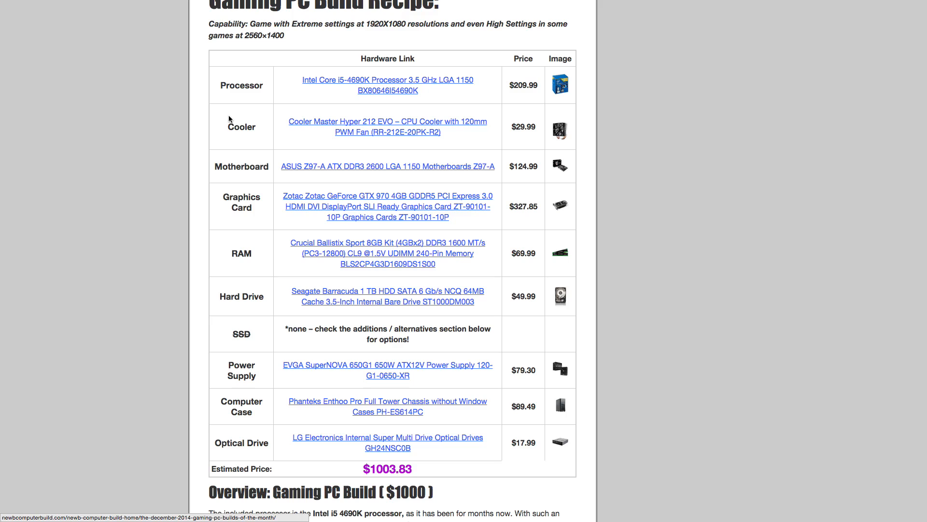
pyautogui.scroll(-3)
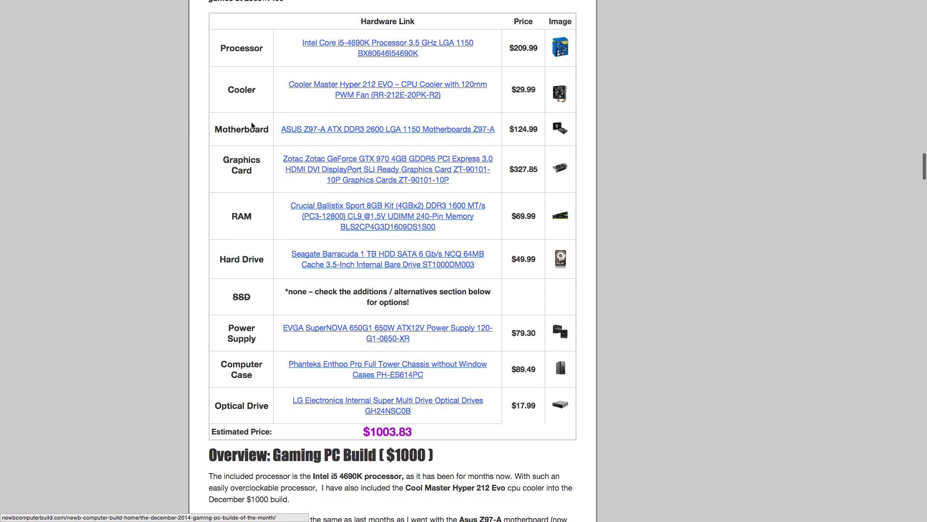
pyautogui.moveTo(168, 135)
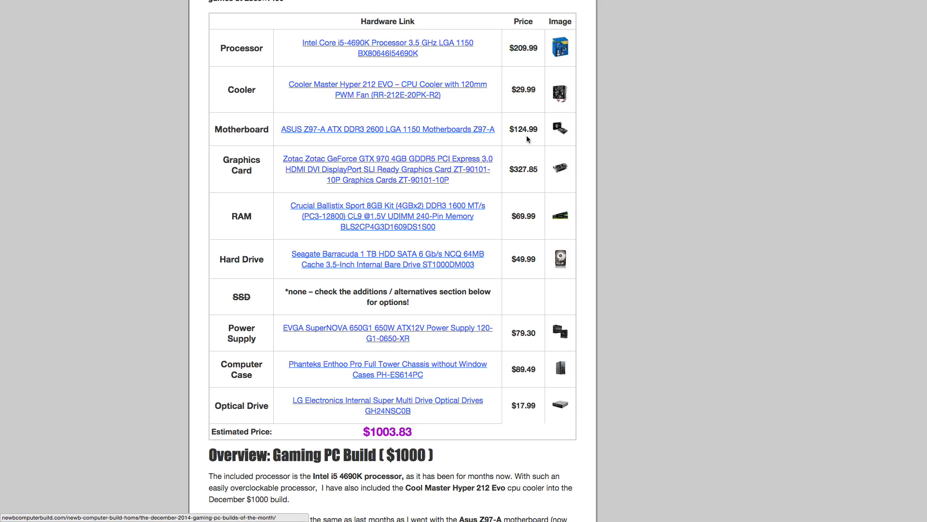
pyautogui.scroll(-3)
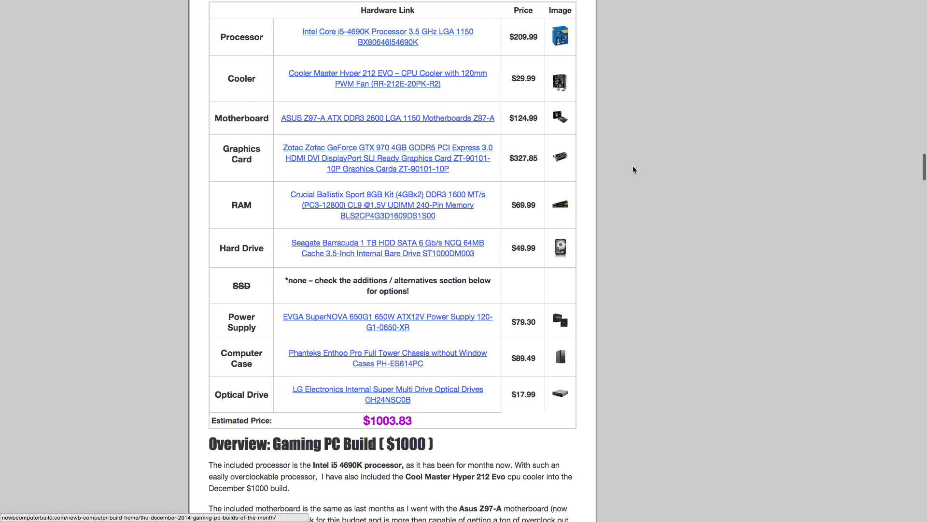
pyautogui.moveTo(397, 147)
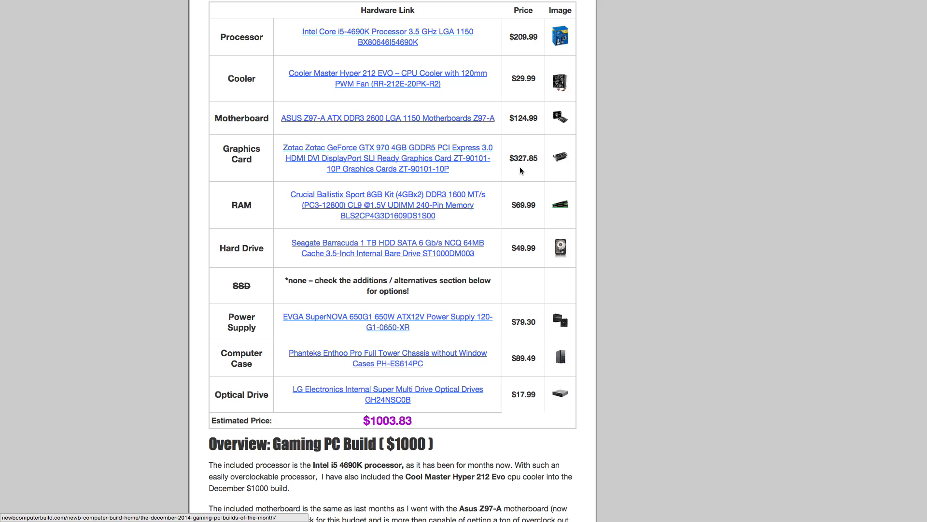
# Scroll past the $1000 overview and case features to its Upgrade Suggestions heading.
pyautogui.scroll(-3)
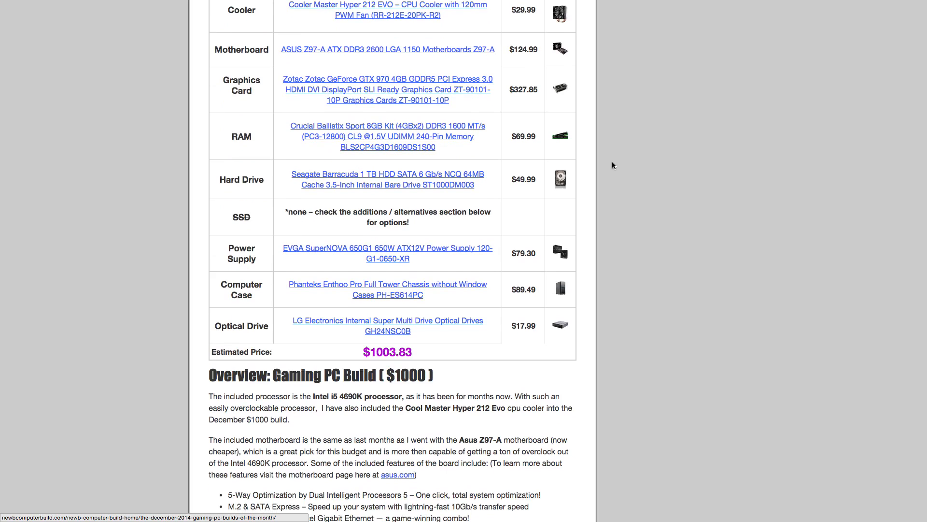
pyautogui.scroll(-3)
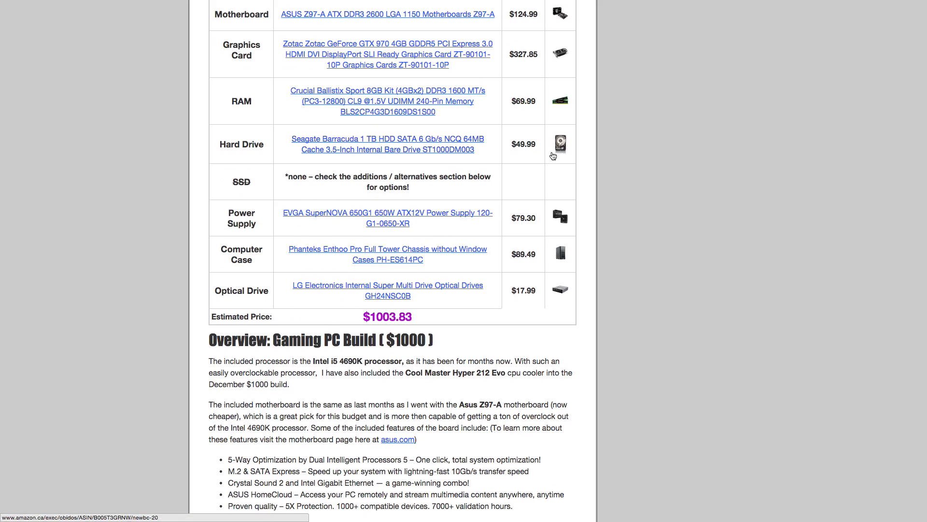
pyautogui.scroll(-3)
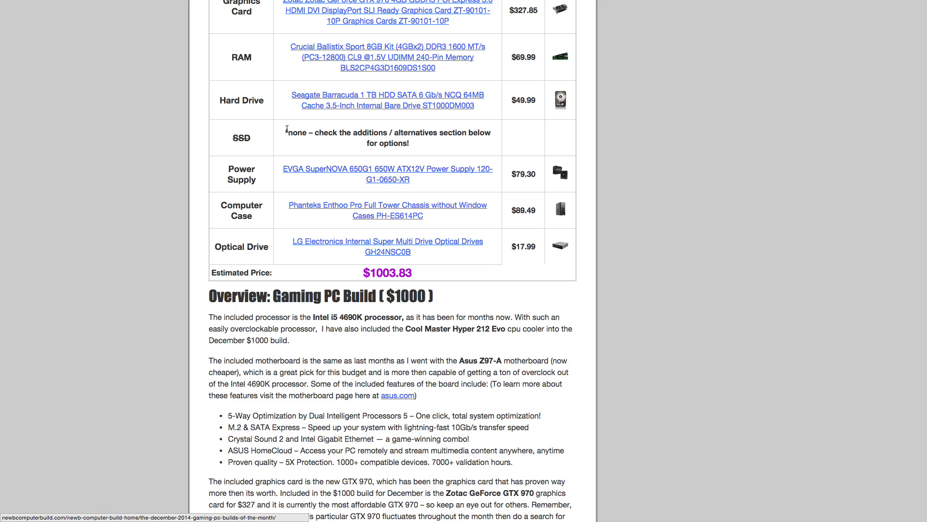
pyautogui.moveTo(285, 129)
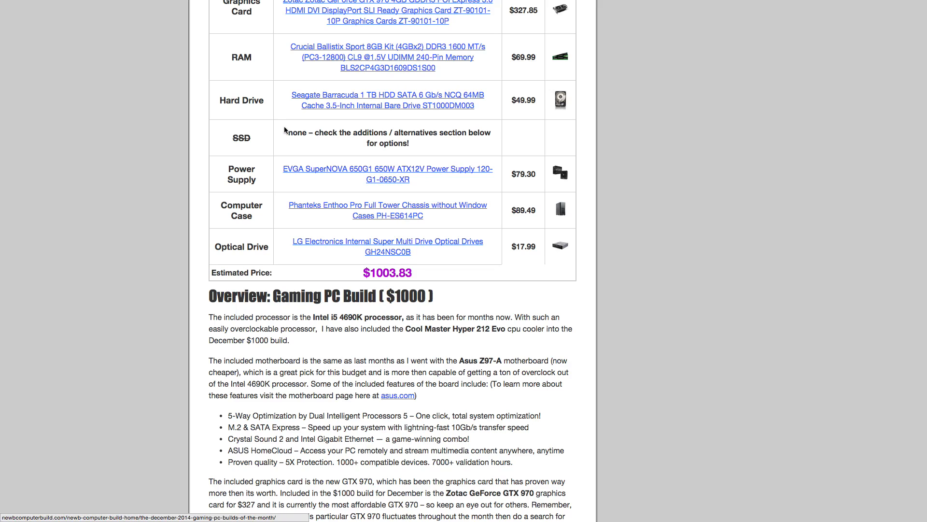
pyautogui.moveTo(546, 101)
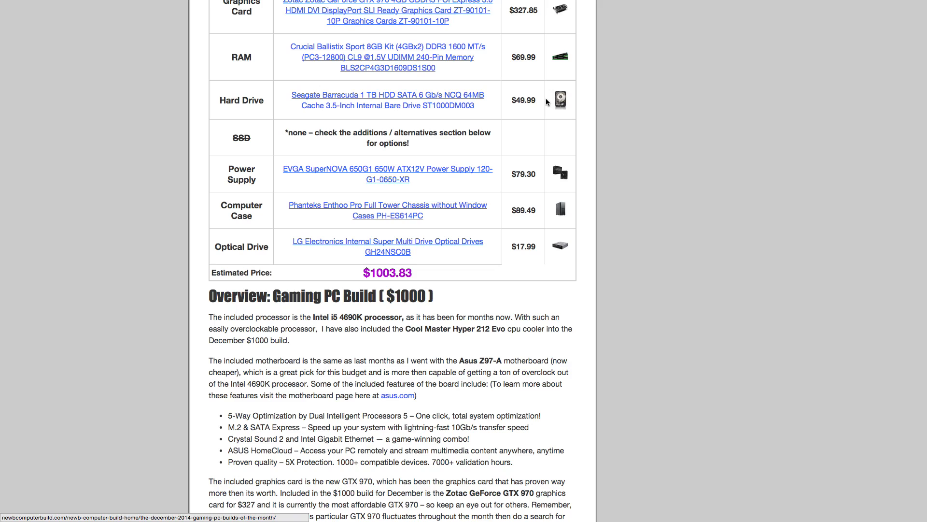
pyautogui.scroll(-3)
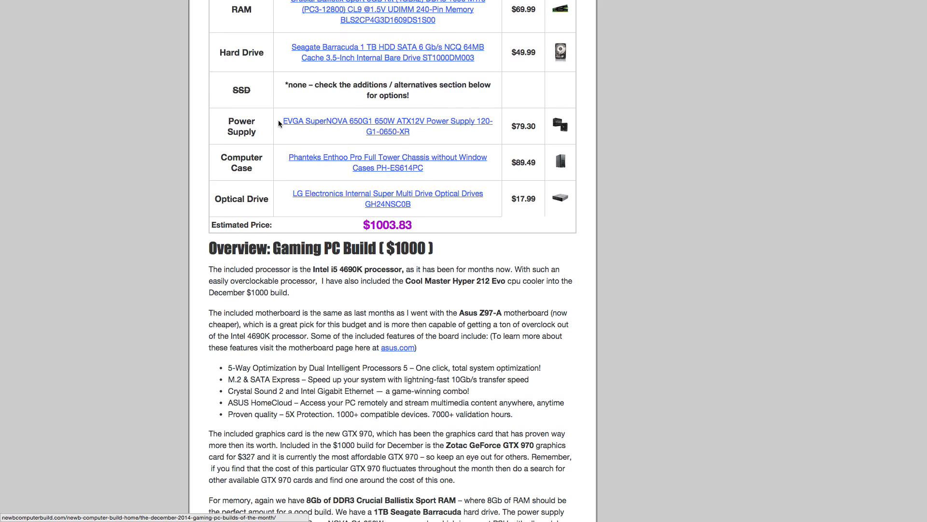
pyautogui.moveTo(531, 137)
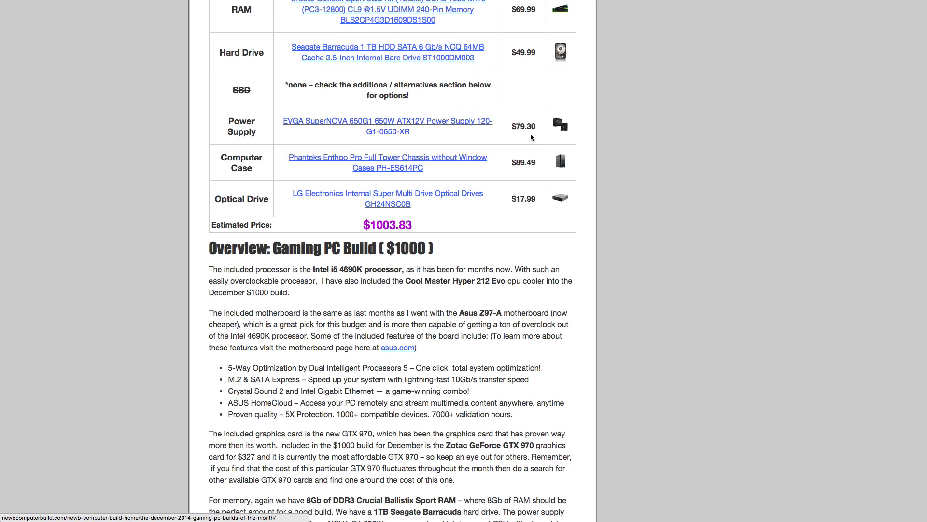
pyautogui.scroll(-3)
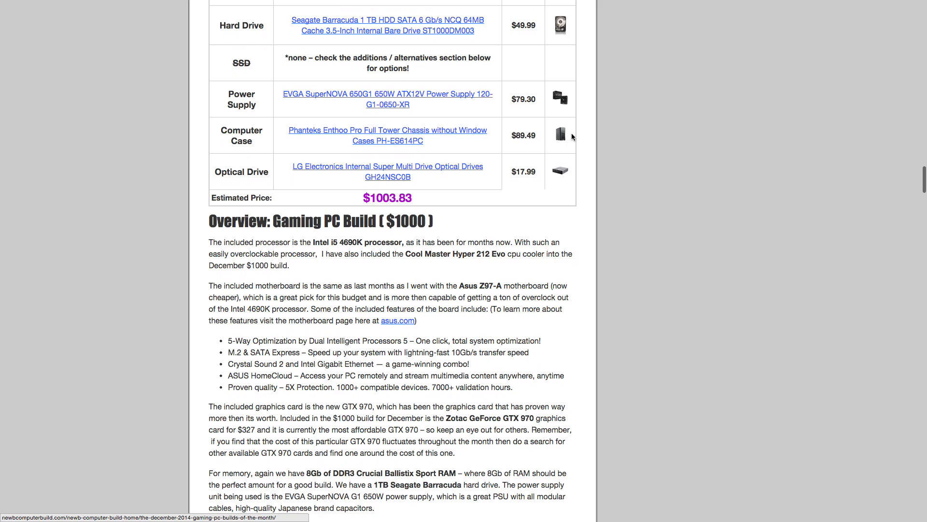
pyautogui.moveTo(297, 144)
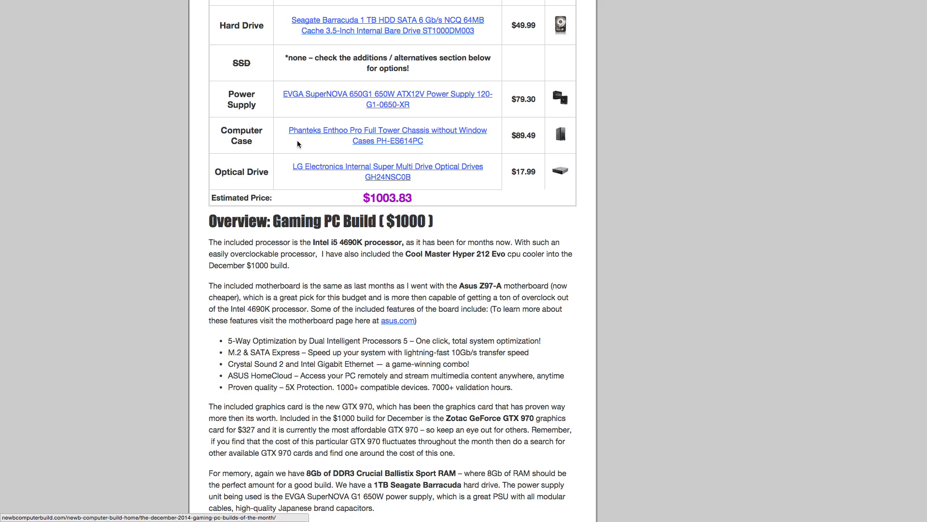
pyautogui.moveTo(565, 148)
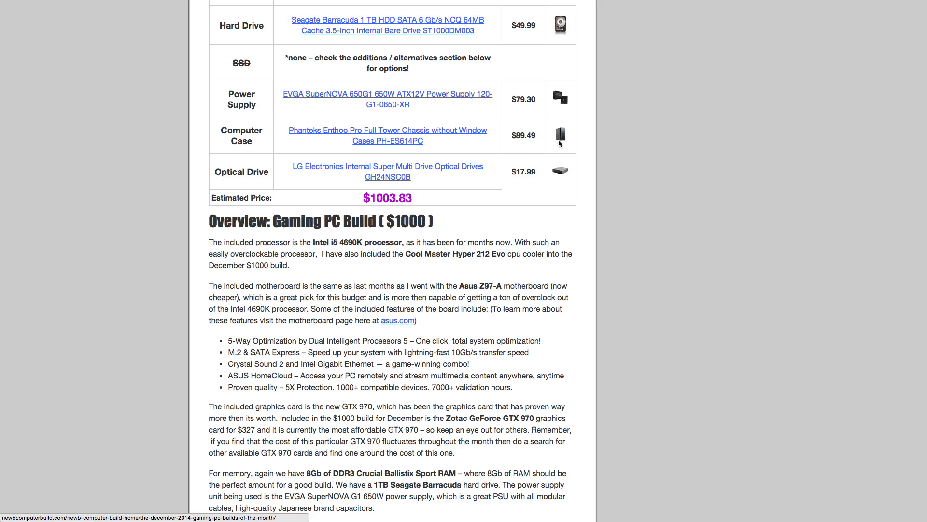
pyautogui.moveTo(523, 144)
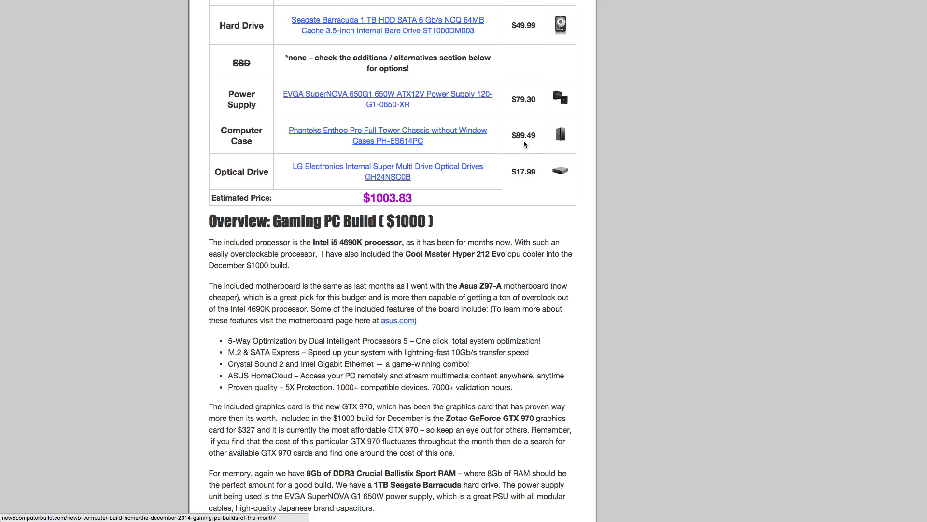
pyautogui.scroll(-3)
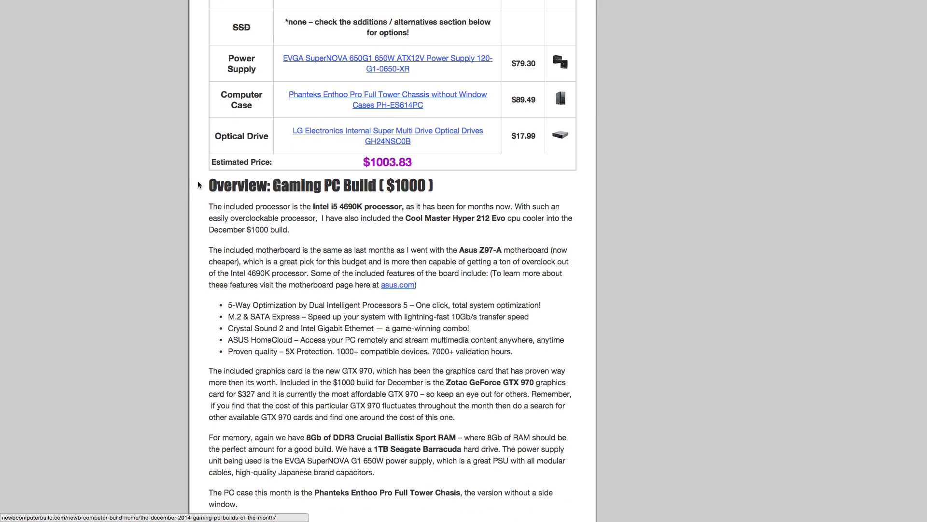
pyautogui.scroll(-3)
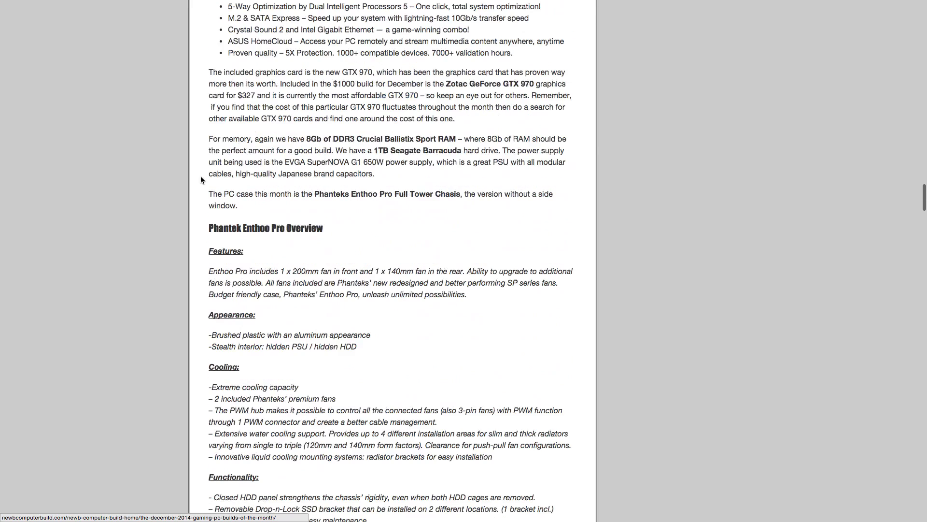
pyautogui.scroll(-3)
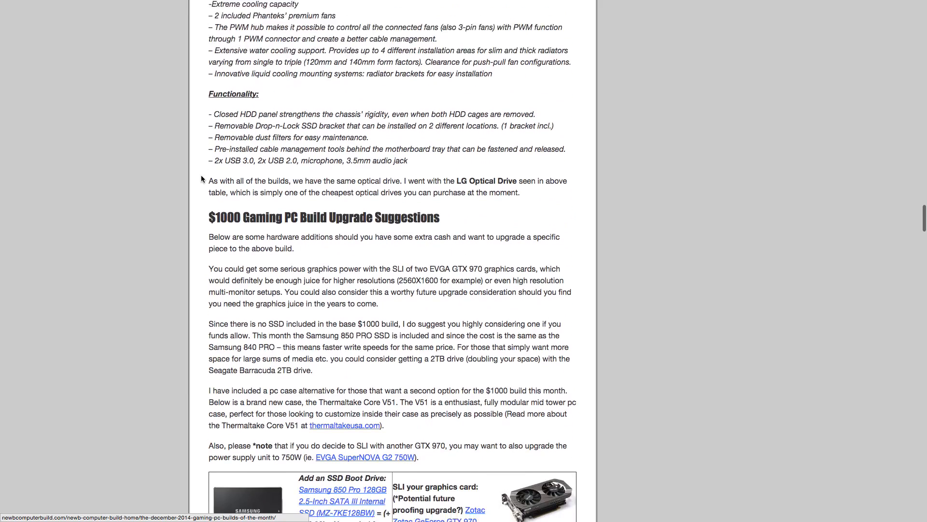
# Scroll past the $1000 upgrade suggestions table to the $600 build banner and $599 recipe table.
pyautogui.scroll(-3)
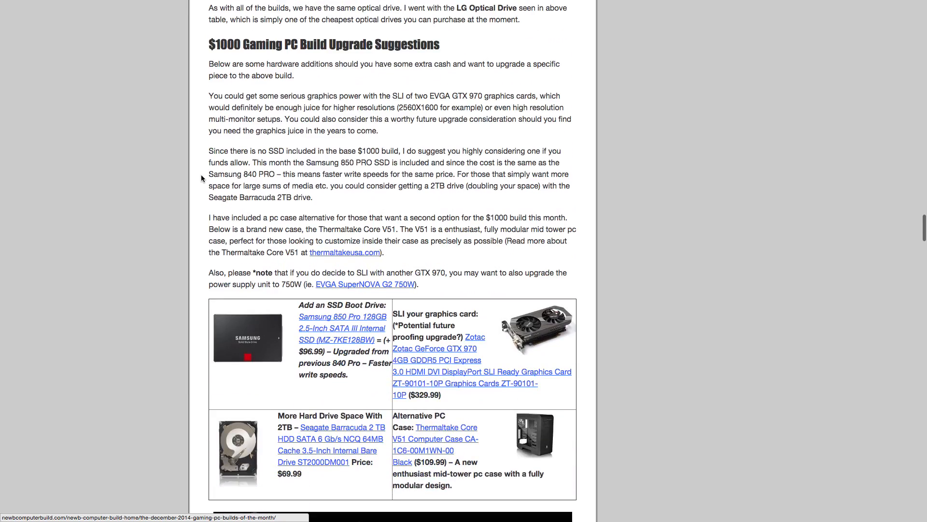
pyautogui.scroll(-3)
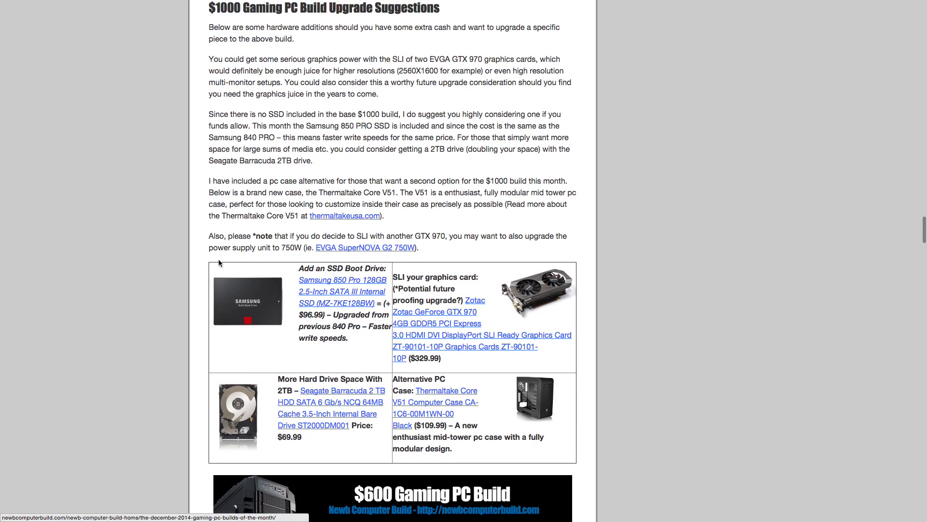
pyautogui.moveTo(273, 350)
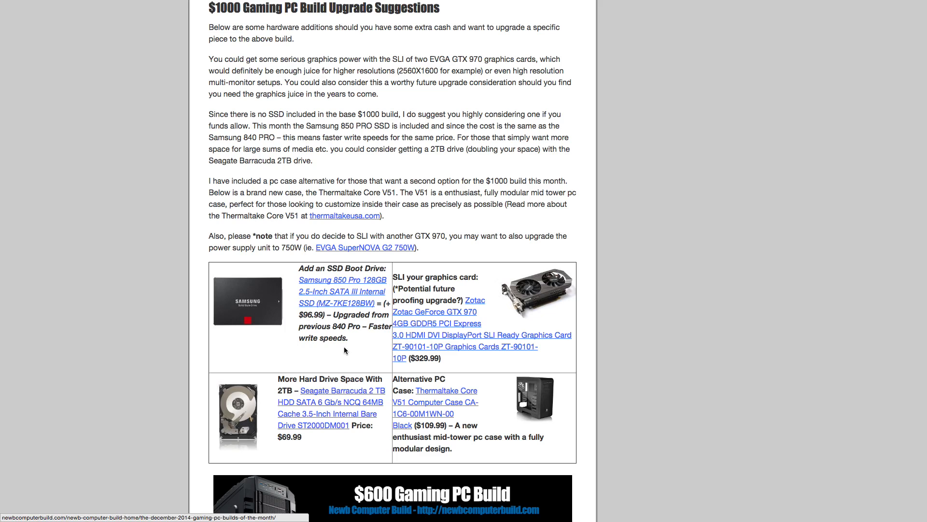
pyautogui.moveTo(598, 290)
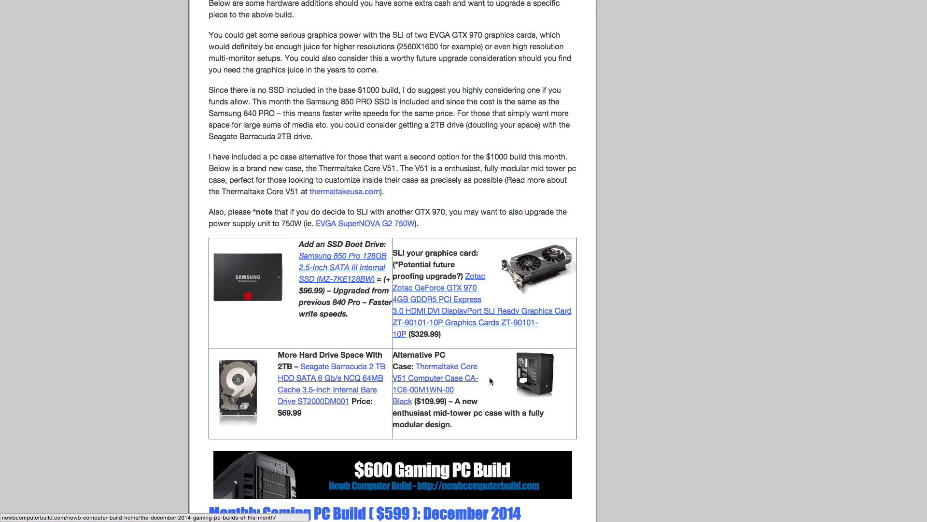
pyautogui.moveTo(494, 381)
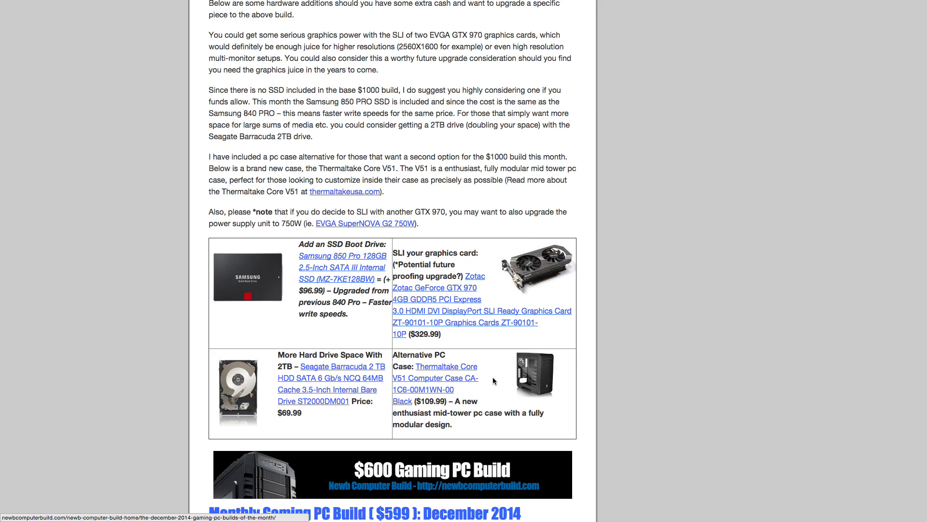
pyautogui.moveTo(503, 408)
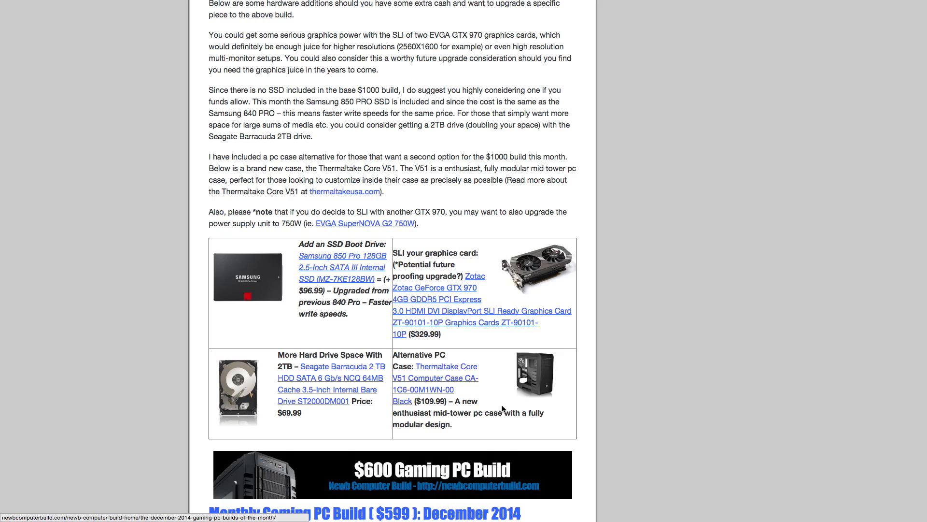
pyautogui.scroll(-3)
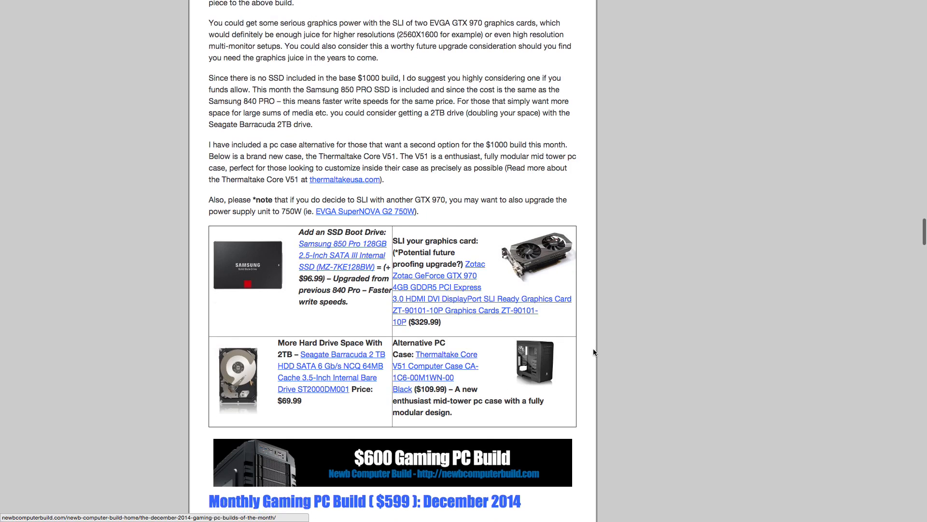
pyautogui.scroll(-3)
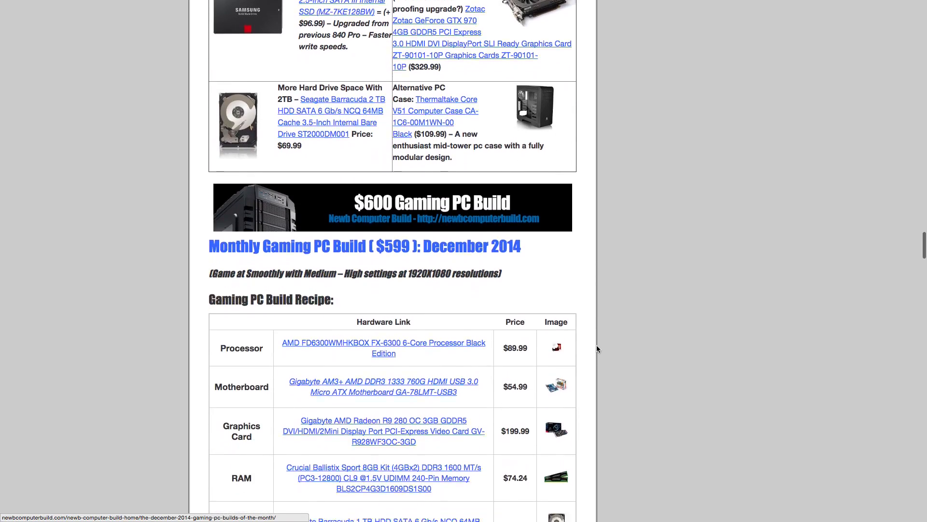
# Scroll to show the full $599 parts table with its $599.18 estimated price.
pyautogui.scroll(-3)
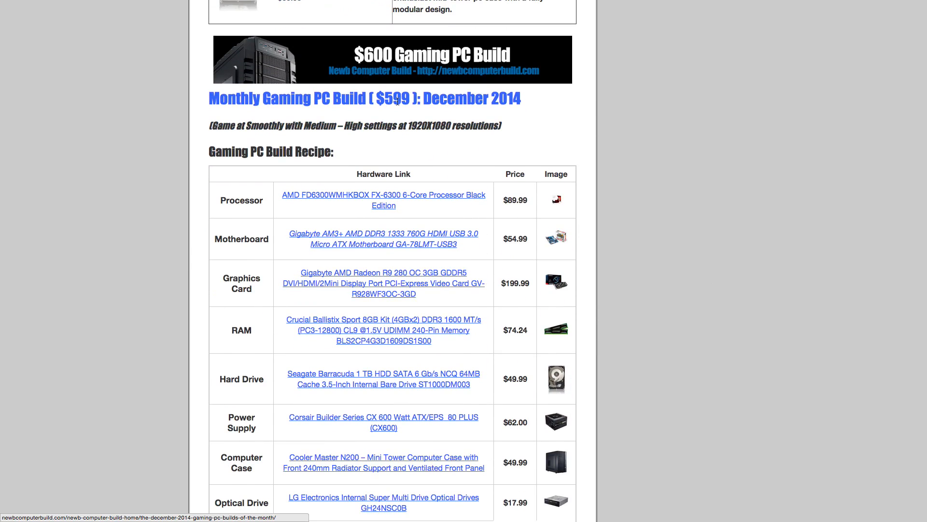
pyautogui.moveTo(496, 139)
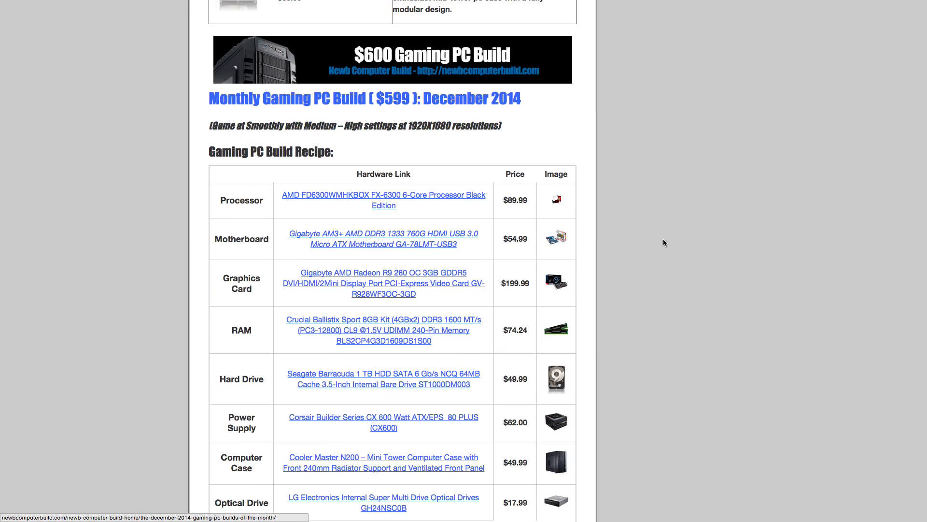
pyautogui.scroll(-3)
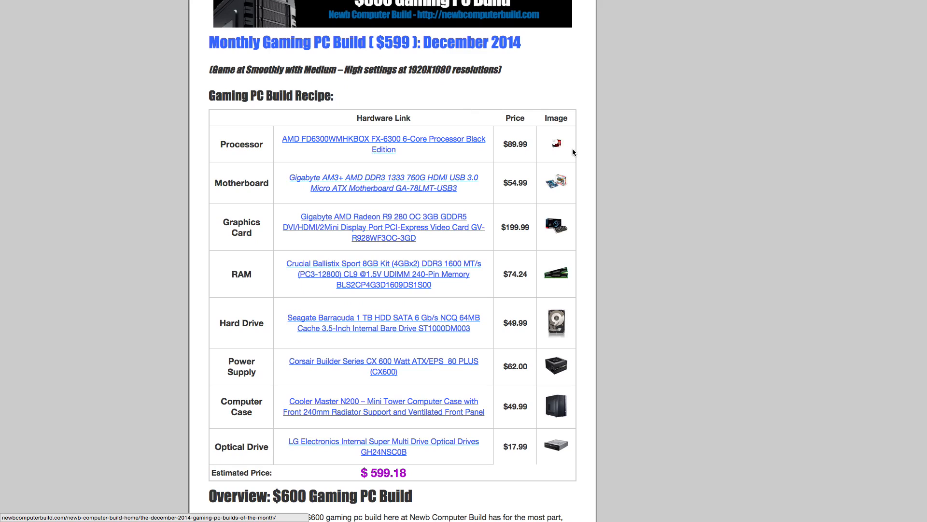
pyautogui.moveTo(523, 154)
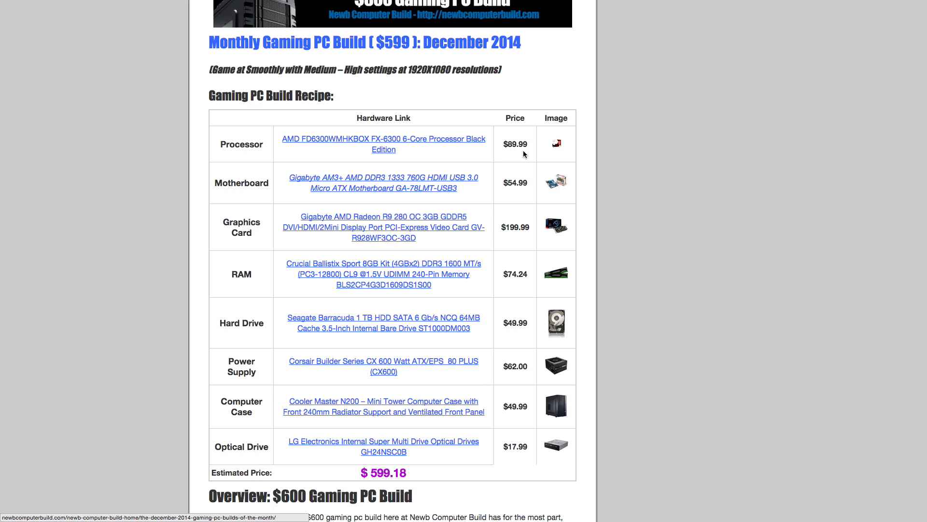
pyautogui.moveTo(542, 154)
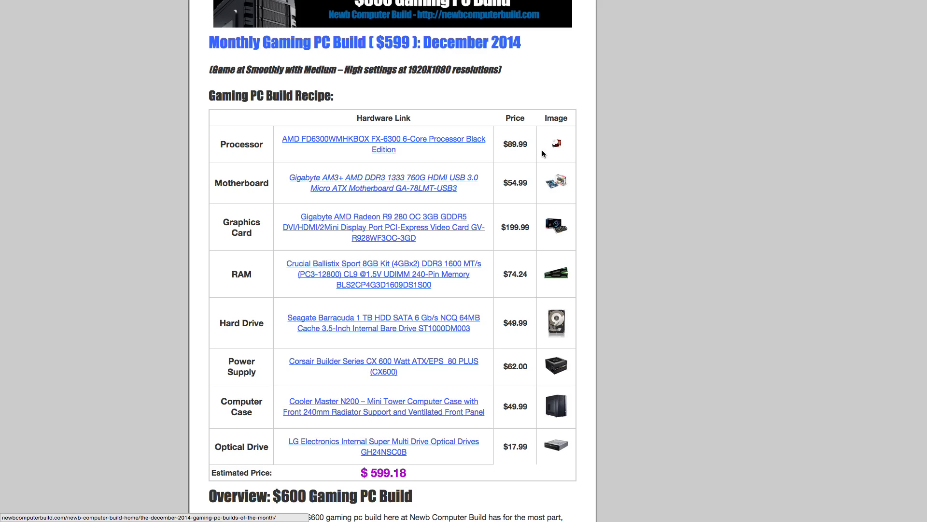
pyautogui.moveTo(543, 219)
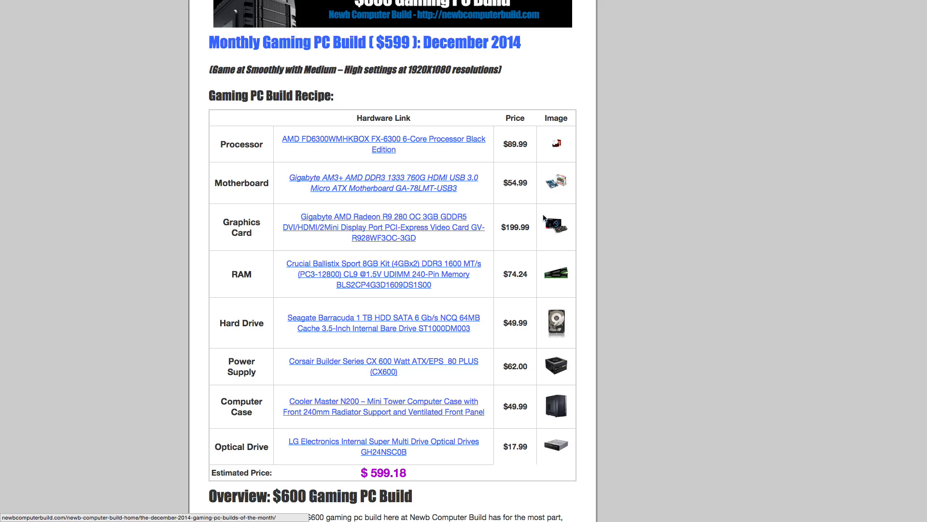
pyautogui.moveTo(433, 201)
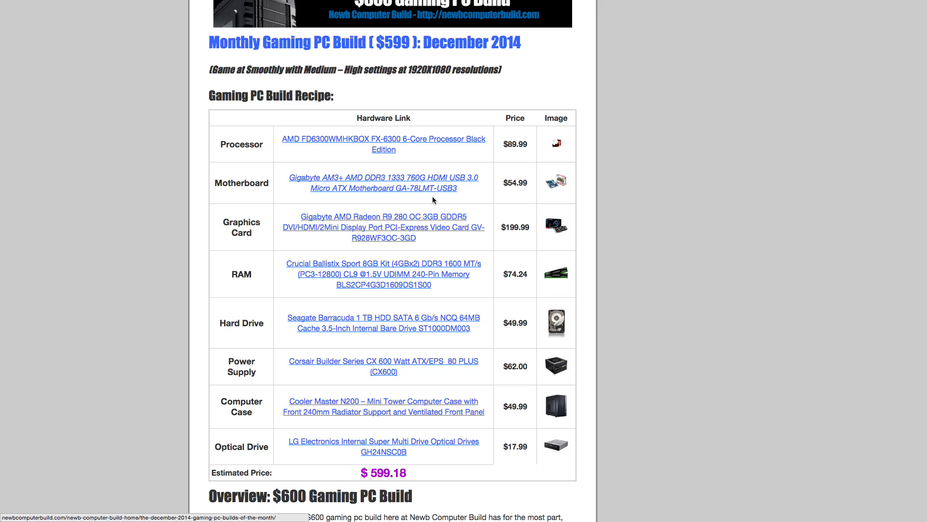
pyautogui.moveTo(629, 218)
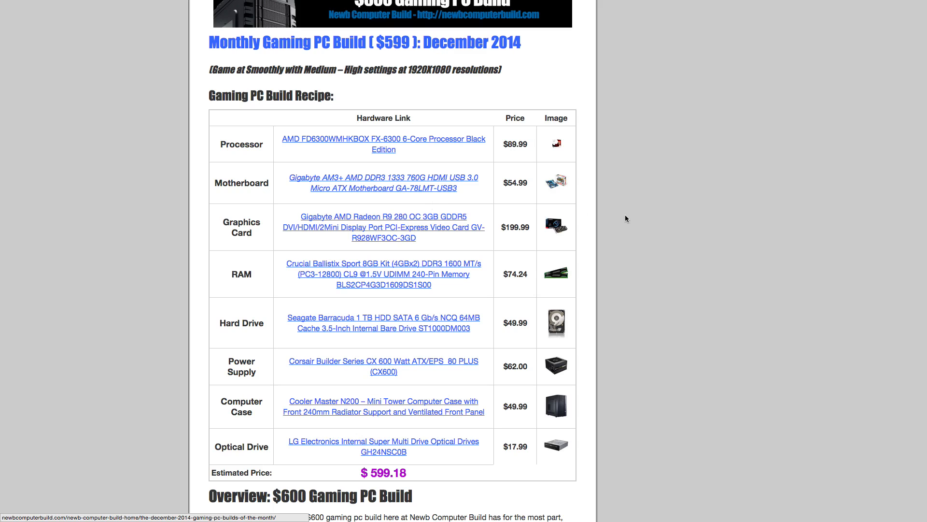
pyautogui.scroll(-3)
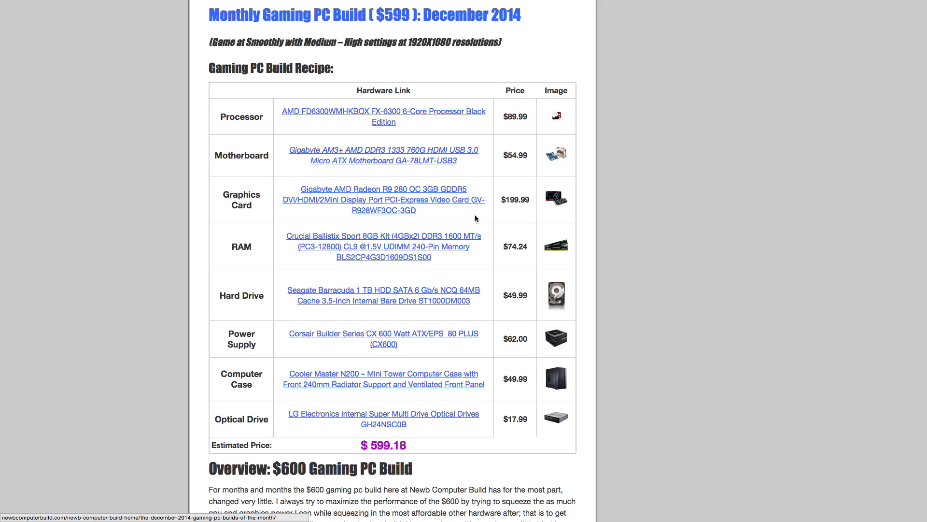
pyautogui.moveTo(476, 218)
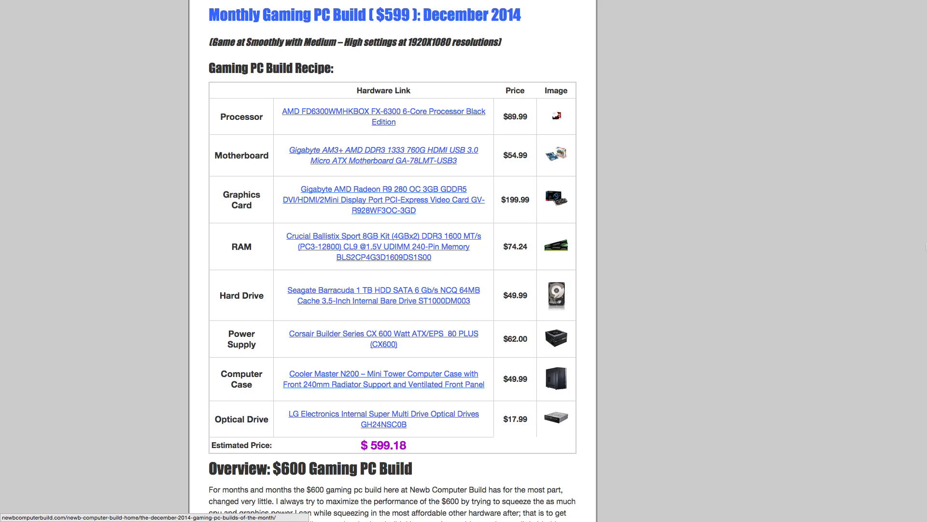
pyautogui.moveTo(521, 208)
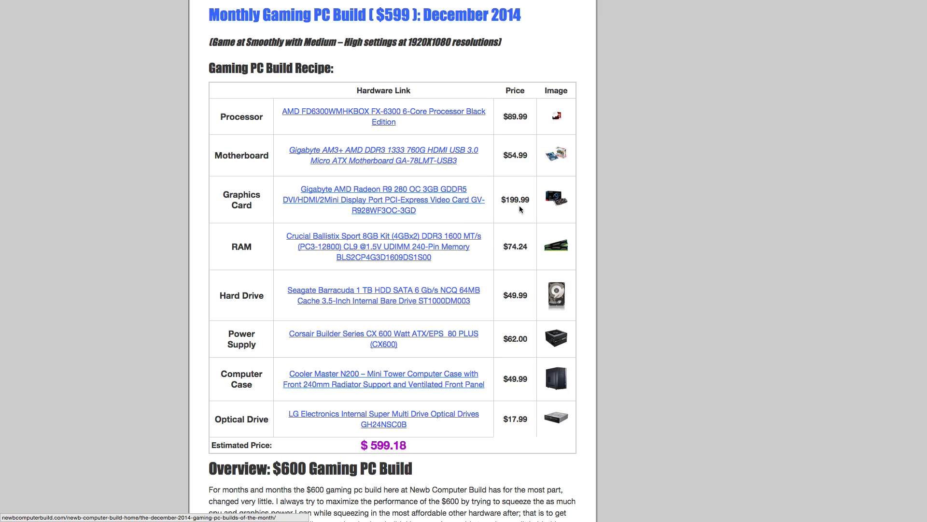
# Scroll to the $600 overview's processor, graphics card and Gigabyte GA-78LMT motherboard specification bullets.
pyautogui.scroll(-3)
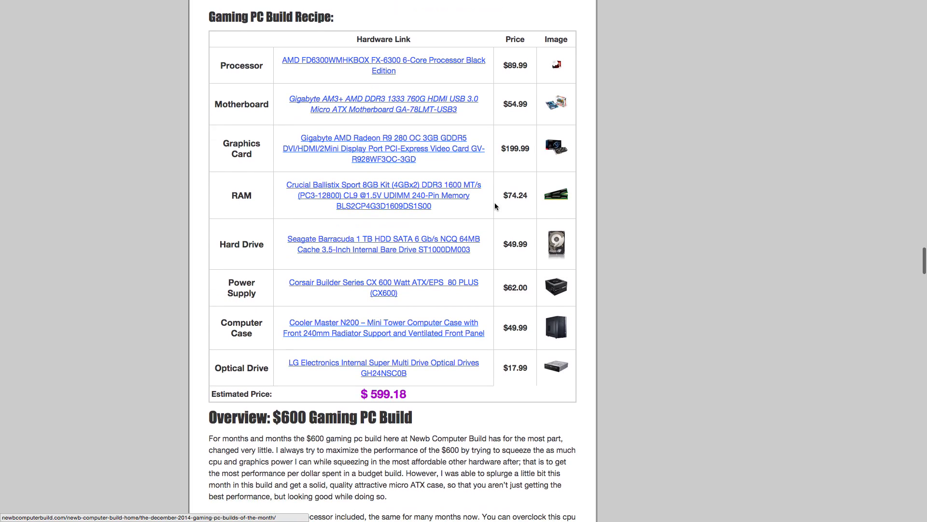
pyautogui.scroll(-3)
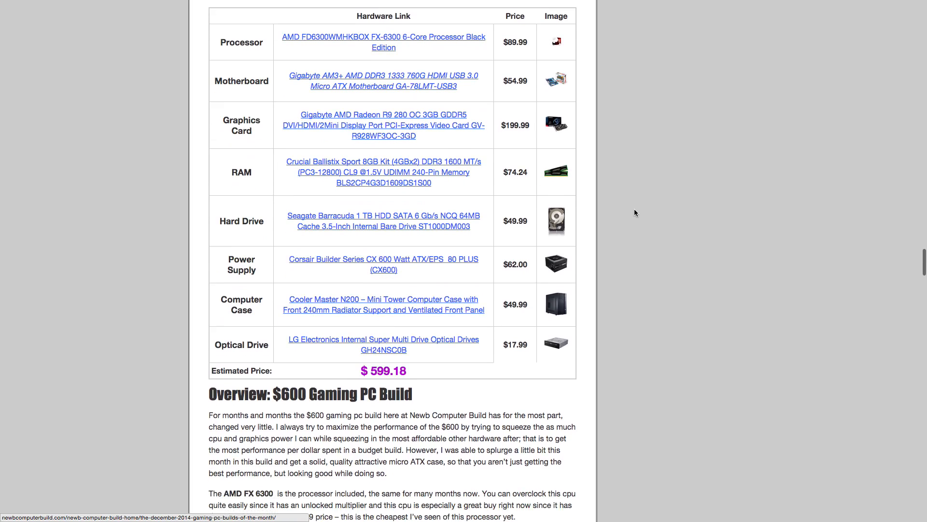
pyautogui.scroll(-3)
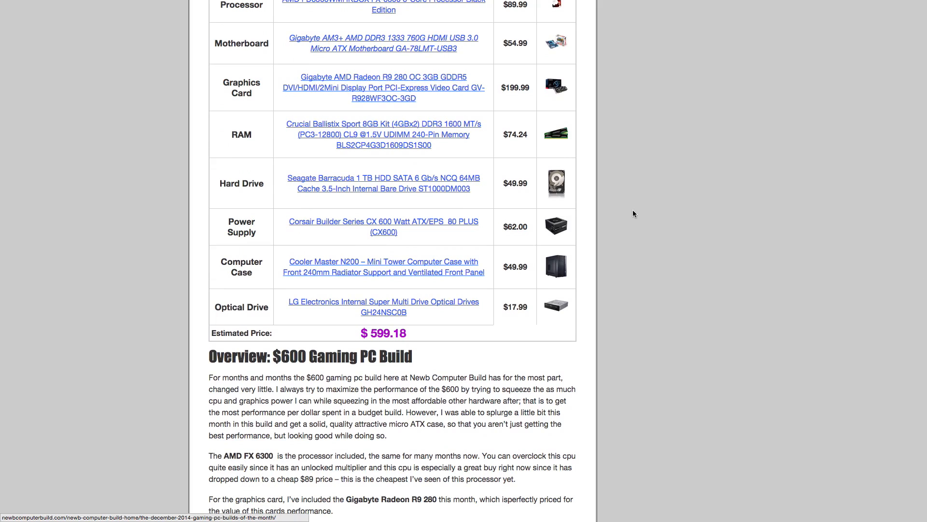
pyautogui.moveTo(494, 241)
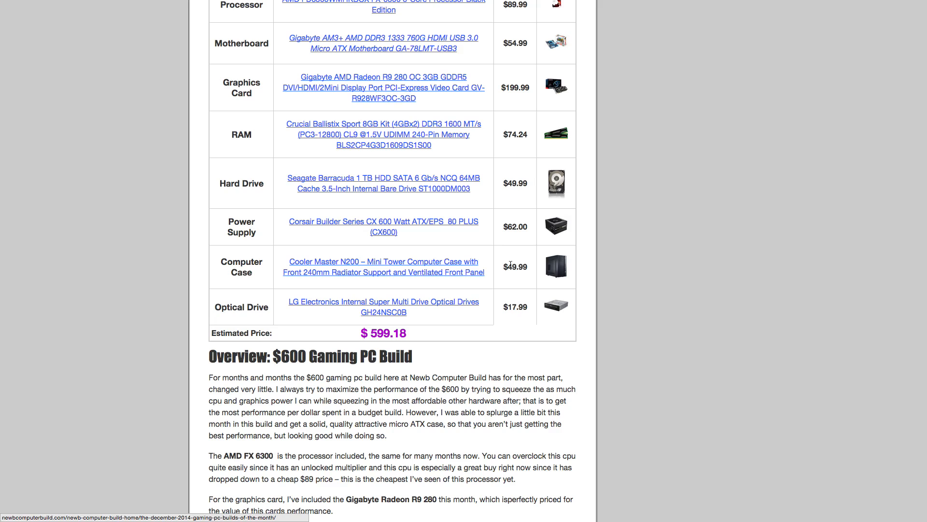
pyautogui.moveTo(510, 286)
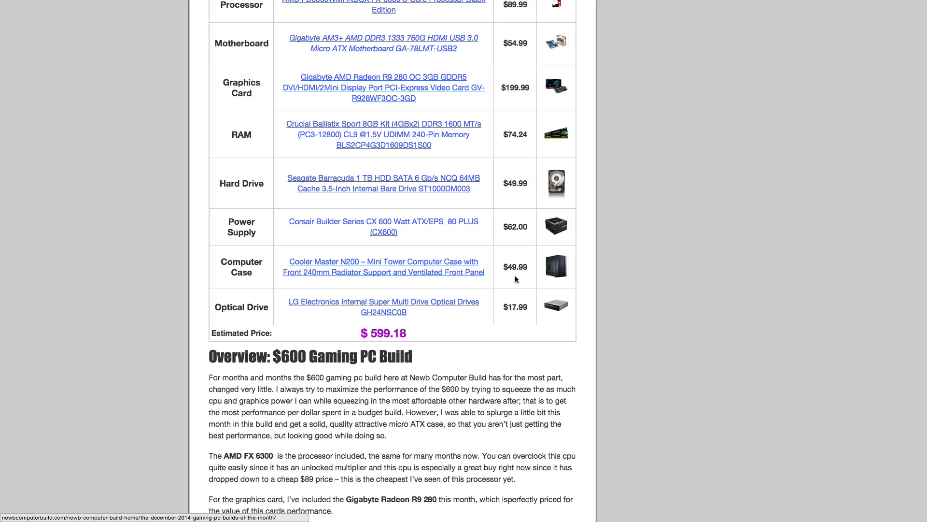
pyautogui.moveTo(530, 274)
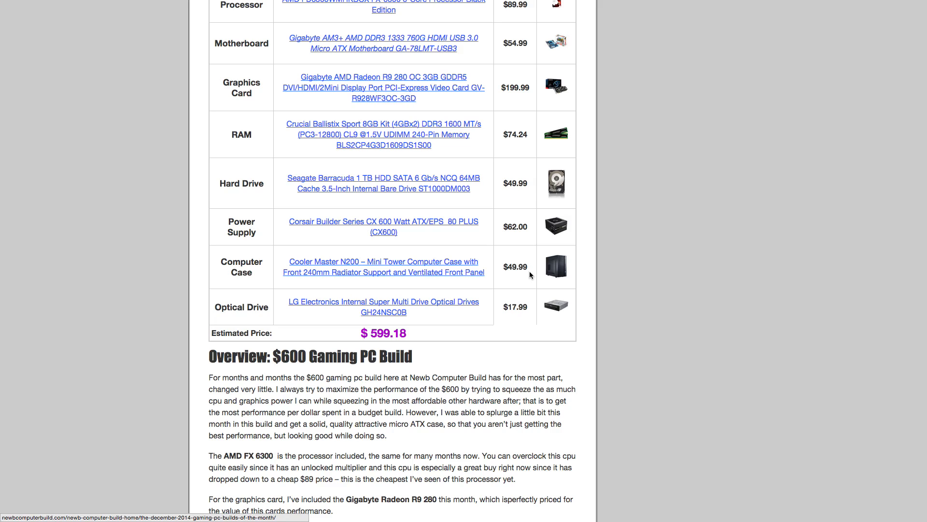
pyautogui.moveTo(369, 292)
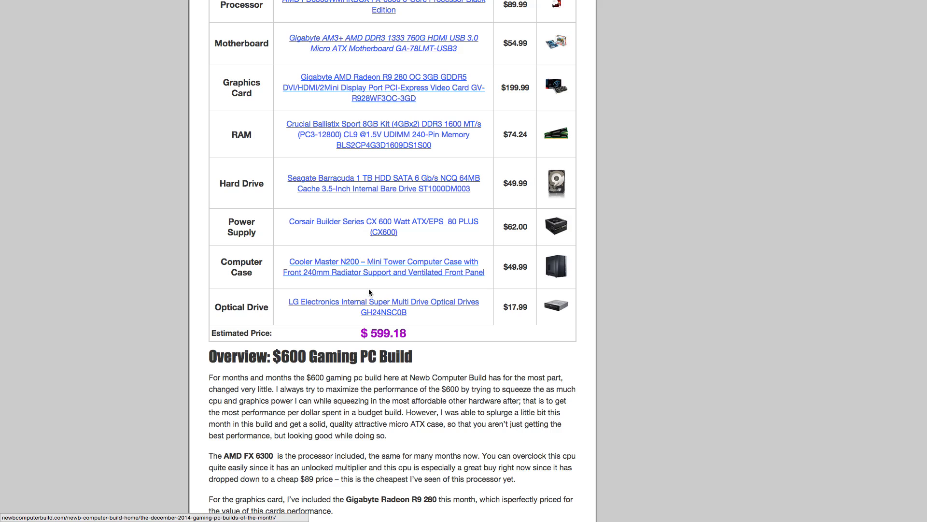
pyautogui.moveTo(382, 285)
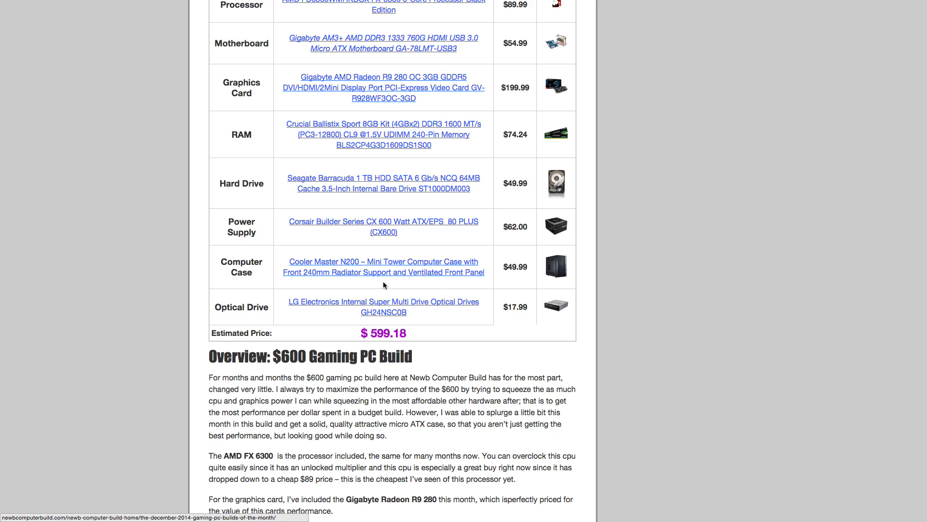
pyautogui.moveTo(537, 284)
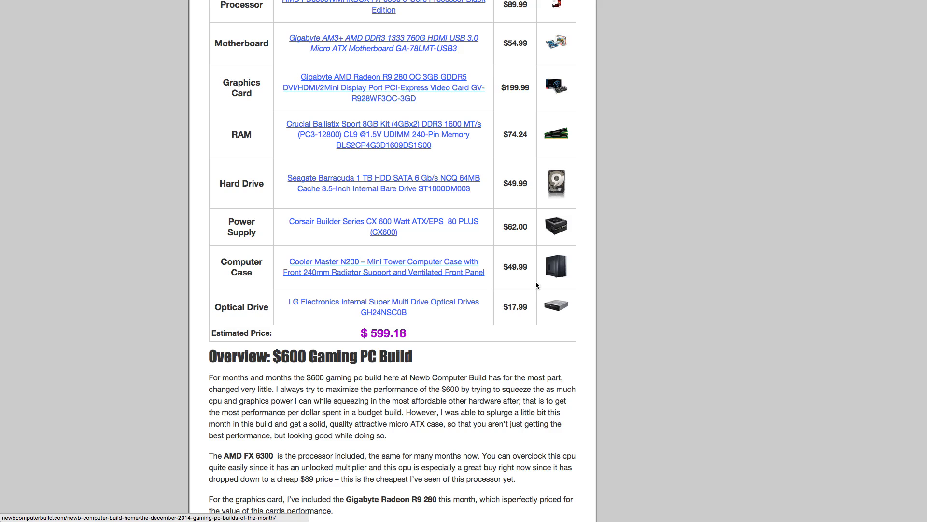
pyautogui.scroll(-3)
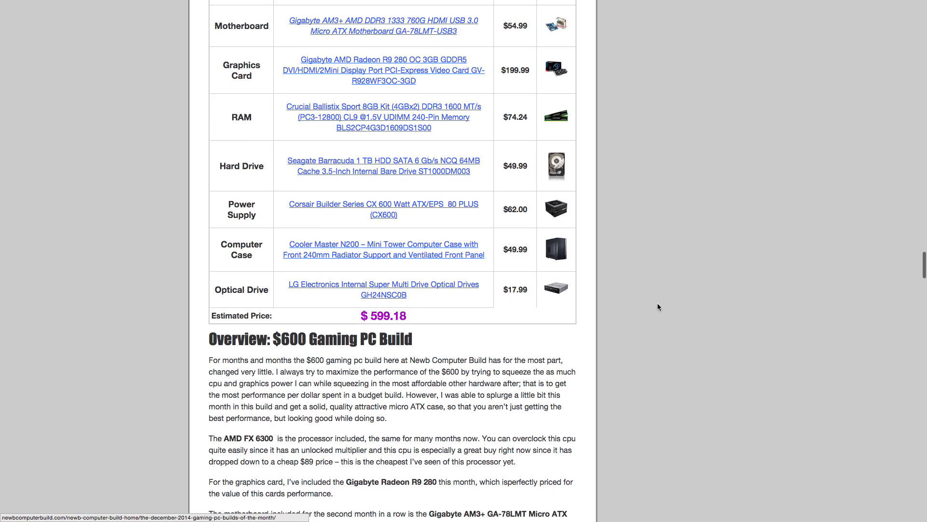
pyautogui.scroll(-3)
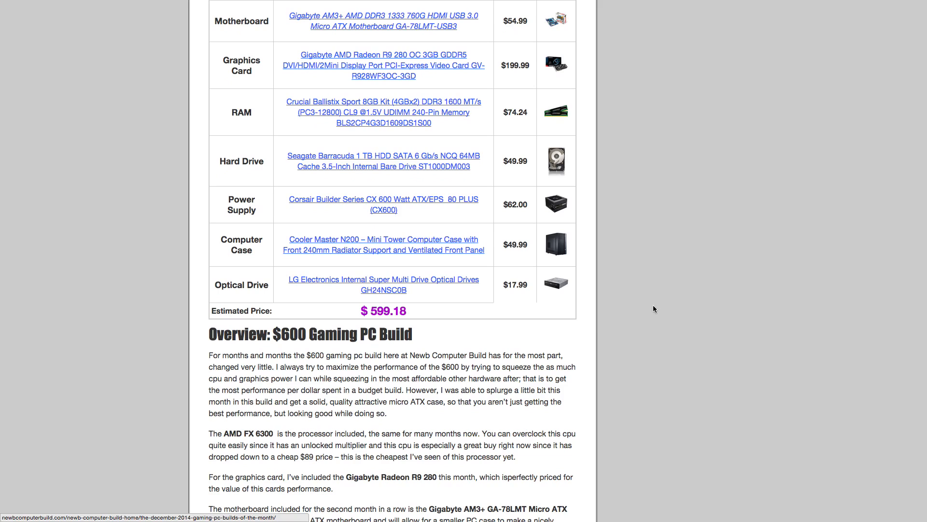
pyautogui.moveTo(420, 315)
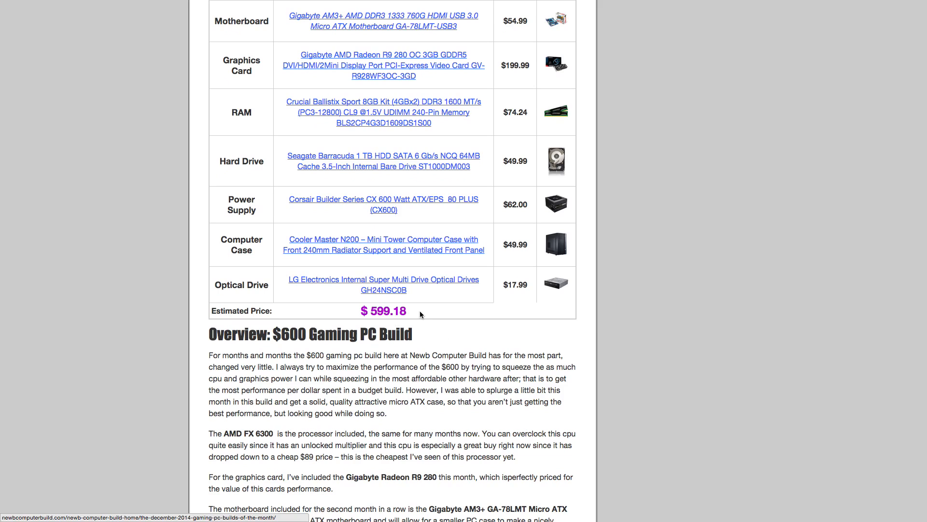
pyautogui.moveTo(480, 344)
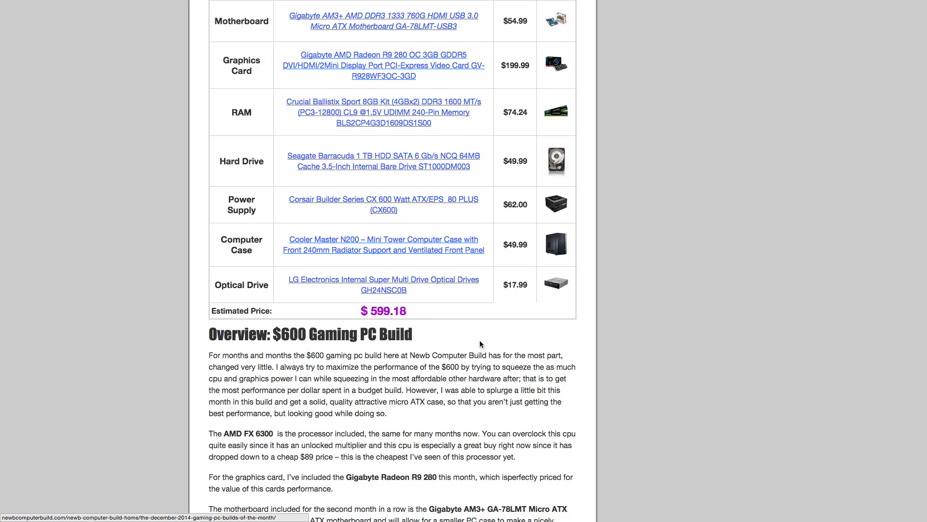
pyautogui.scroll(-3)
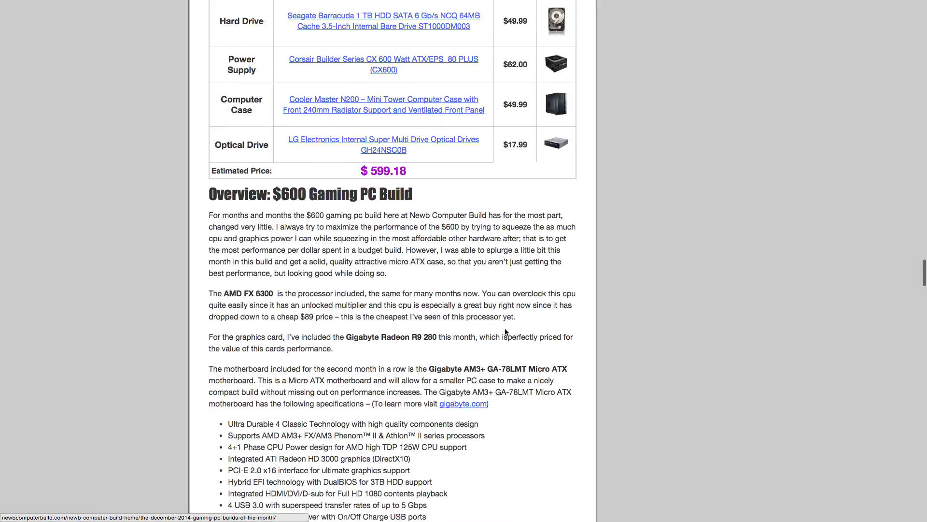
# Scroll to the $600 upgrade suggestions table and Peripheral Considerations heading.
pyautogui.scroll(-3)
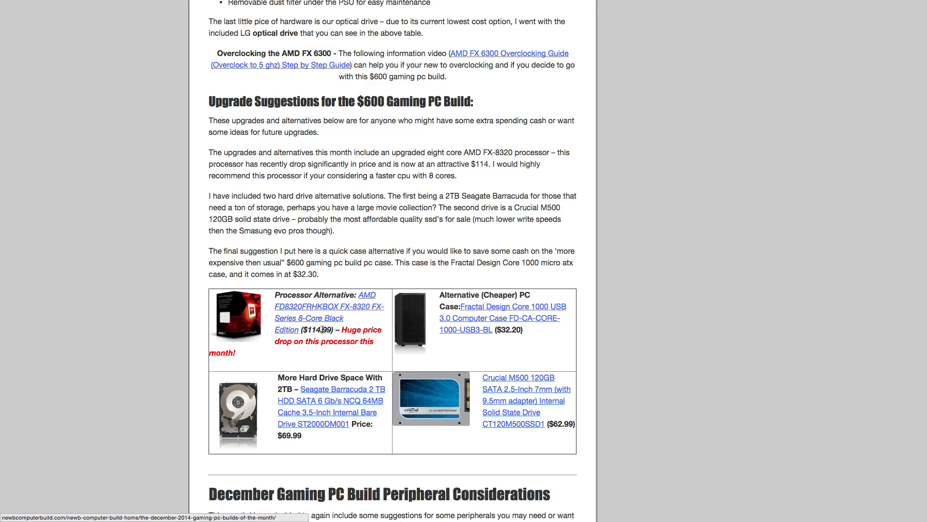
pyautogui.moveTo(346, 338)
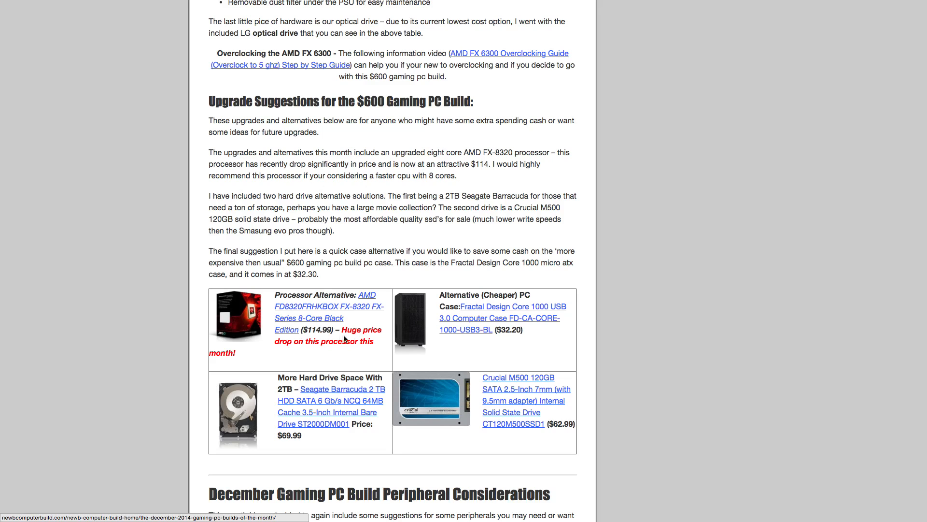
pyautogui.moveTo(344, 338)
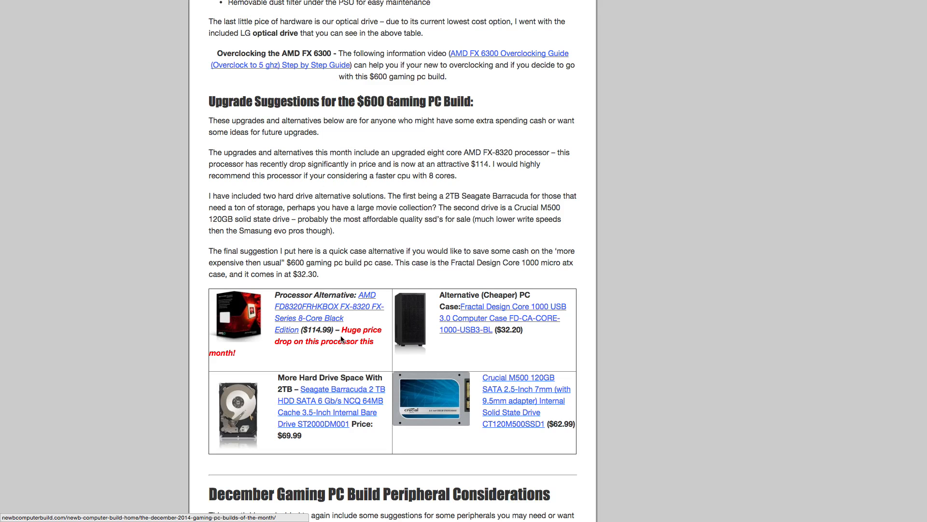
pyautogui.moveTo(638, 317)
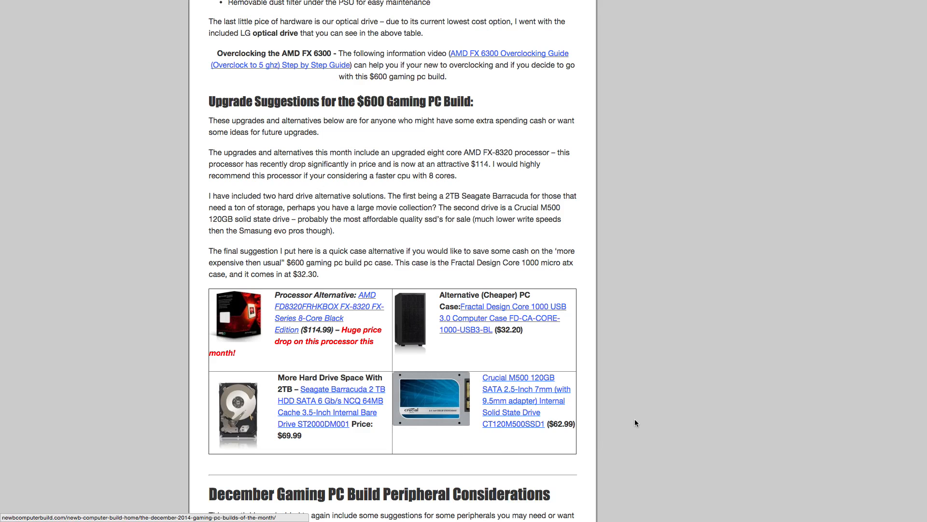
pyautogui.moveTo(621, 425)
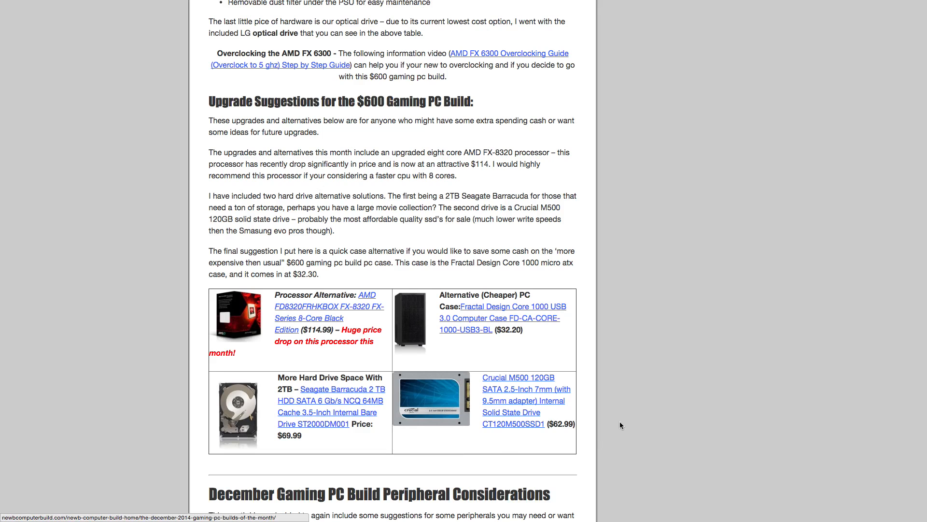
pyautogui.moveTo(579, 433)
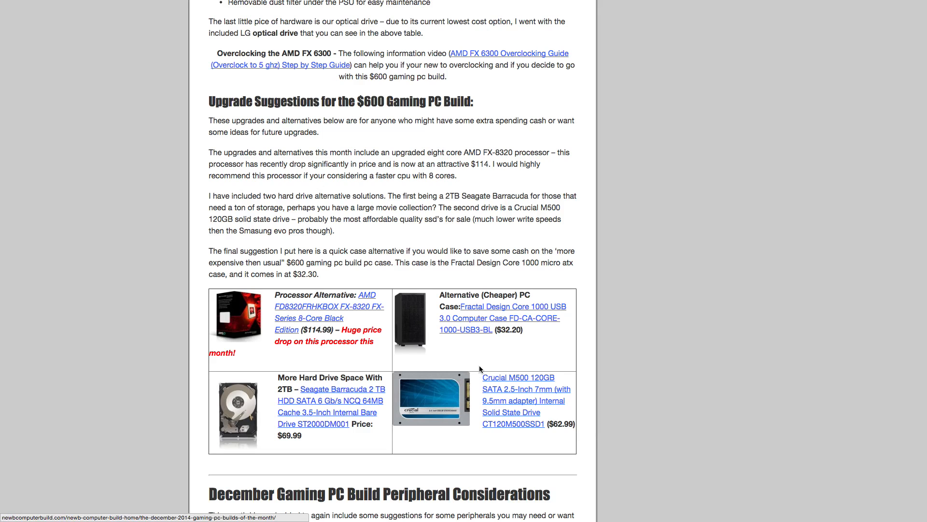
pyautogui.moveTo(482, 370)
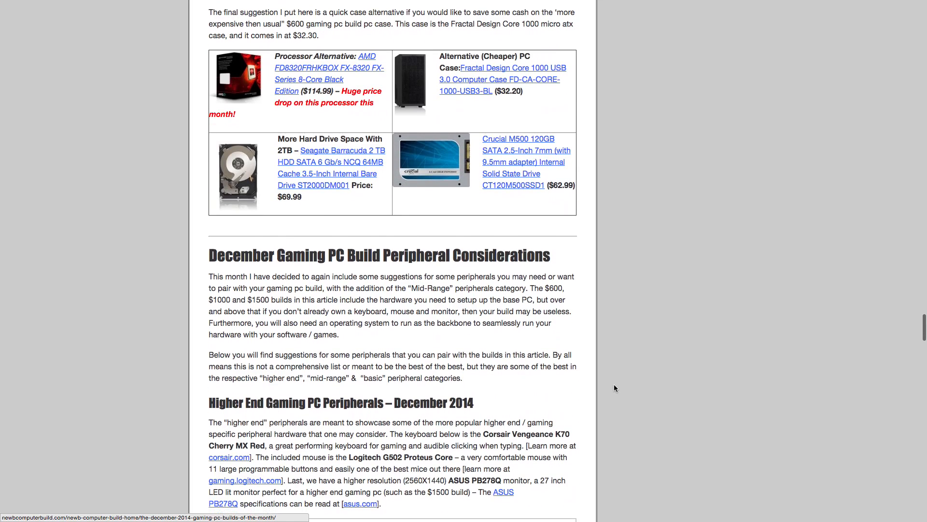
# Scroll to the Higher End Gaming PC Peripherals table showing keyboard, mouse and monitor prices.
pyautogui.scroll(-3)
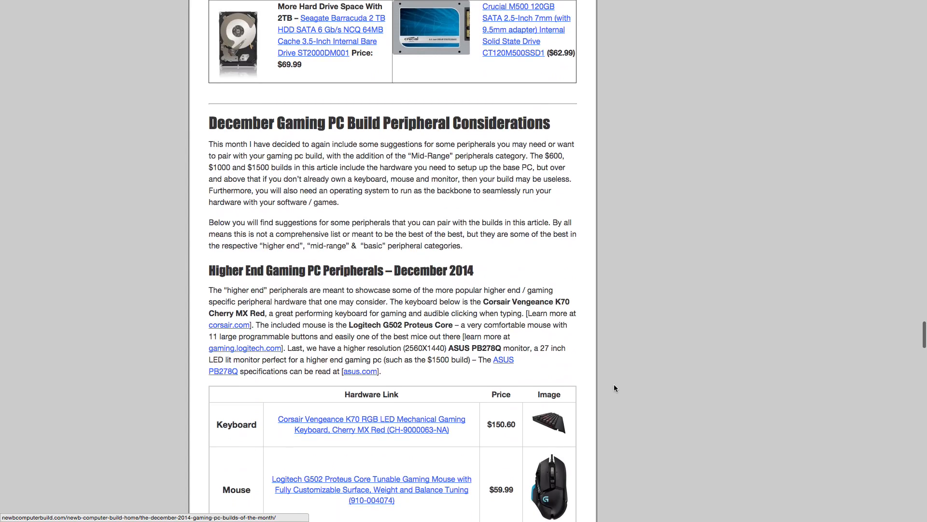
pyautogui.scroll(-3)
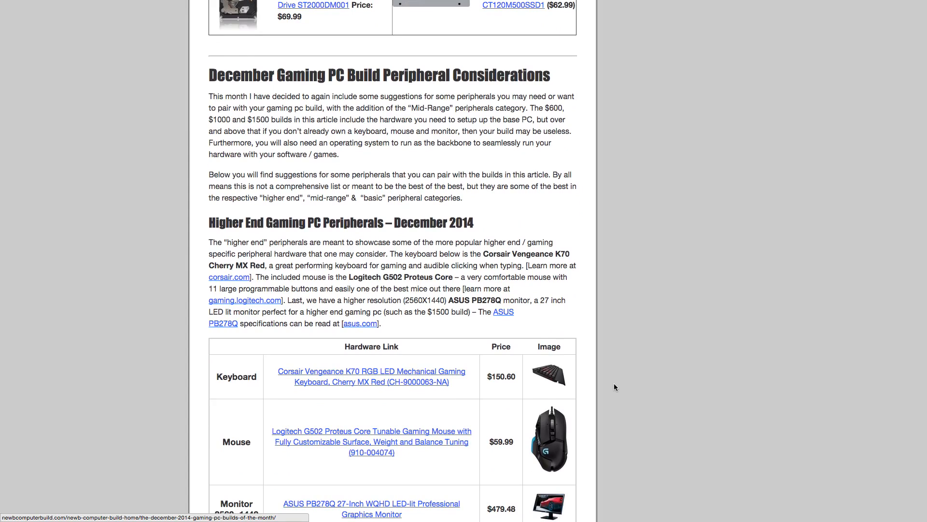
pyautogui.scroll(-3)
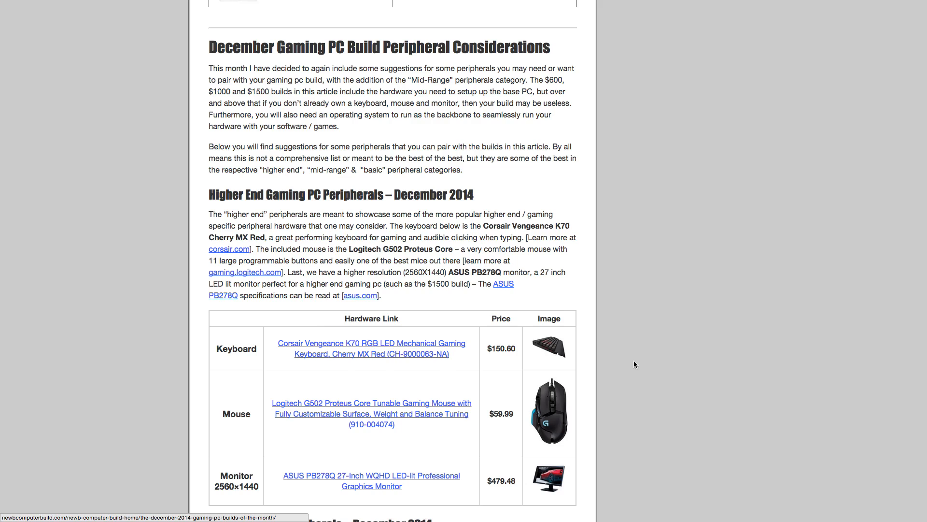
pyautogui.scroll(-3)
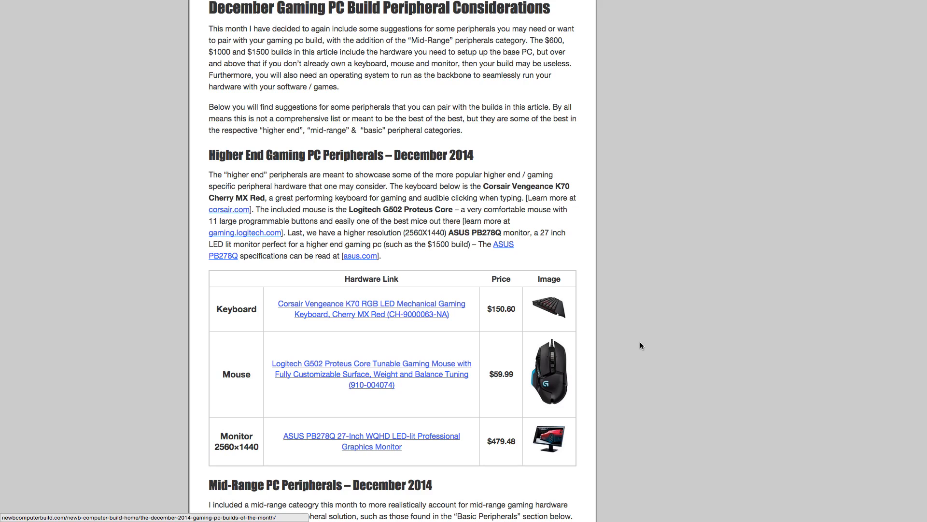
pyautogui.moveTo(631, 336)
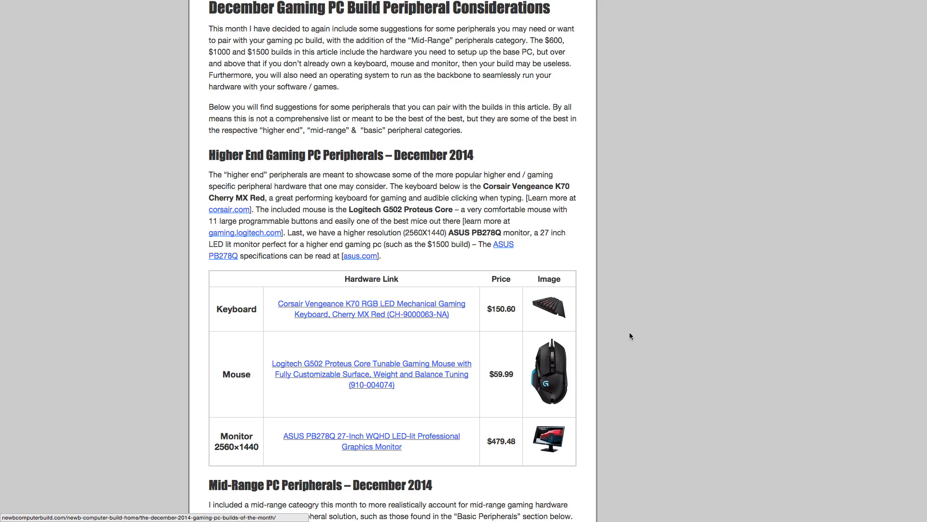
pyautogui.scroll(-3)
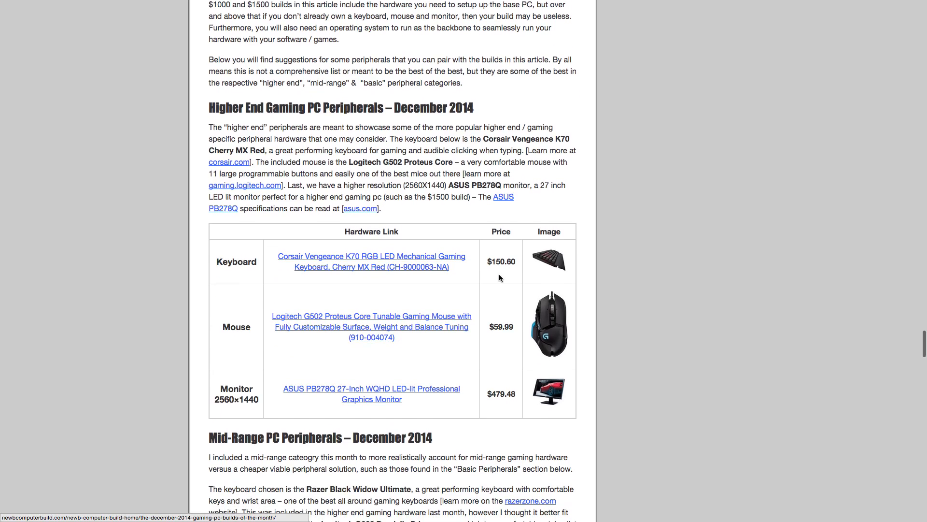
pyautogui.moveTo(254, 289)
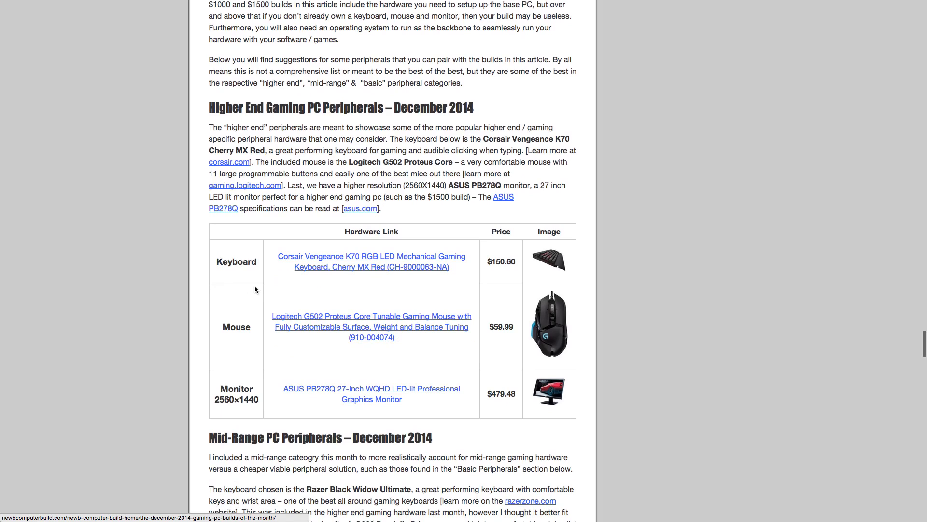
pyautogui.moveTo(389, 316)
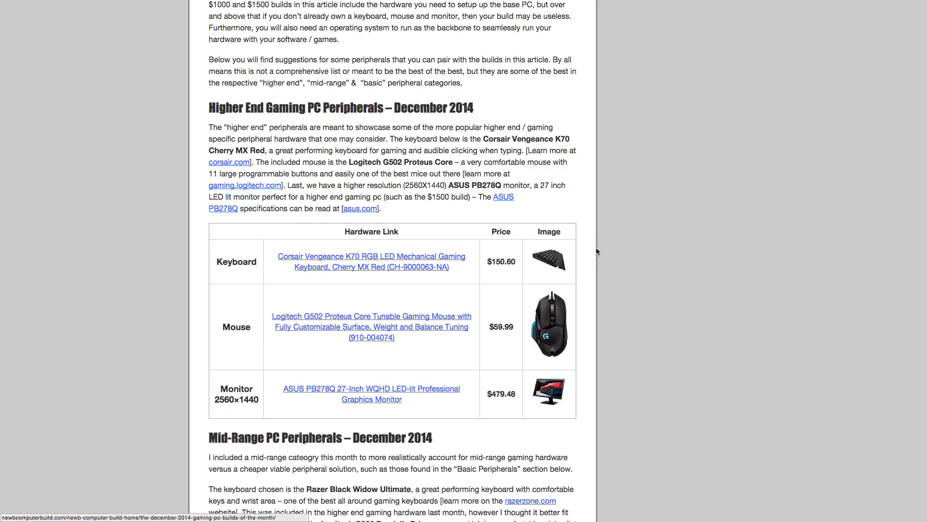
pyautogui.moveTo(509, 286)
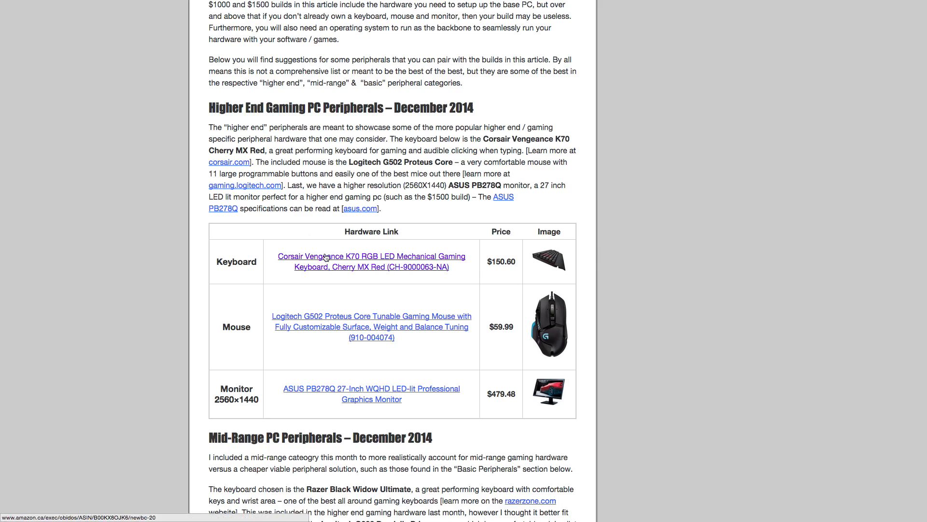
pyautogui.moveTo(433, 260)
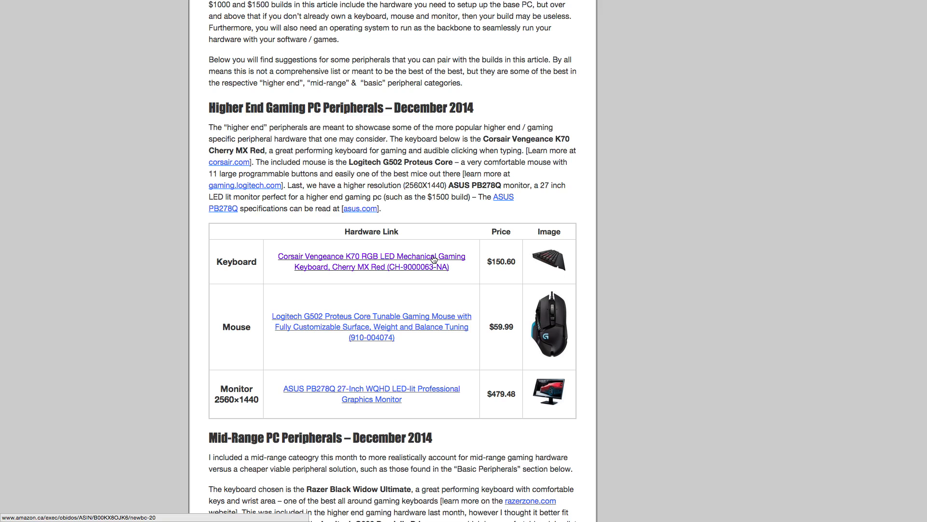
pyautogui.moveTo(432, 273)
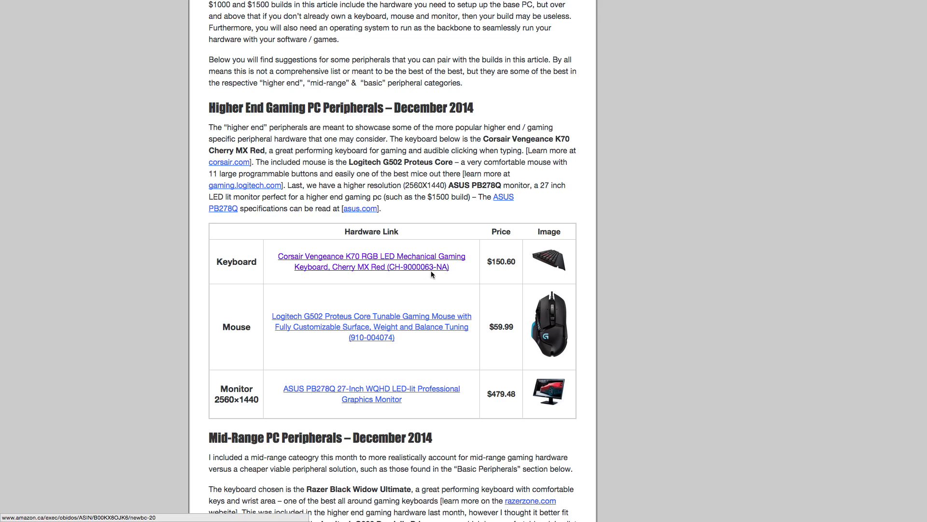
pyautogui.scroll(-3)
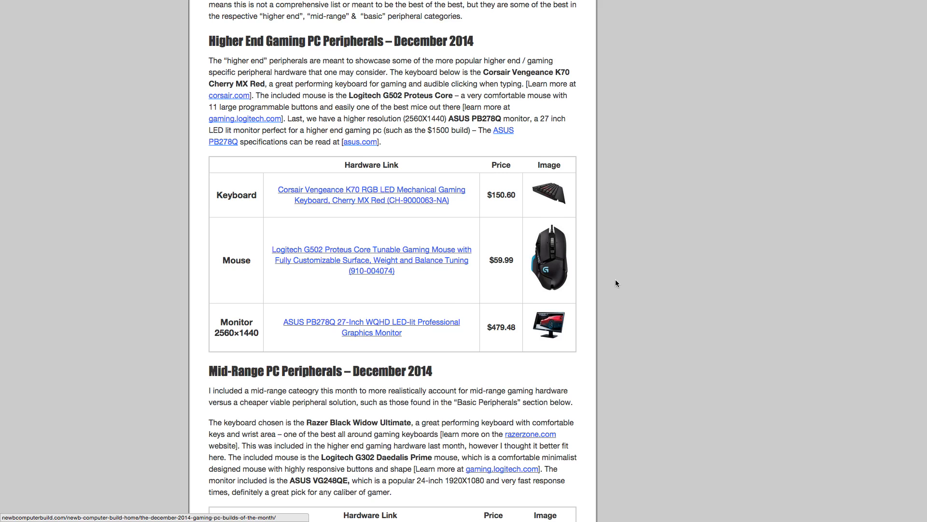
# Scroll to the Mid-Range PC Peripherals table and the Basic PC Peripherals heading.
pyautogui.scroll(-3)
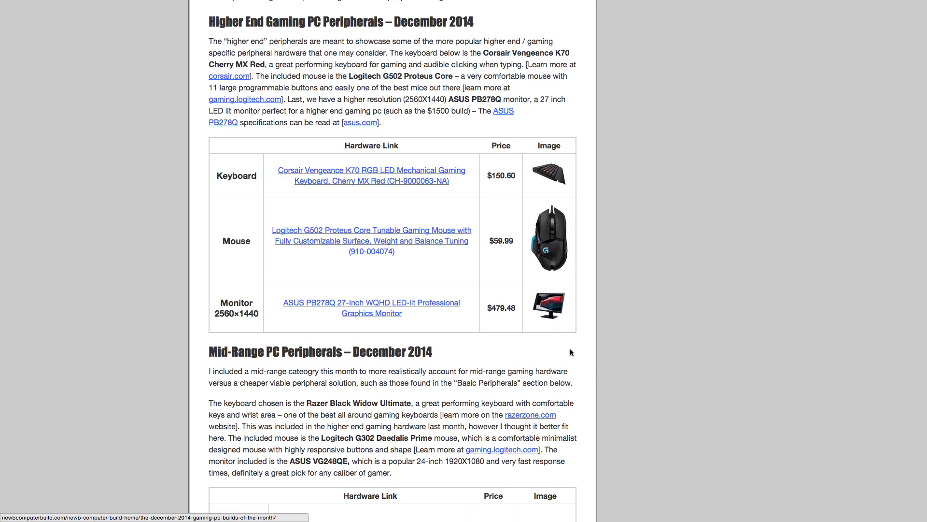
pyautogui.moveTo(567, 346)
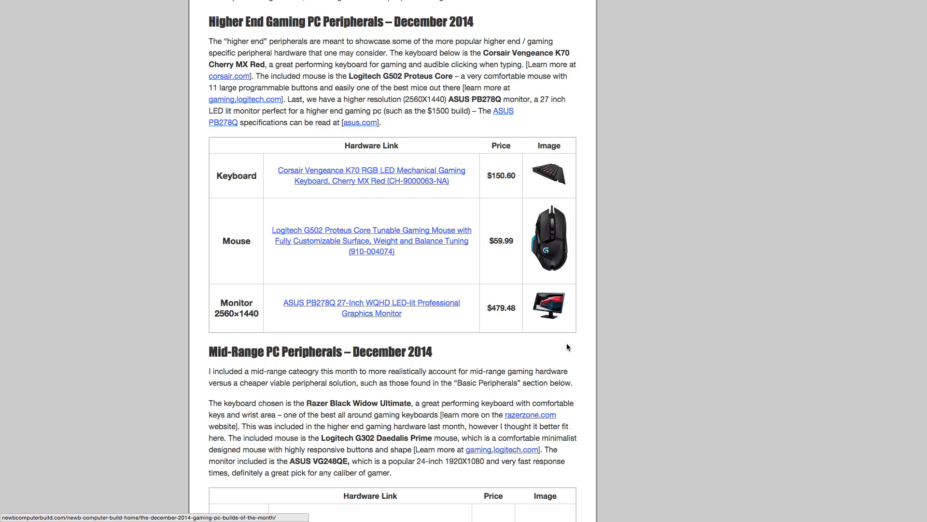
pyautogui.scroll(-3)
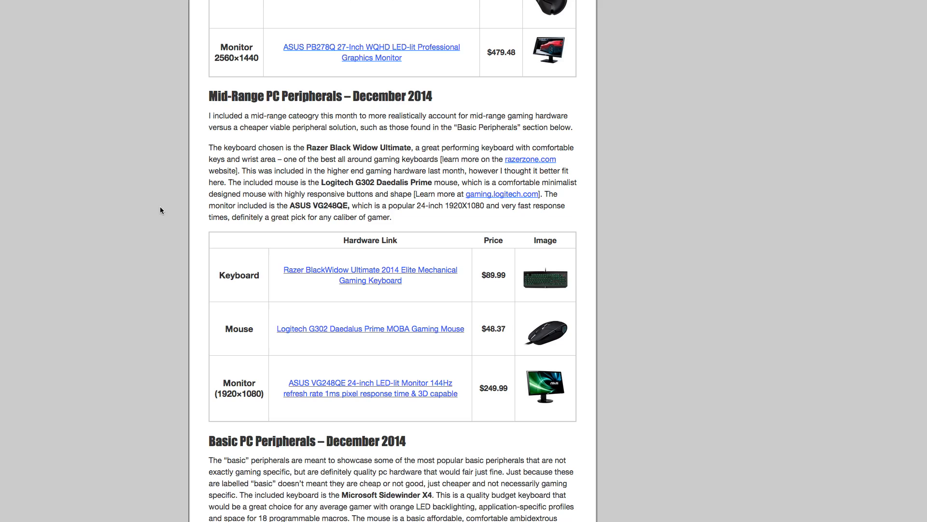
# Select text in the mid-range table, then scroll to reveal the Basic PC Peripherals description.
pyautogui.moveTo(209, 441); pyautogui.dragTo(378, 441)
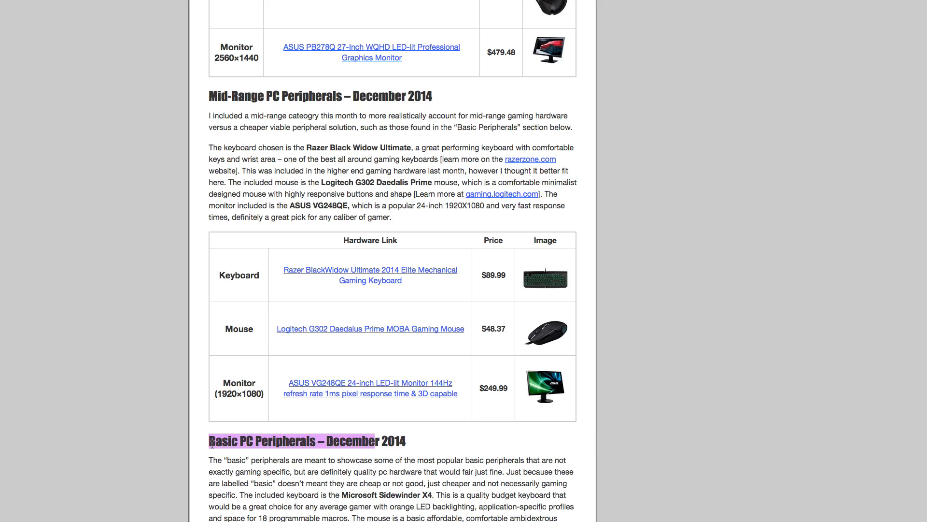
pyautogui.moveTo(144, 381)
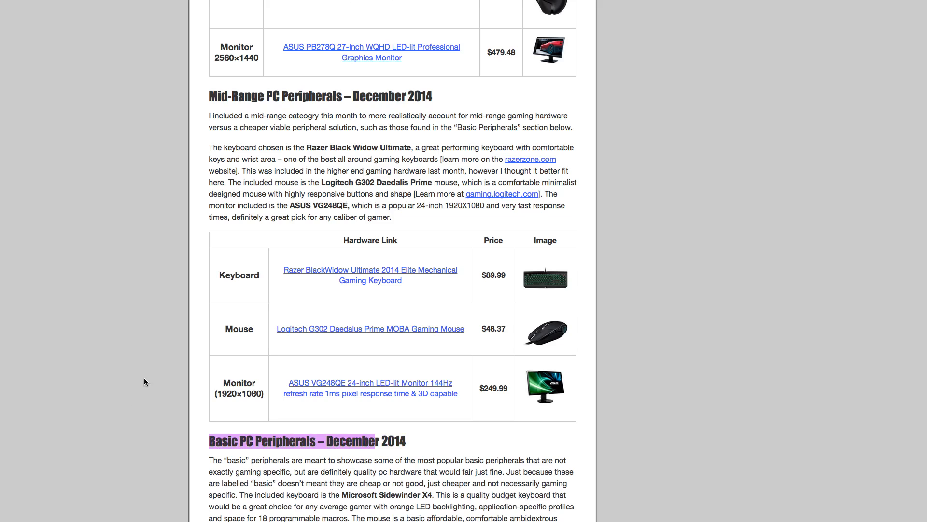
pyautogui.moveTo(205, 195)
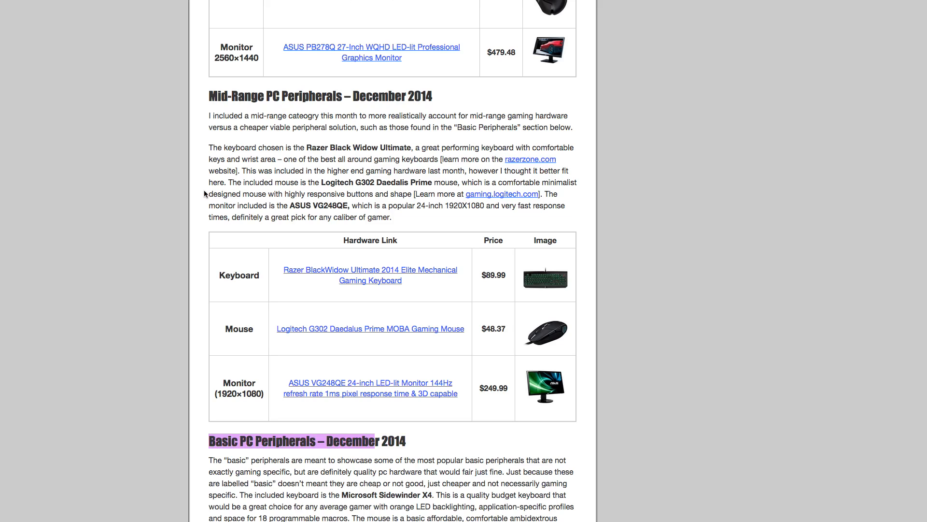
pyautogui.moveTo(228, 172)
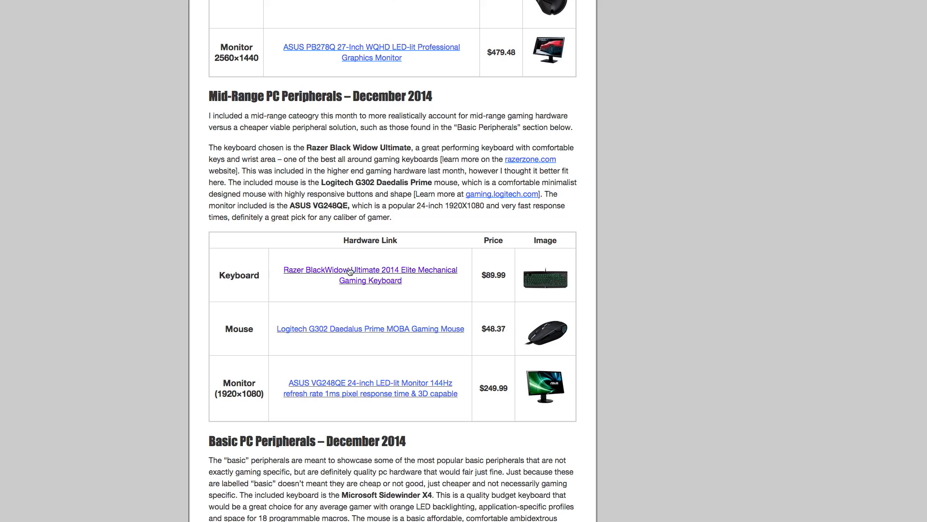
pyautogui.moveTo(511, 294)
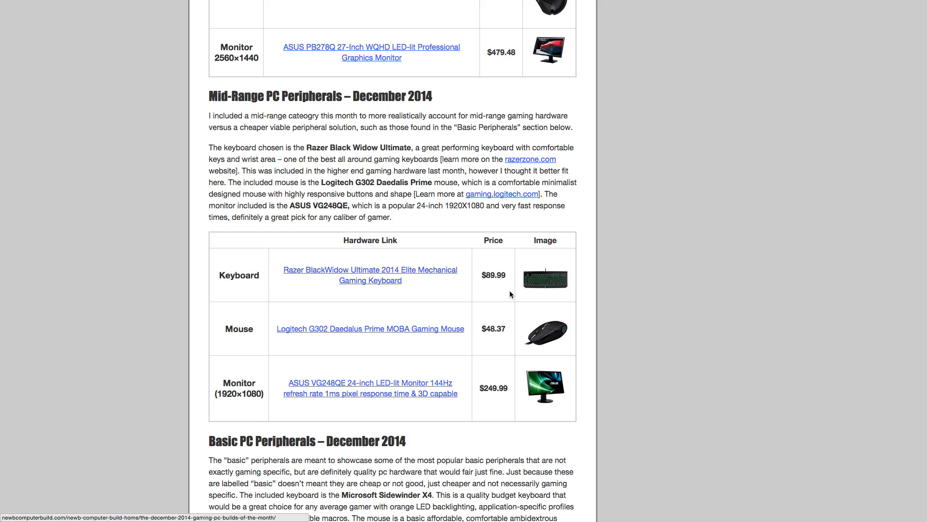
pyautogui.moveTo(312, 279)
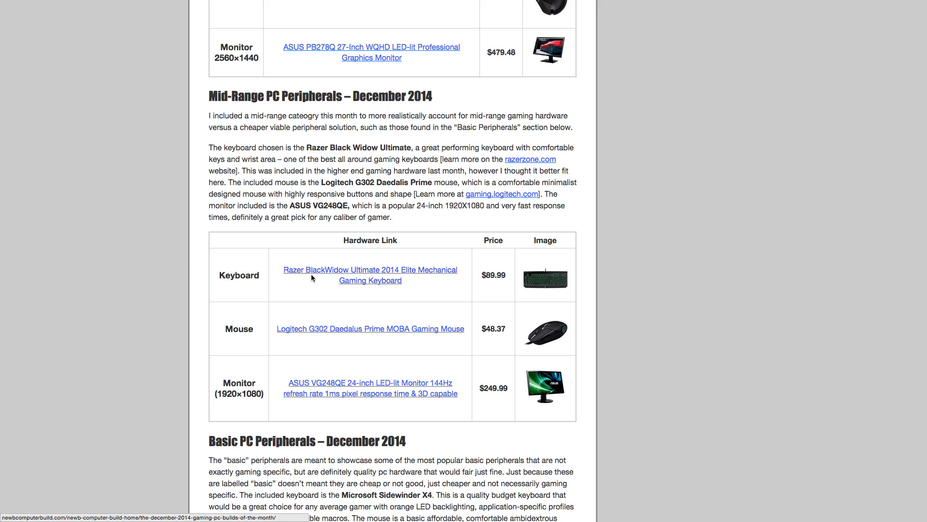
pyautogui.moveTo(175, 284)
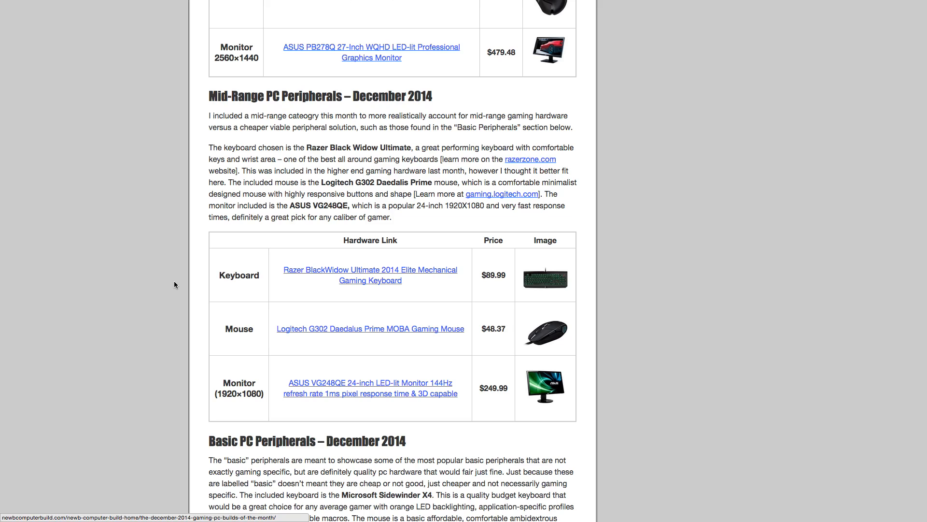
pyautogui.moveTo(320, 339)
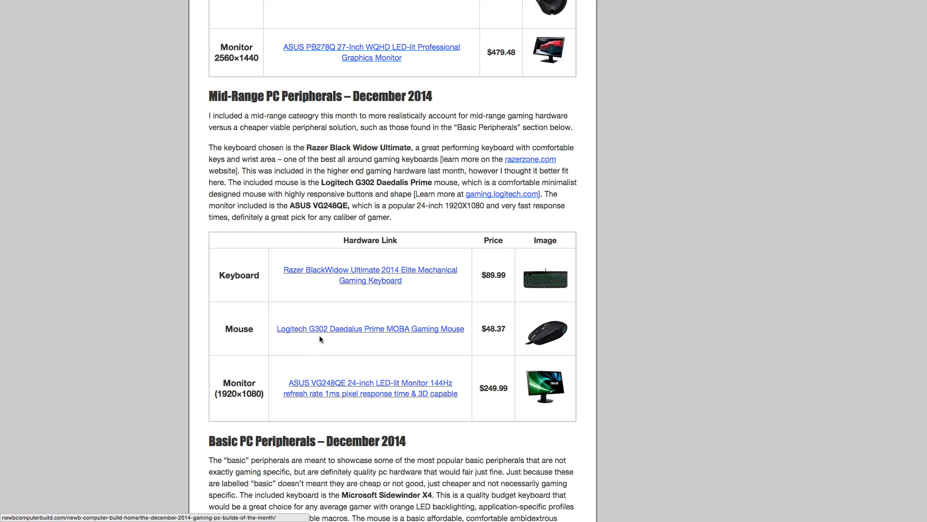
pyautogui.moveTo(396, 354)
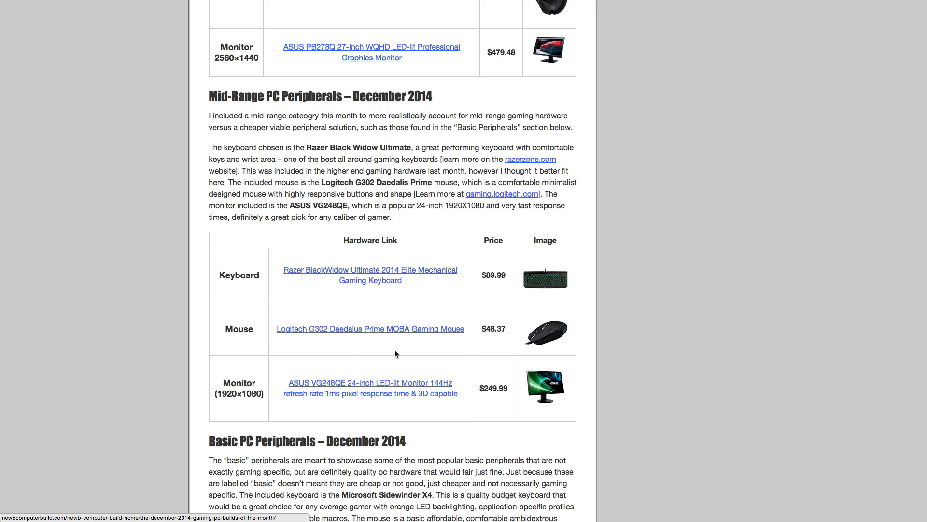
pyautogui.moveTo(516, 343)
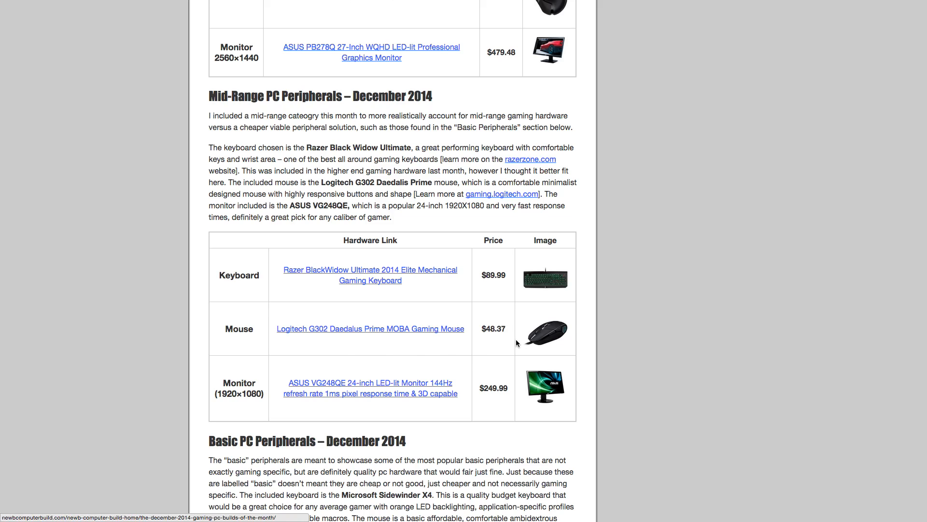
pyautogui.moveTo(704, 349)
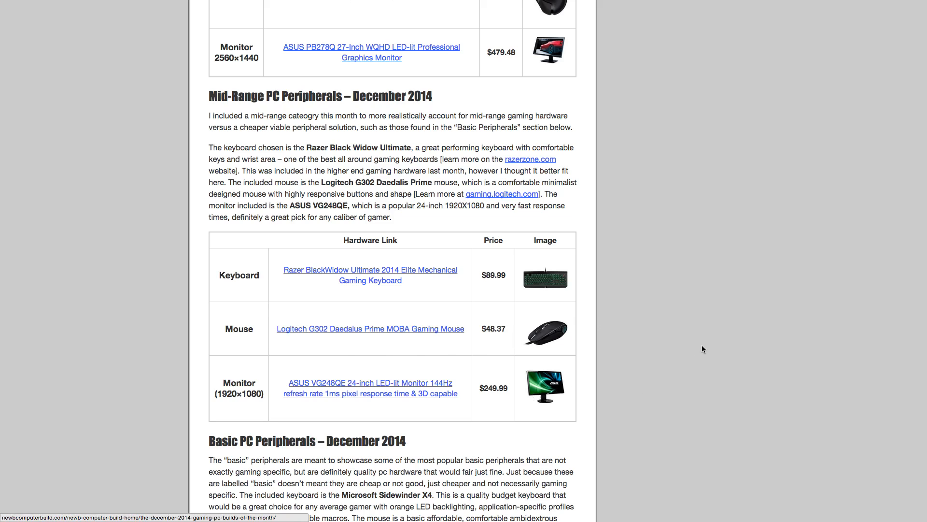
pyautogui.moveTo(672, 418)
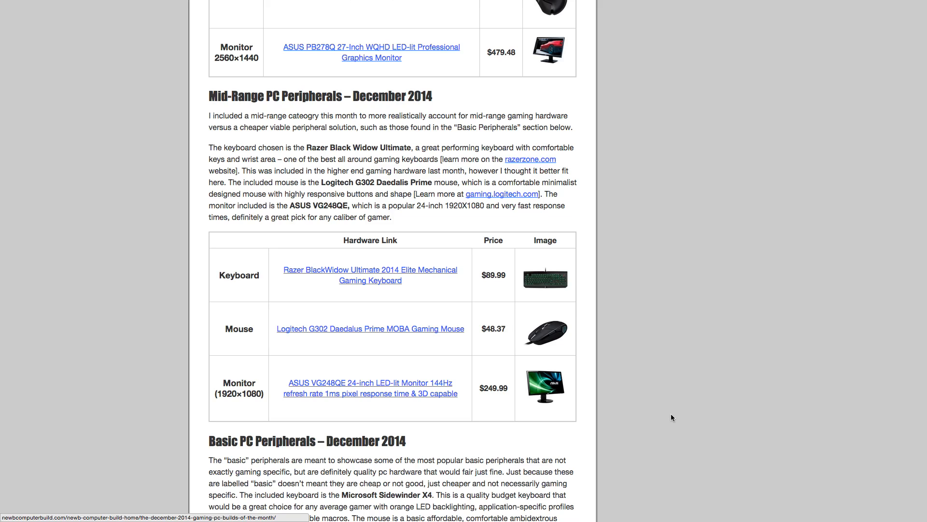
pyautogui.moveTo(265, 407)
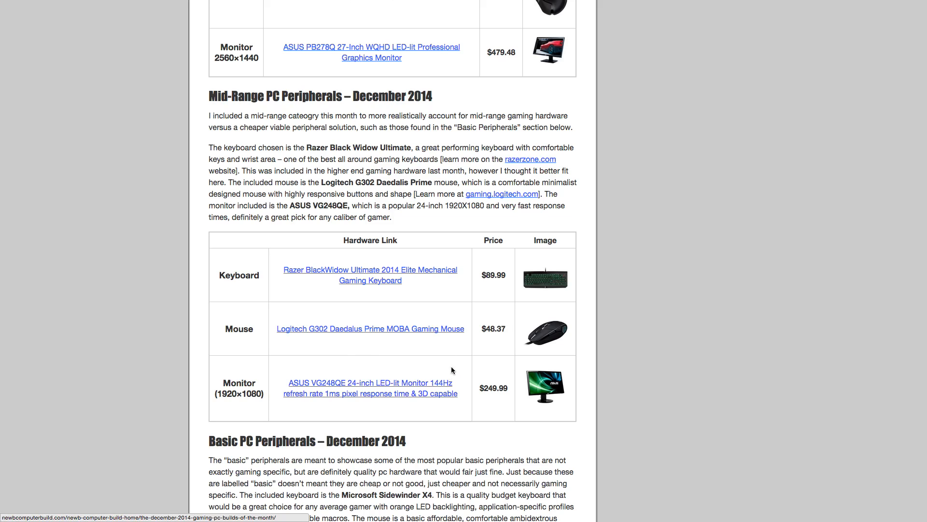
pyautogui.moveTo(307, 417)
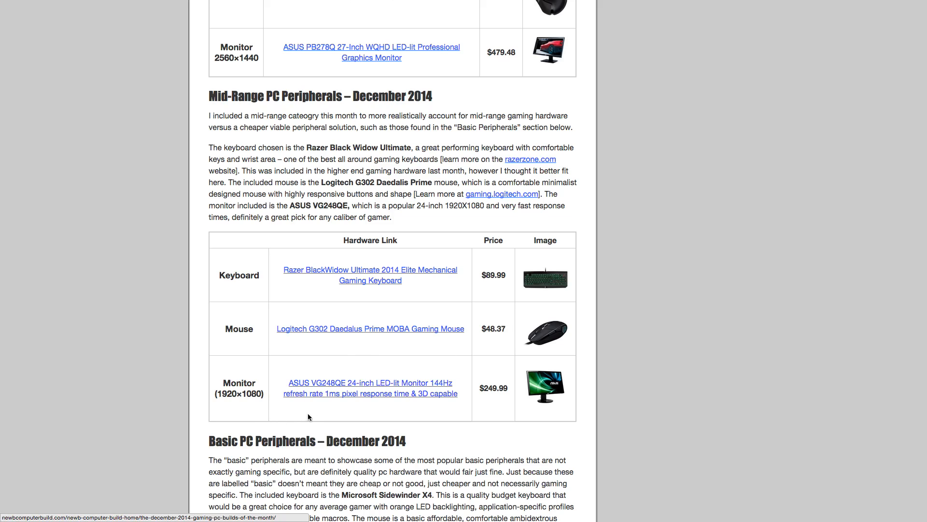
pyautogui.moveTo(358, 415)
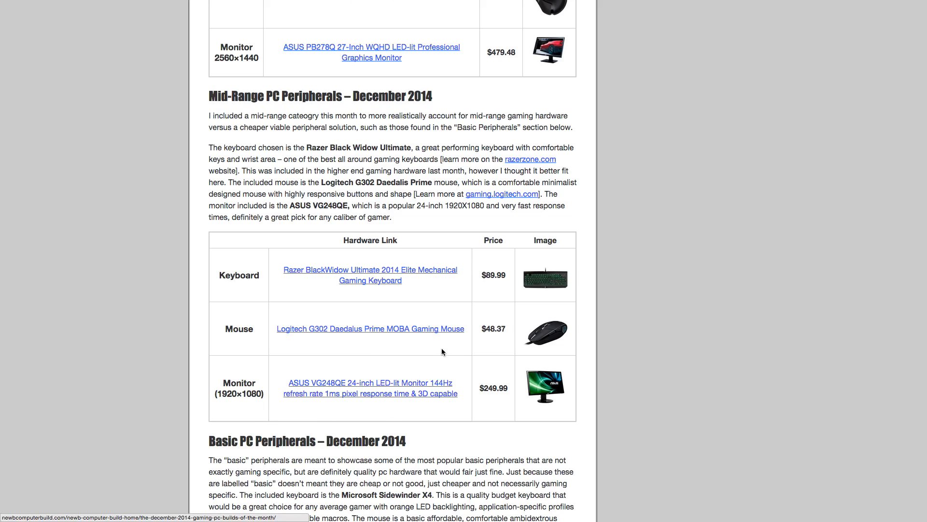
pyautogui.moveTo(437, 350)
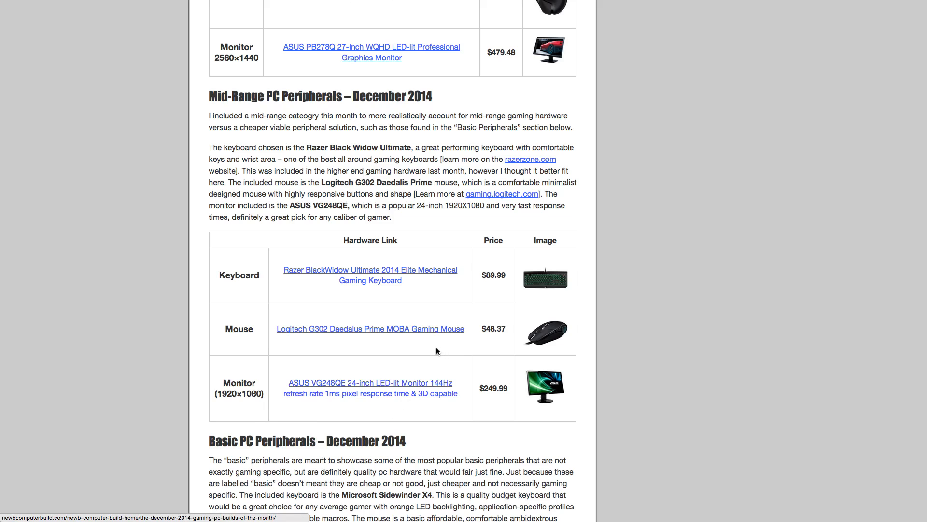
pyautogui.moveTo(455, 357)
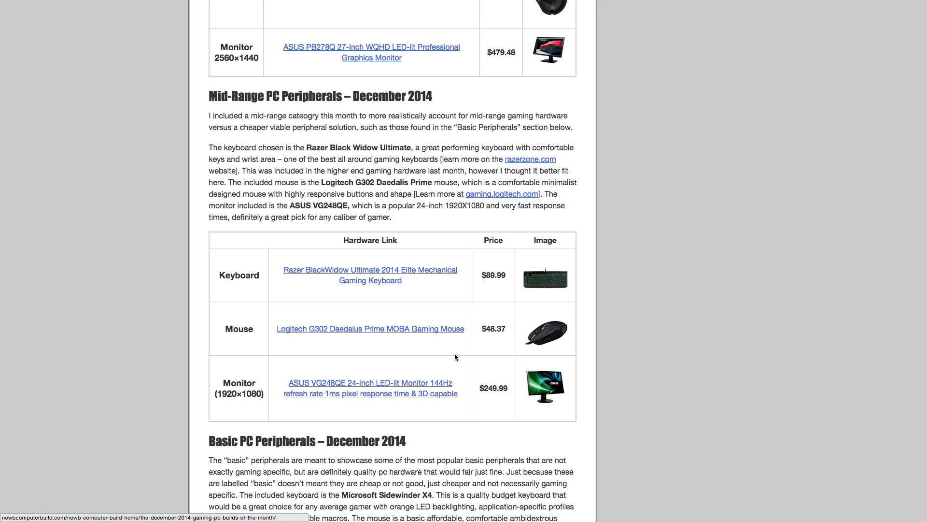
pyautogui.scroll(-3)
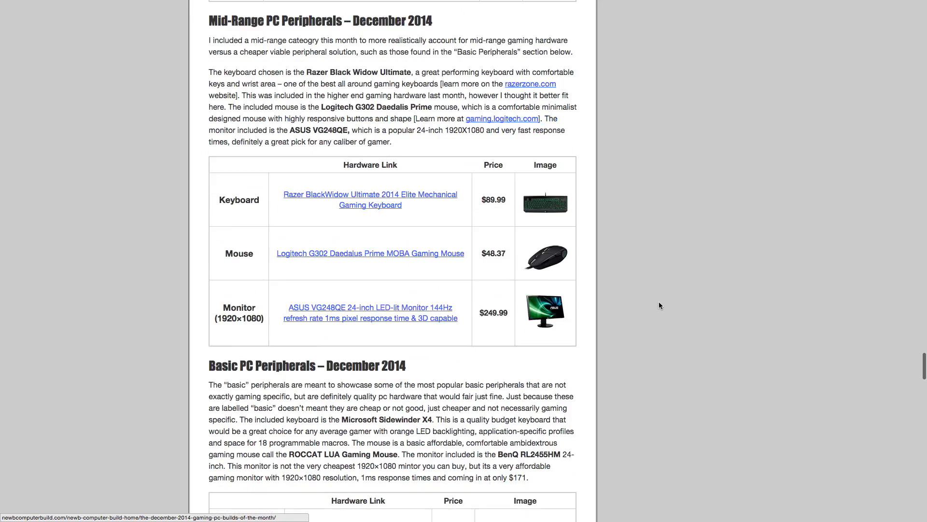
pyautogui.scroll(-3)
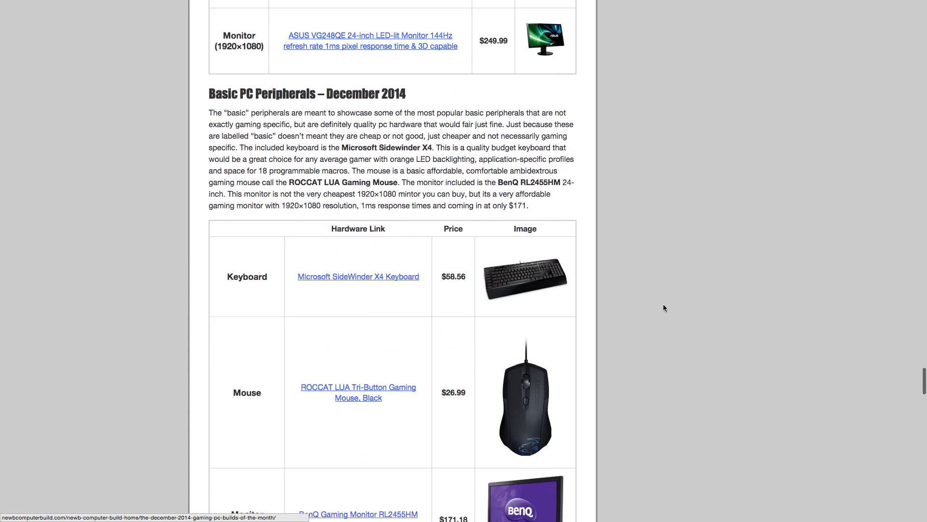
pyautogui.scroll(-3)
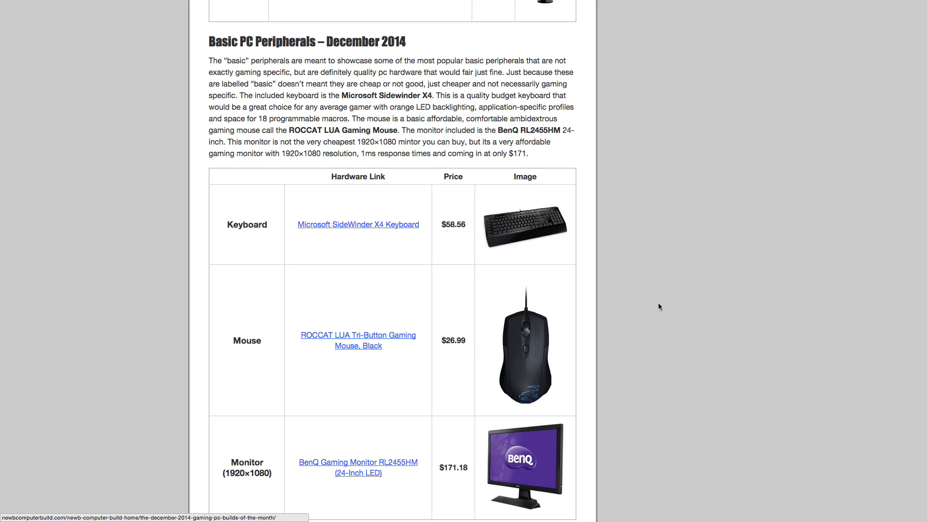
pyautogui.moveTo(363, 245)
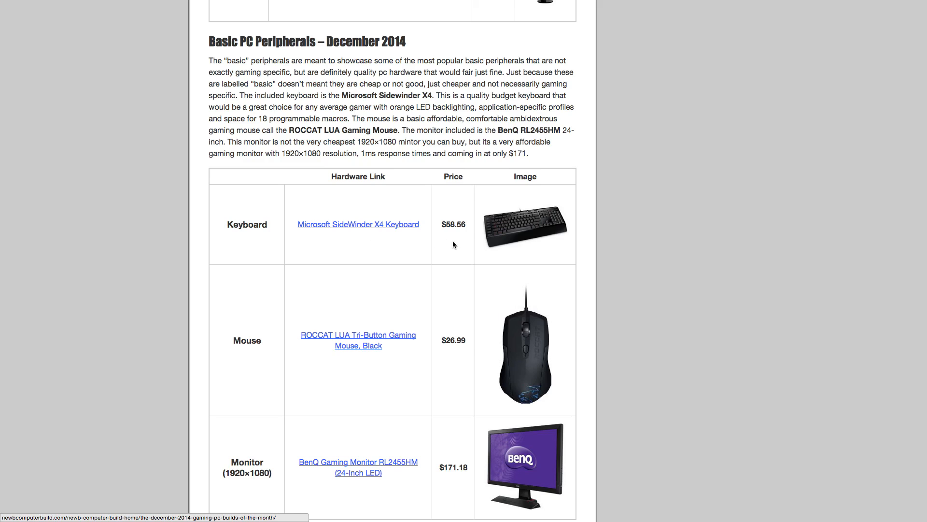
pyautogui.moveTo(593, 260)
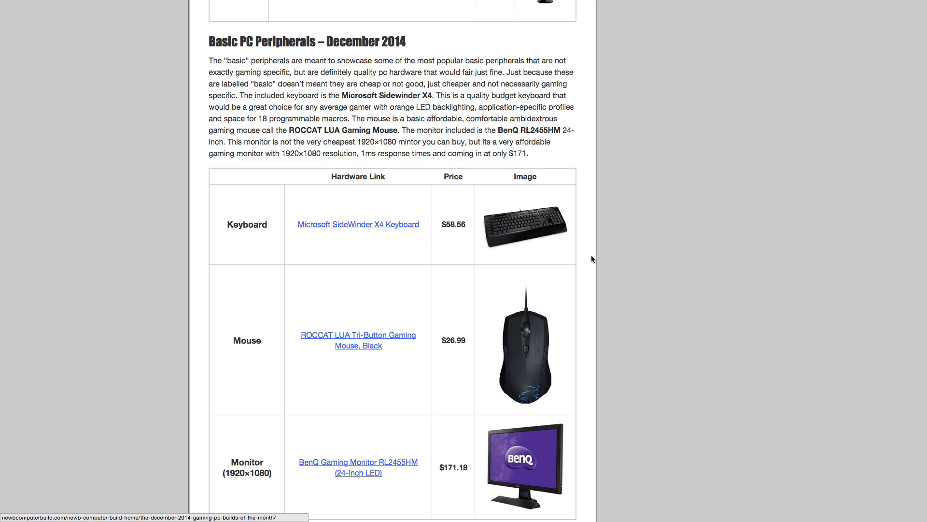
pyautogui.moveTo(543, 255)
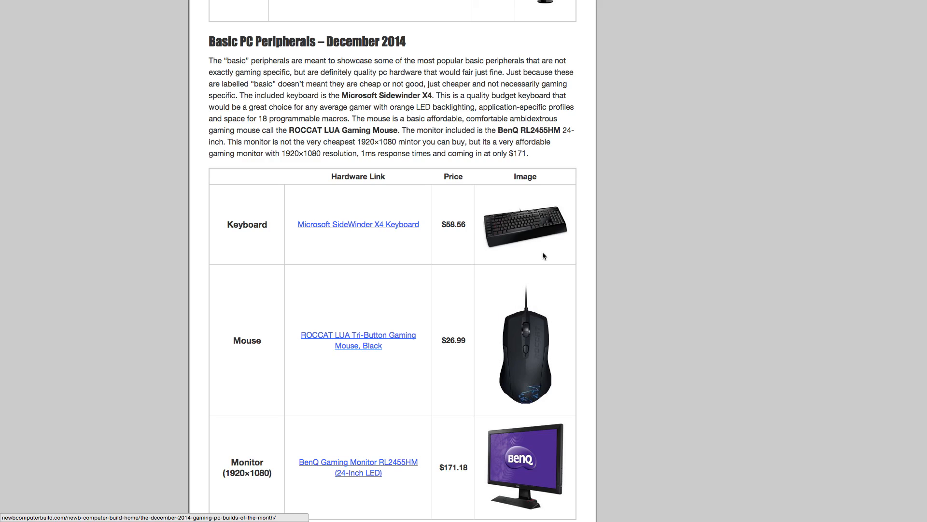
pyautogui.moveTo(498, 257)
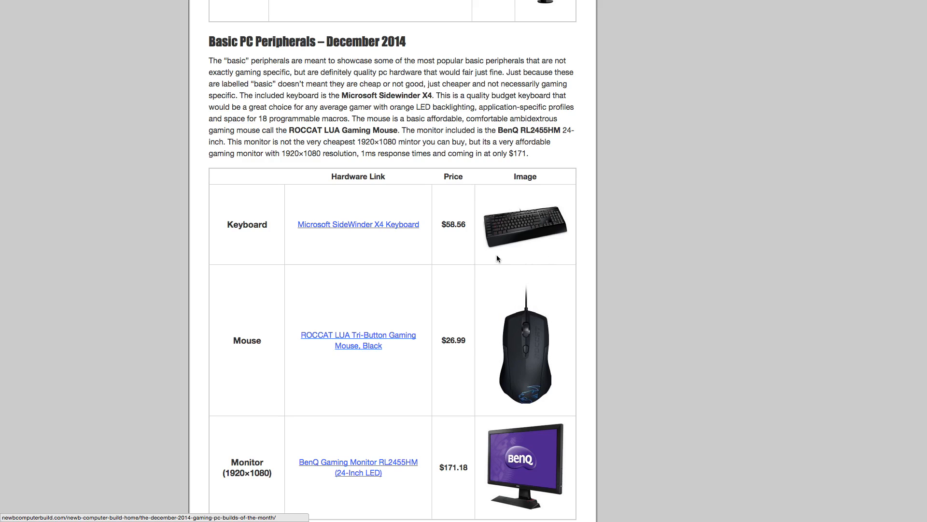
pyautogui.moveTo(549, 241)
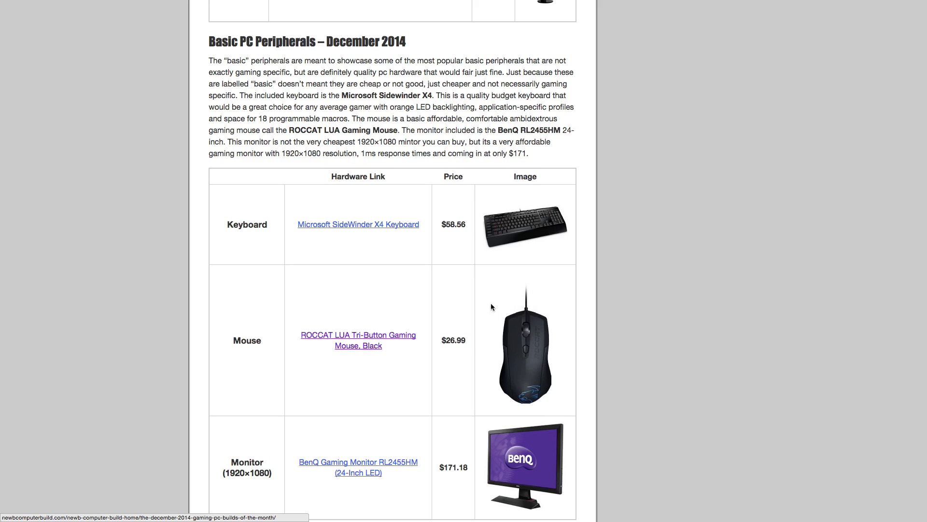
pyautogui.moveTo(248, 363)
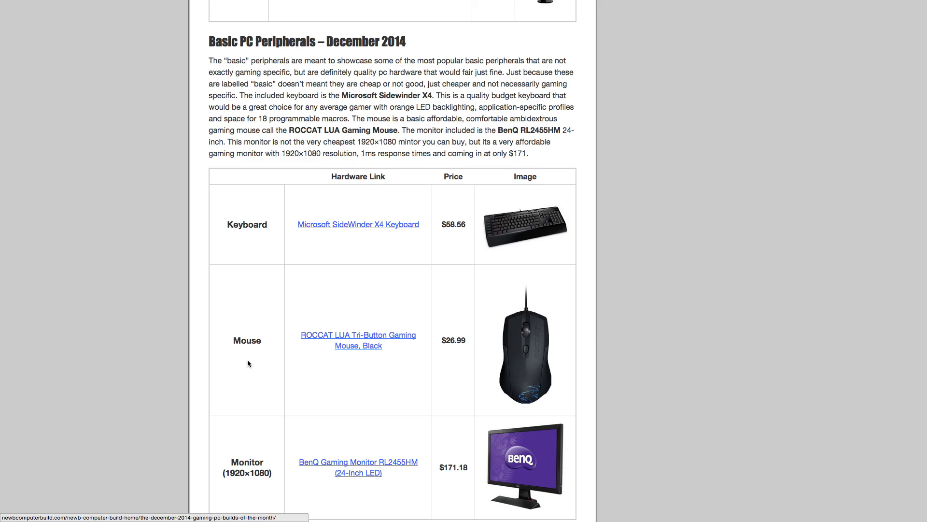
pyautogui.moveTo(252, 357)
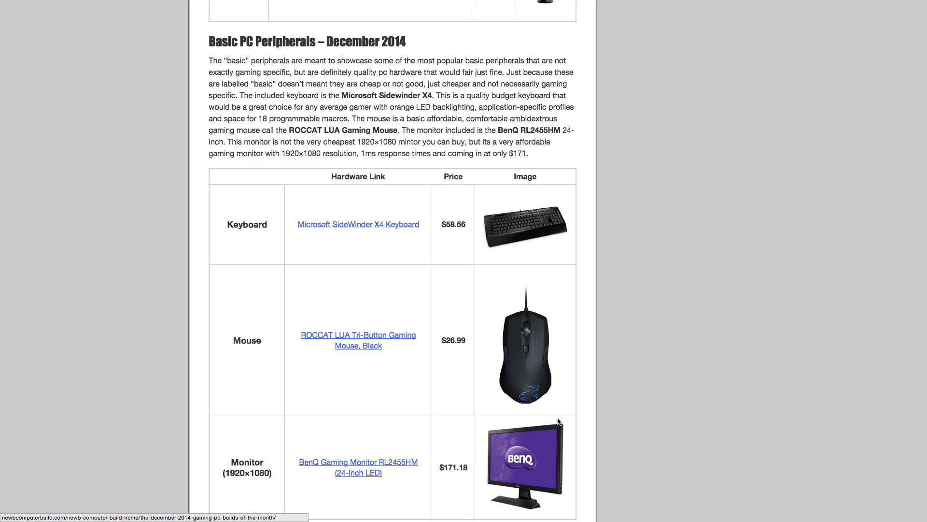
pyautogui.moveTo(447, 385)
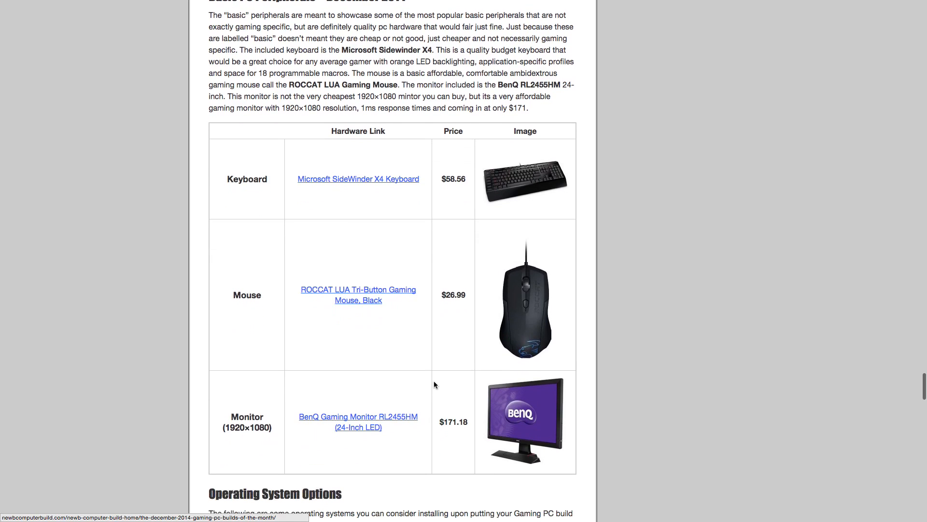
pyautogui.moveTo(422, 254)
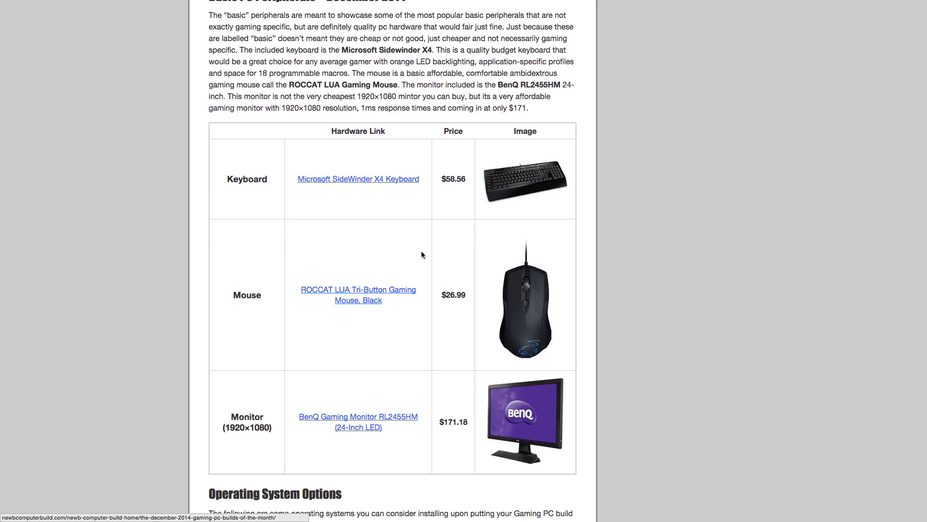
pyautogui.moveTo(628, 159)
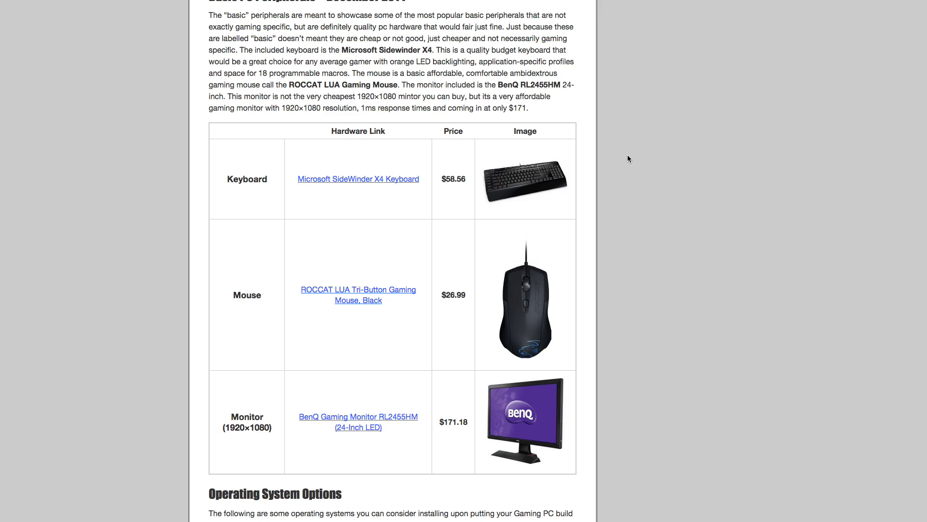
pyautogui.moveTo(247, 438)
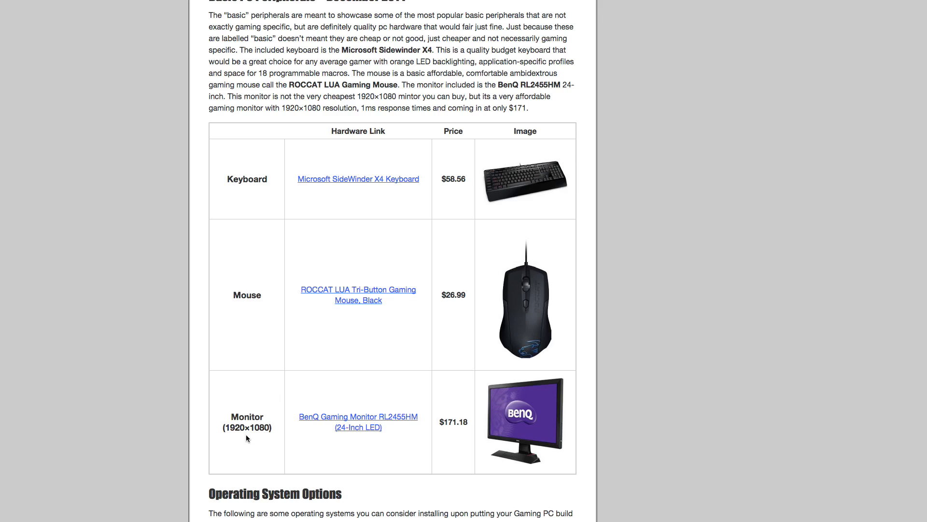
pyautogui.moveTo(197, 503)
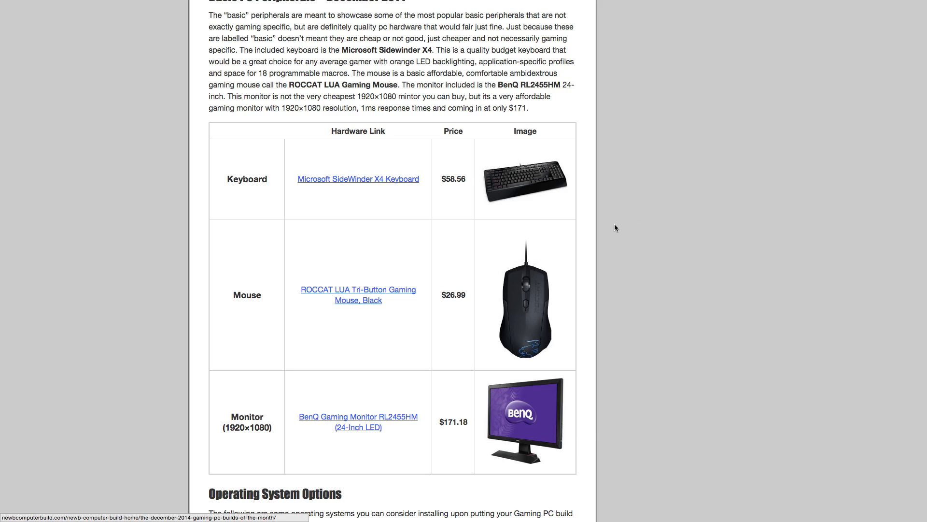
pyautogui.moveTo(614, 255)
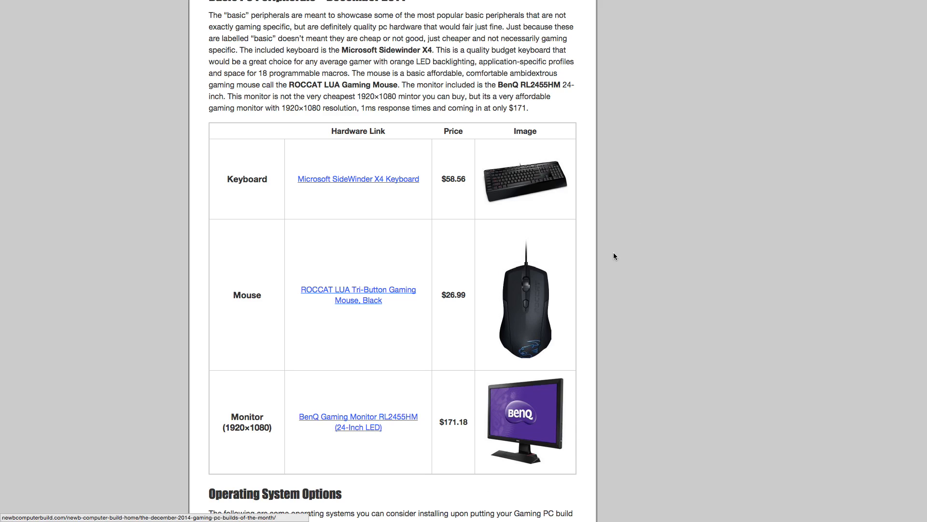
pyautogui.moveTo(655, 354)
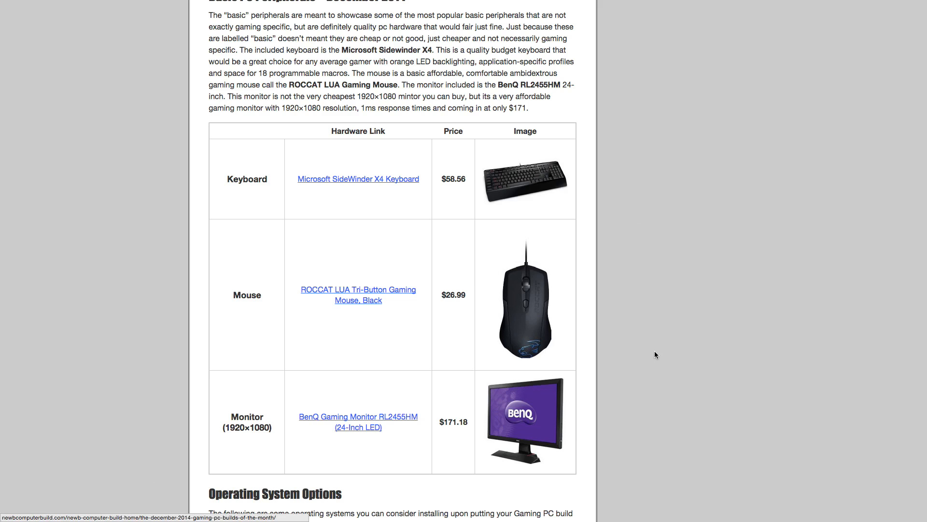
pyautogui.moveTo(679, 412)
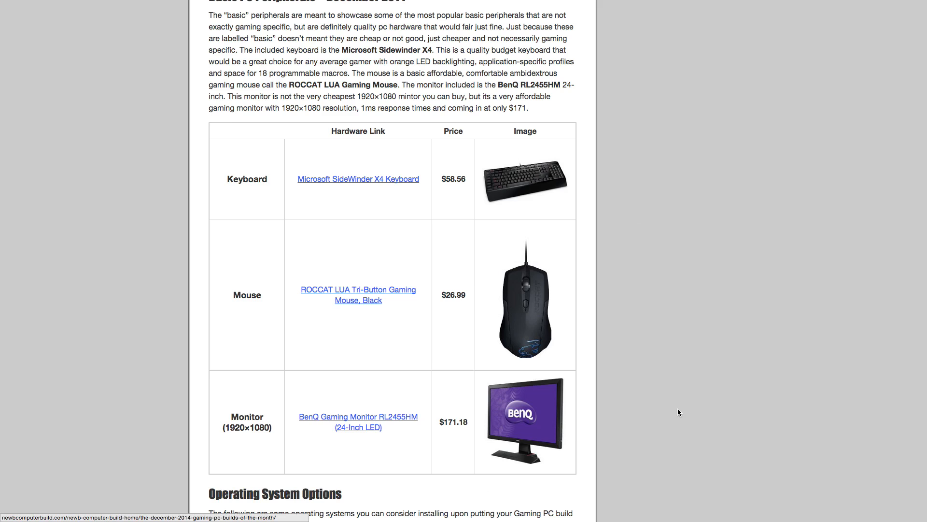
# Scroll to the Operating System Options table and the December 2014 hardware overview video heading.
pyautogui.scroll(-3)
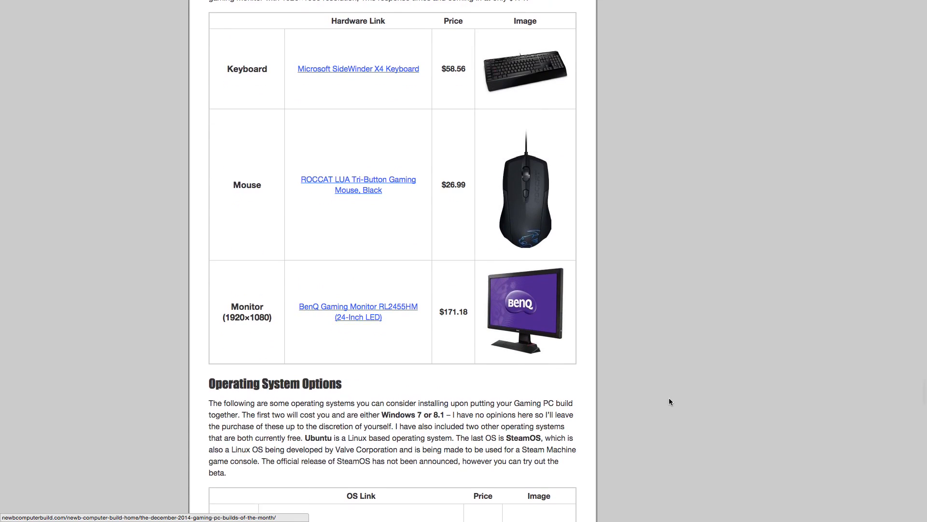
pyautogui.scroll(-3)
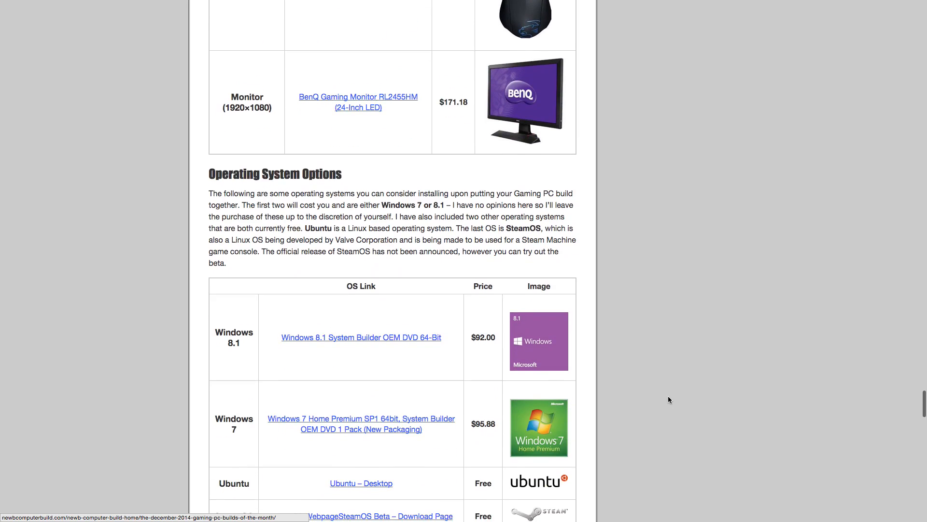
pyautogui.scroll(-3)
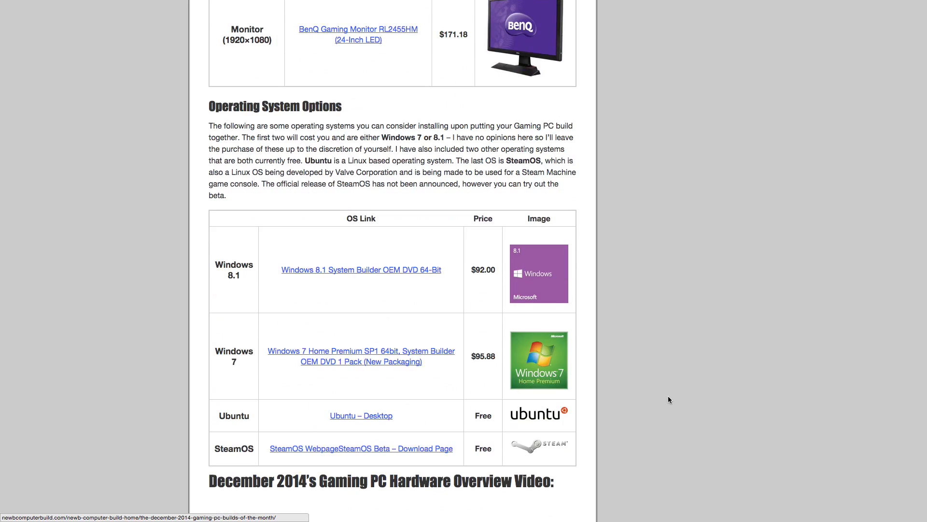
pyautogui.scroll(3)
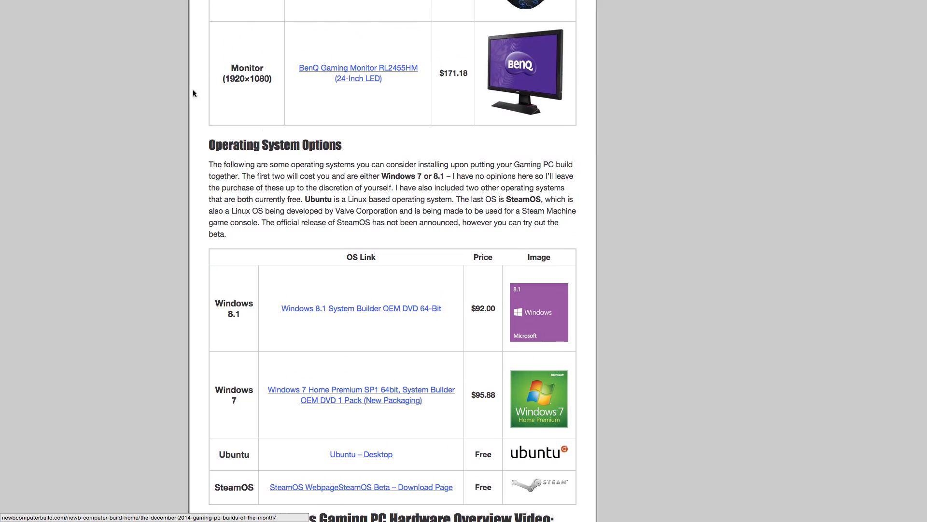
pyautogui.moveTo(198, 207)
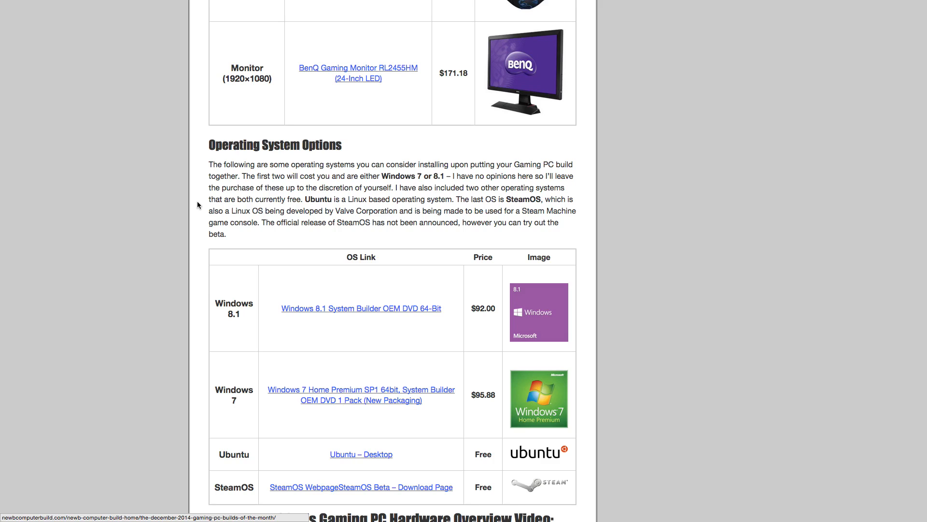
pyautogui.scroll(-3)
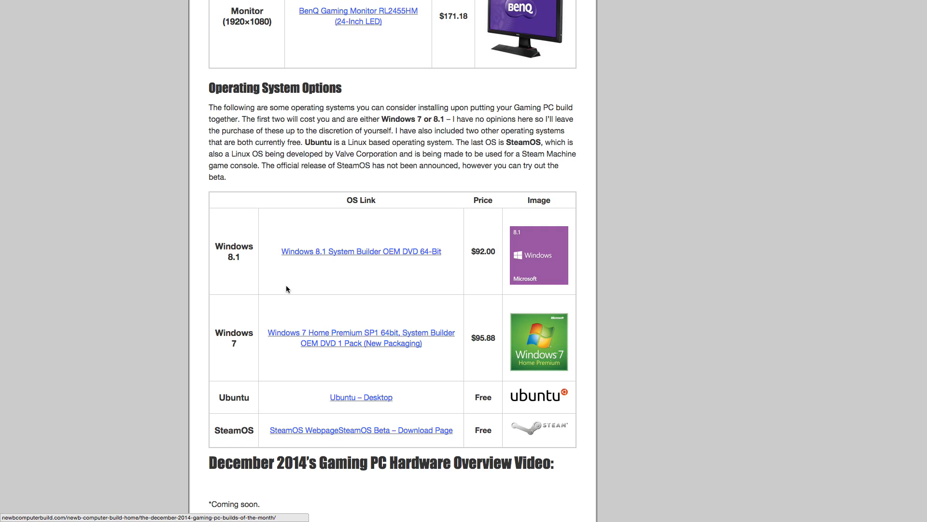
pyautogui.moveTo(515, 256)
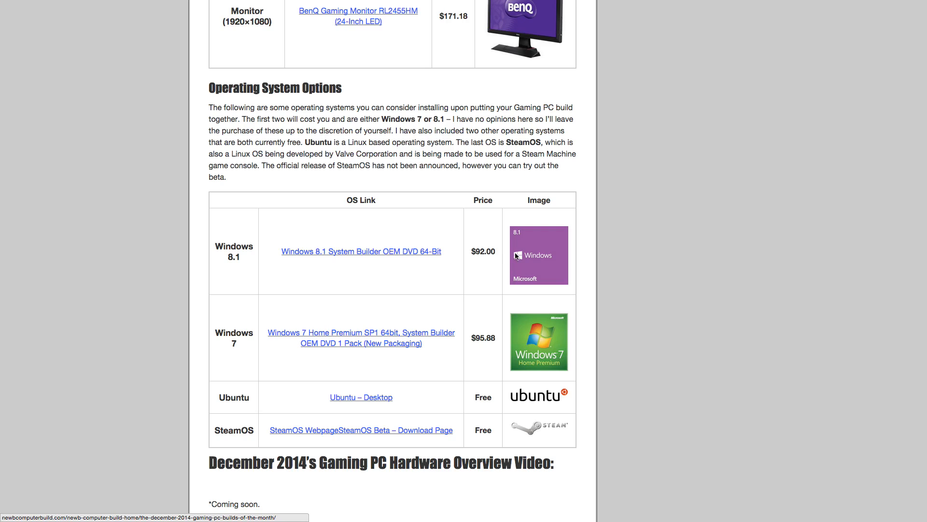
pyautogui.moveTo(255, 301)
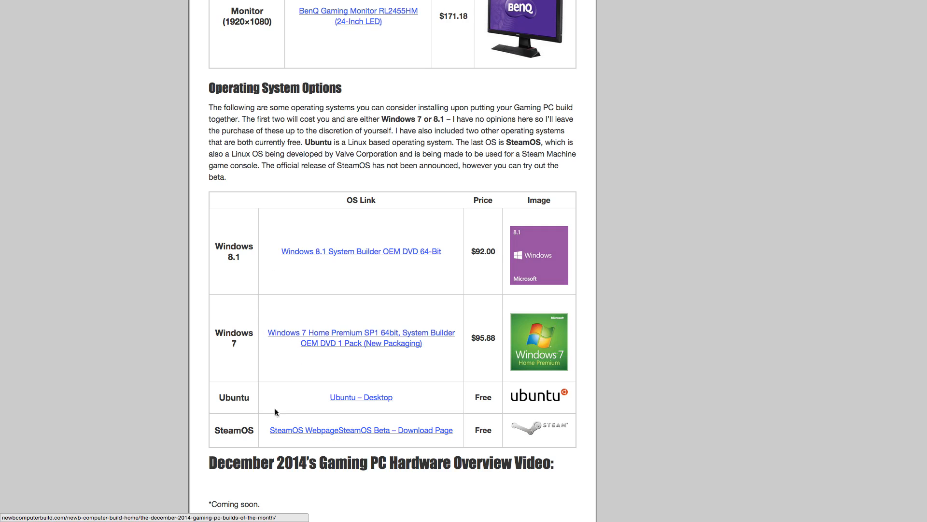
pyautogui.moveTo(395, 518)
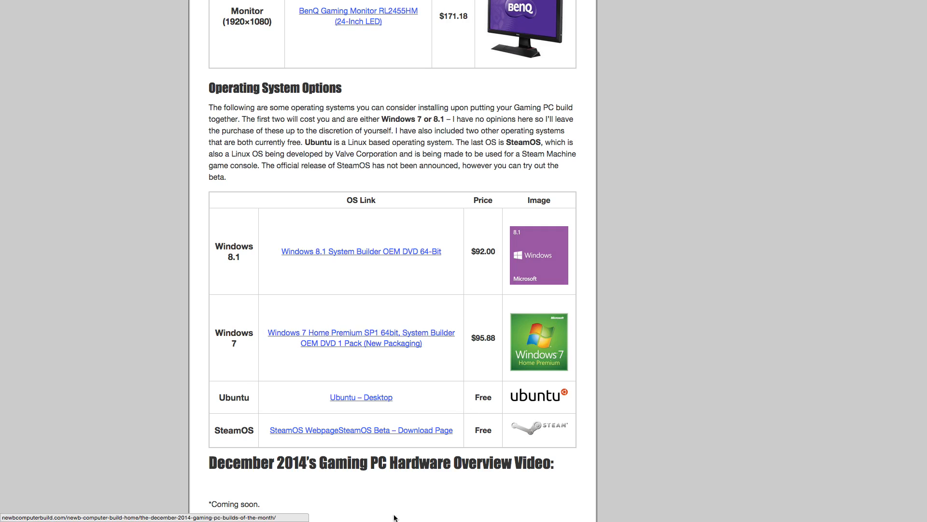
pyautogui.moveTo(521, 349)
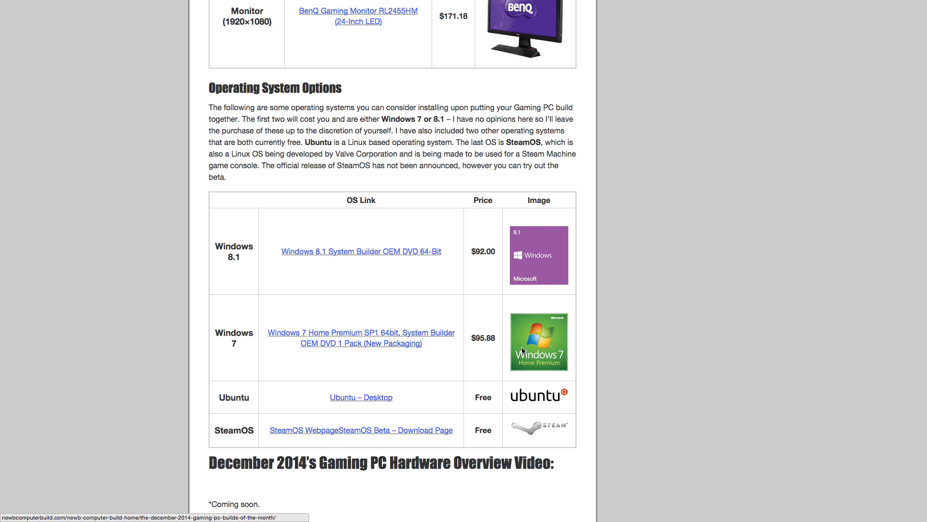
pyautogui.moveTo(360, 430)
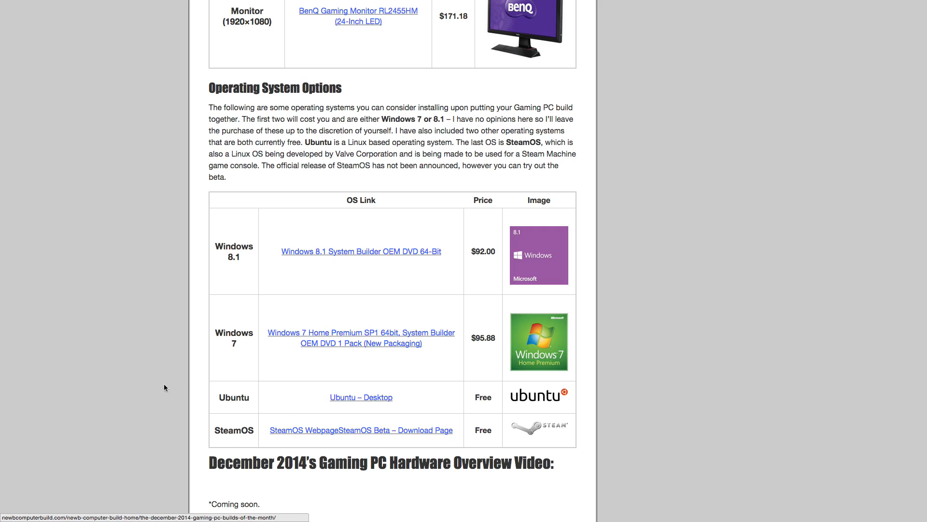
pyautogui.moveTo(268, 375)
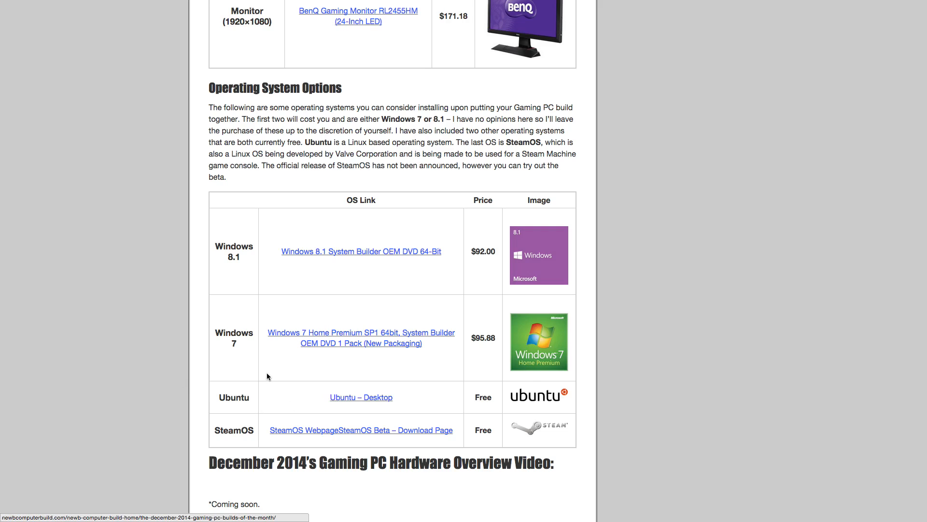
pyautogui.moveTo(510, 427)
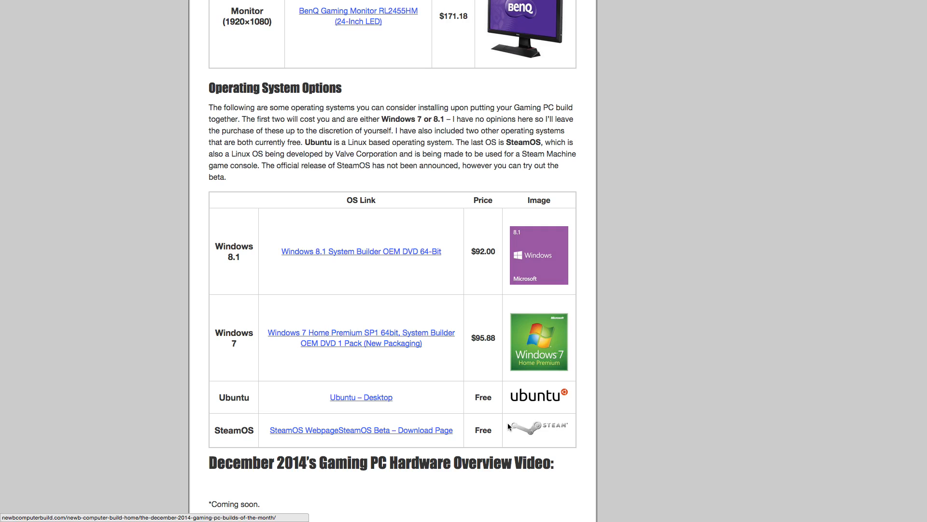
pyautogui.moveTo(307, 423)
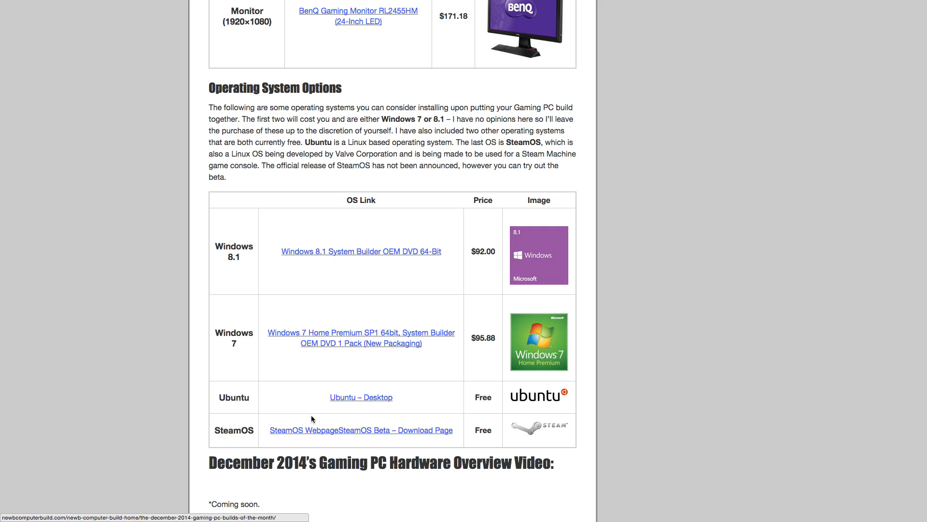
pyautogui.moveTo(311, 418)
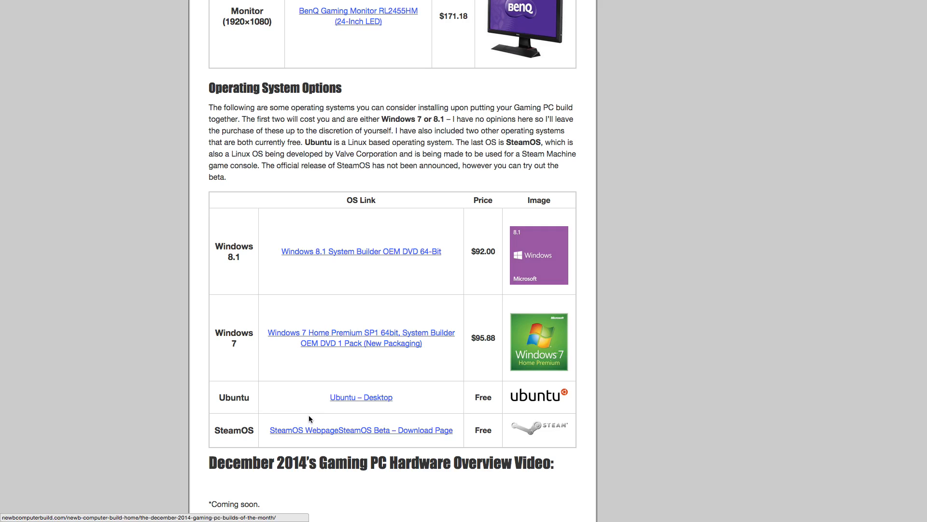
pyautogui.moveTo(652, 291)
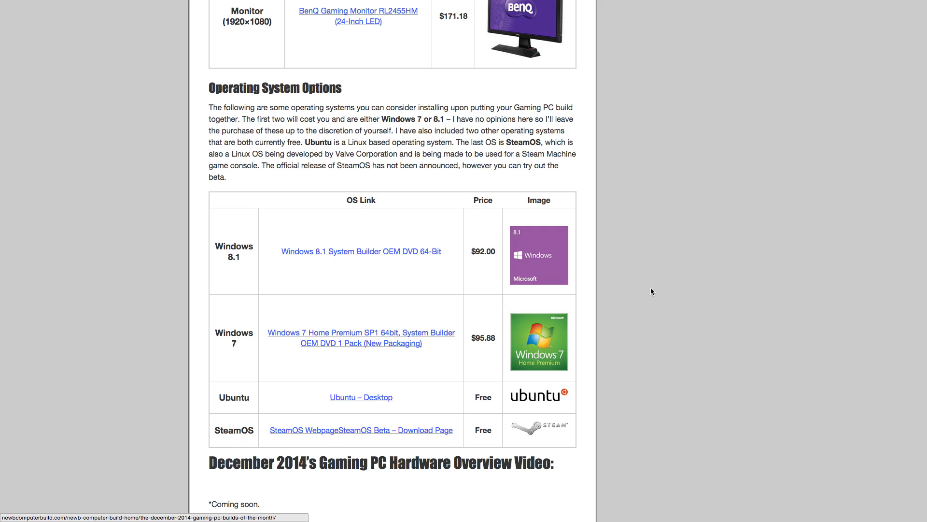
pyautogui.moveTo(571, 408)
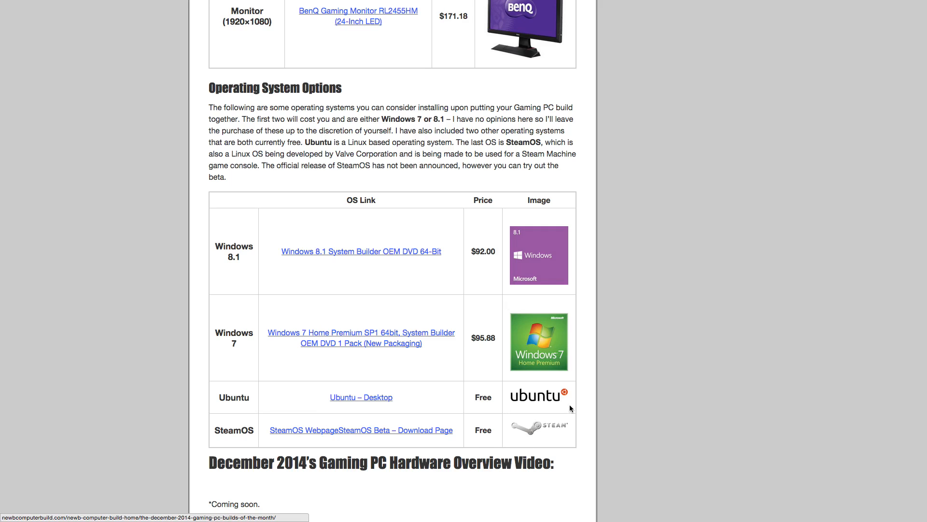
pyautogui.moveTo(682, 388)
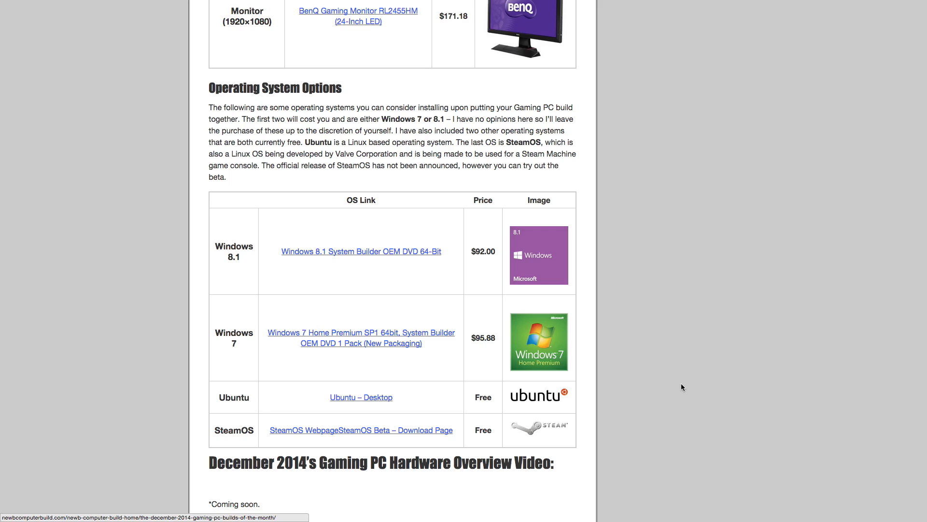
pyautogui.scroll(-3)
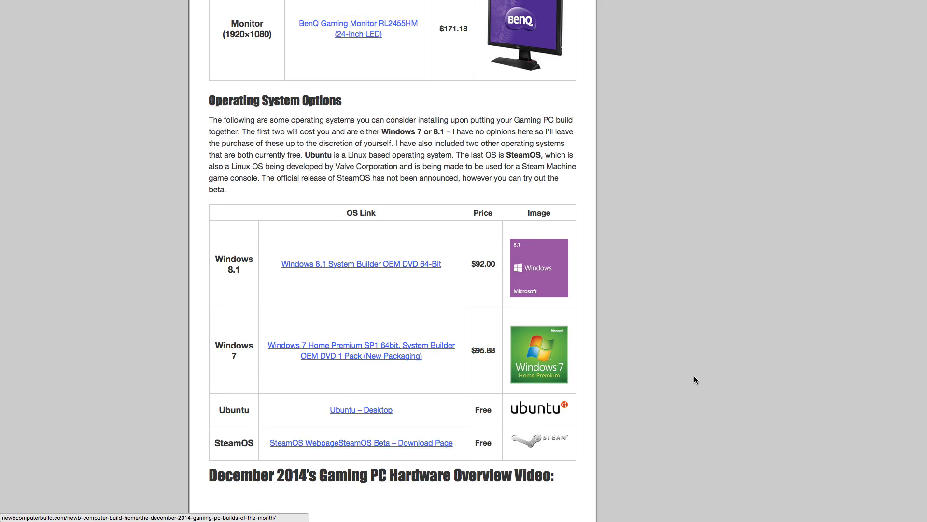